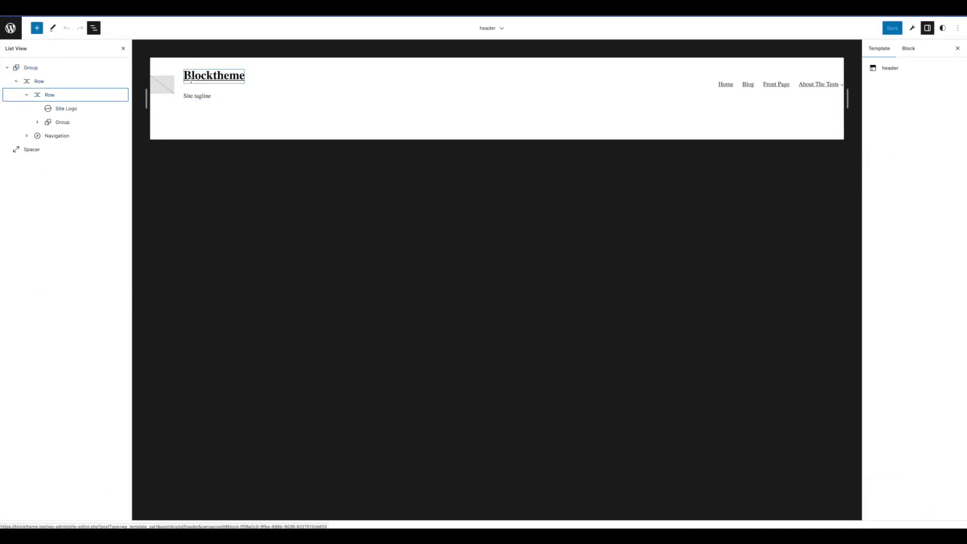
Select the outer header Group and start editing its content width field
left_click(37, 121)
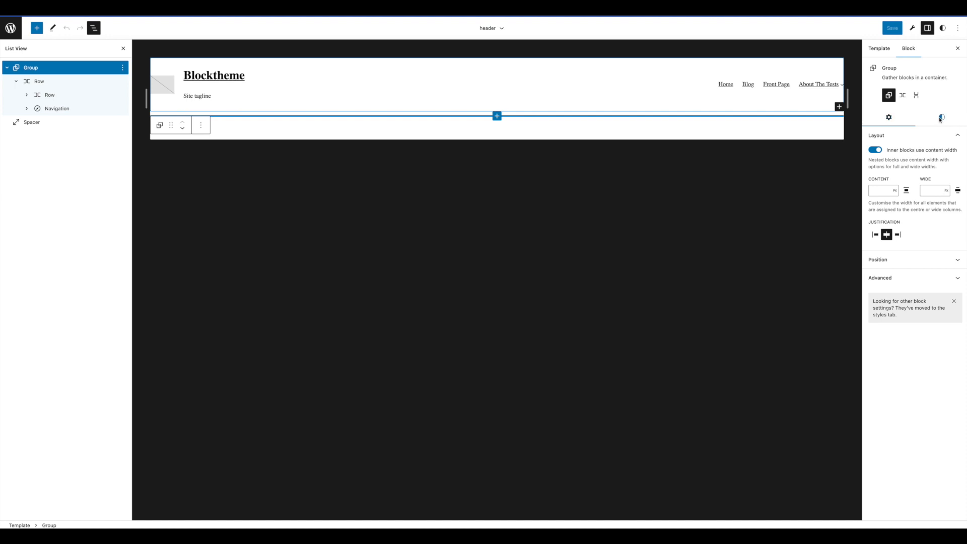
mouse_move(943, 118)
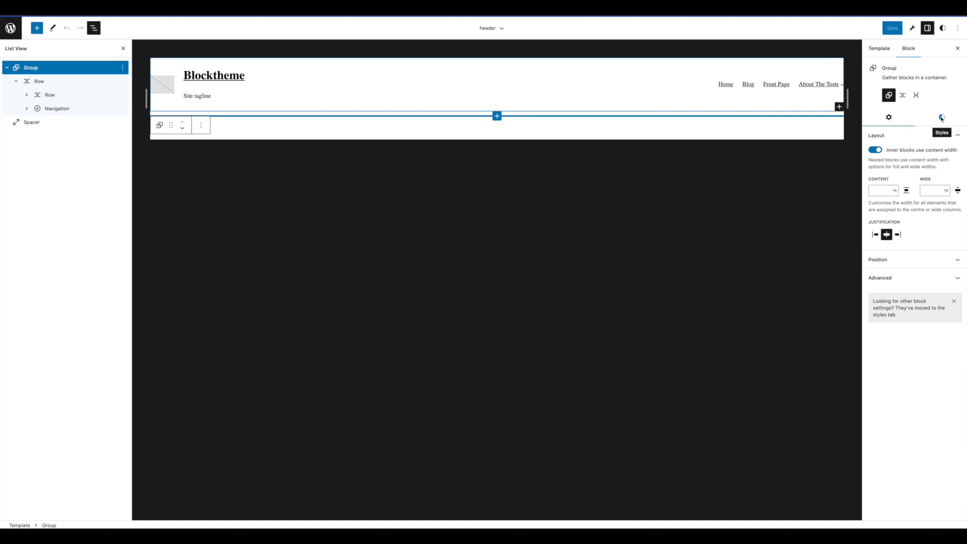
left_click(942, 118)
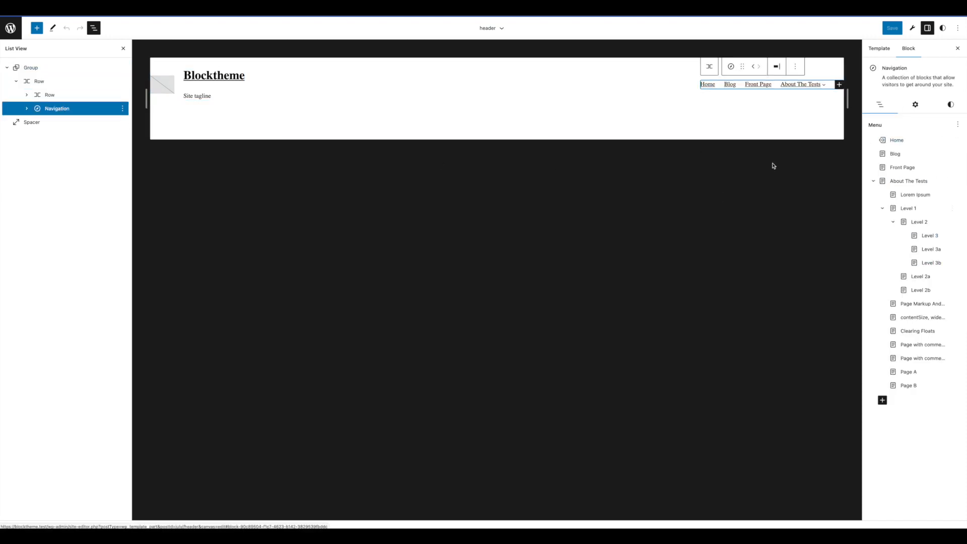
left_click(30, 67)
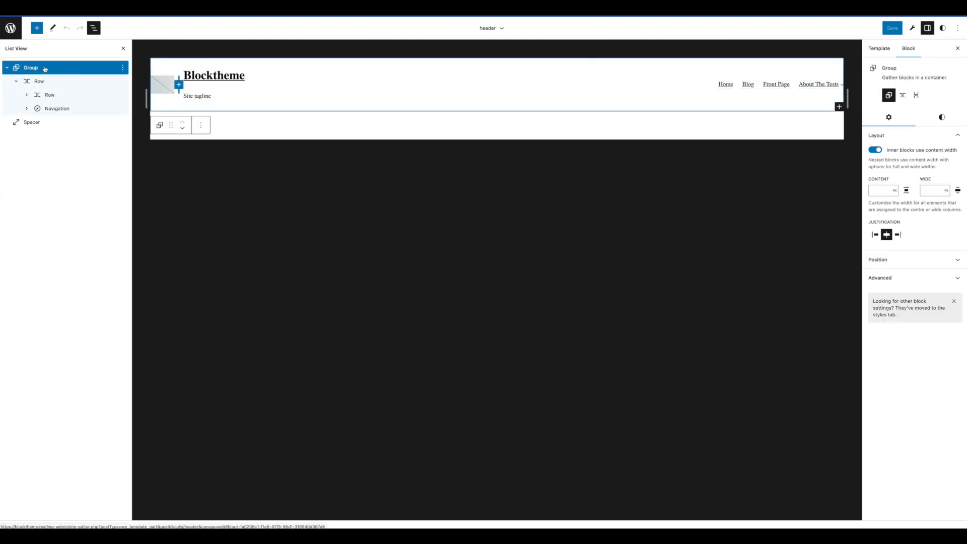
left_click(395, 130)
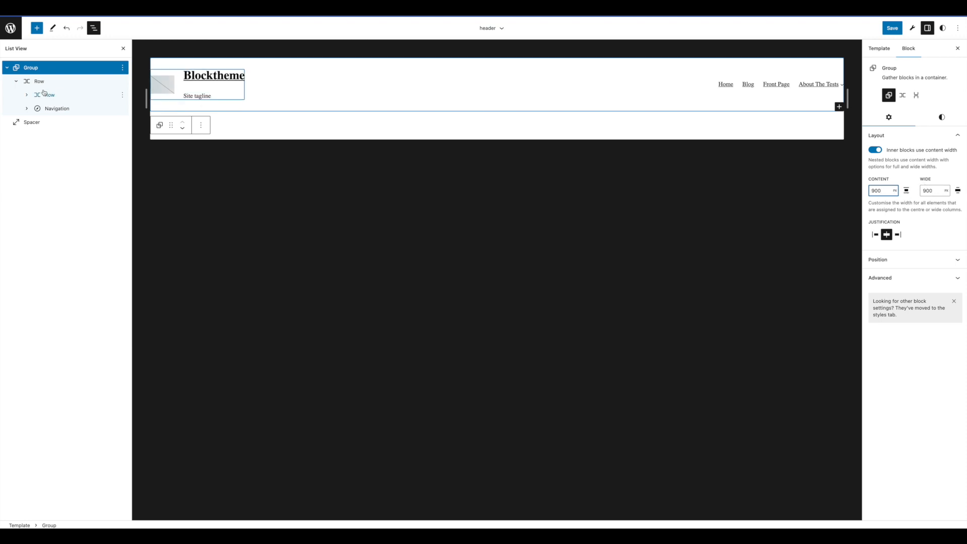
Enter 1200 as the group's wide width, then give the header black background and white text
left_click(250, 125)
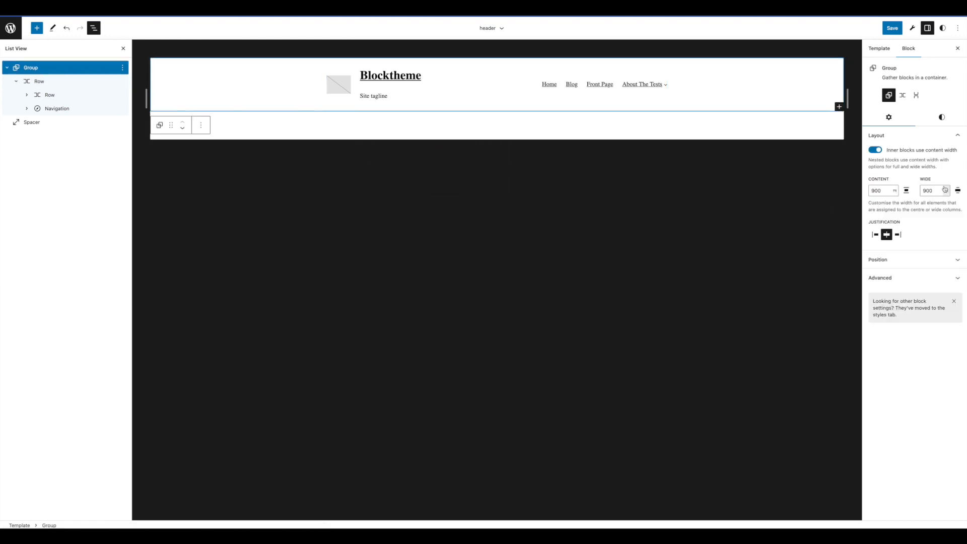
type("1200")
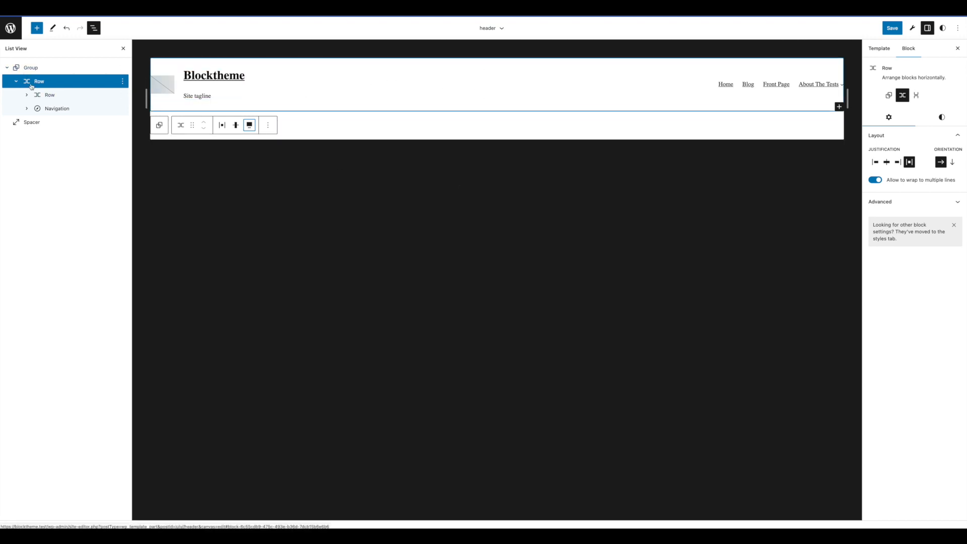
left_click(250, 125)
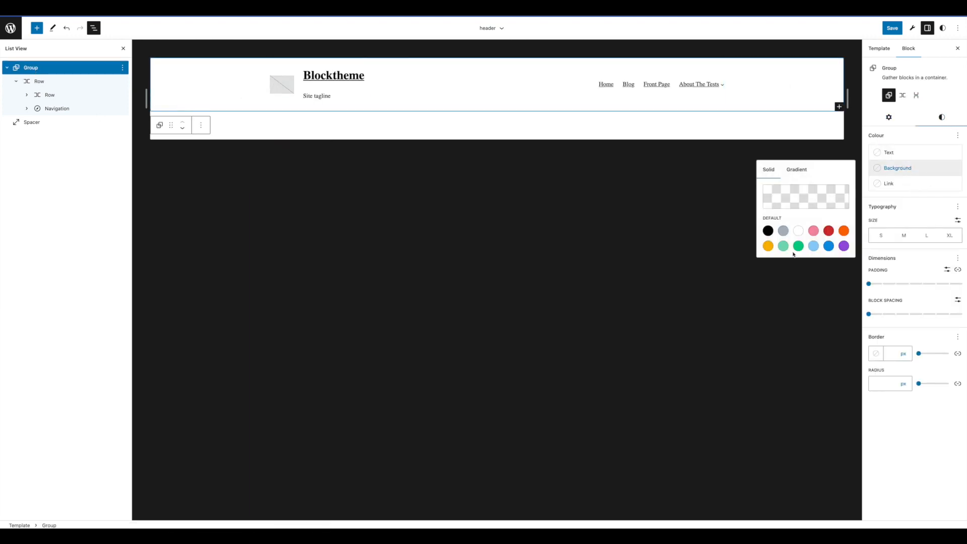
left_click(768, 230)
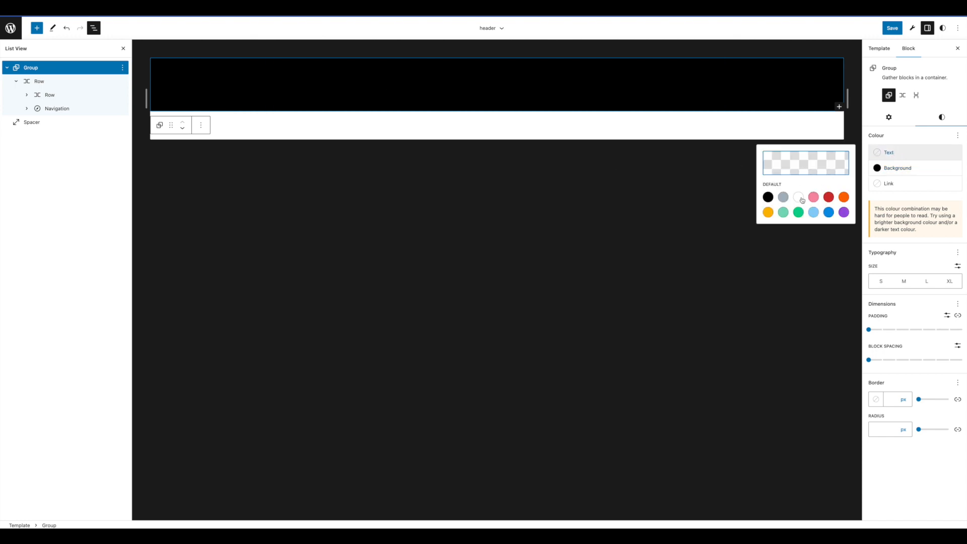
left_click(798, 197)
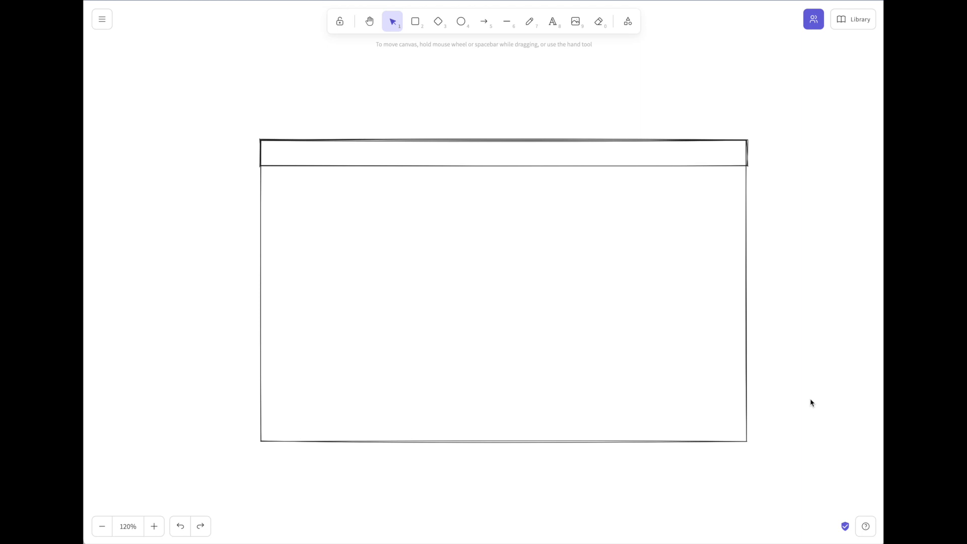
mouse_move(560, 217)
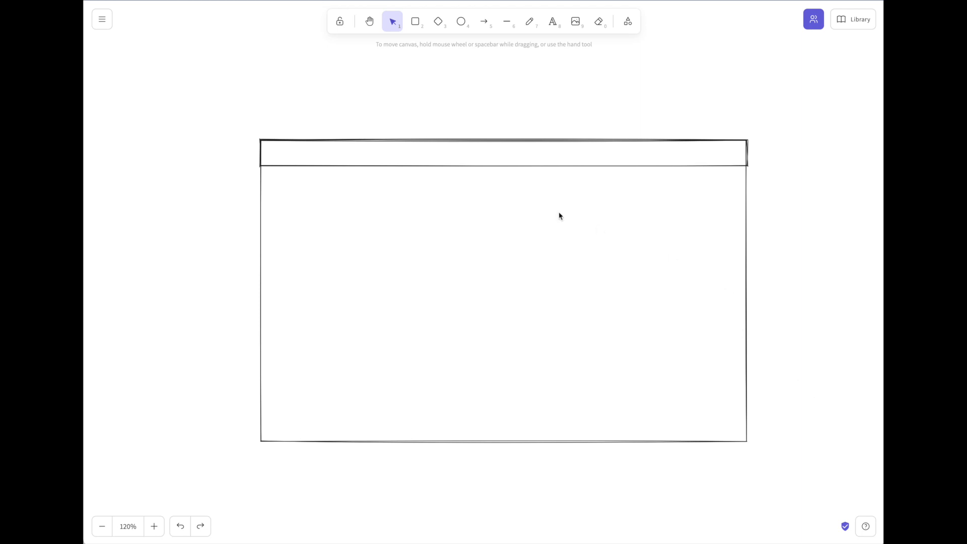
mouse_move(419, 31)
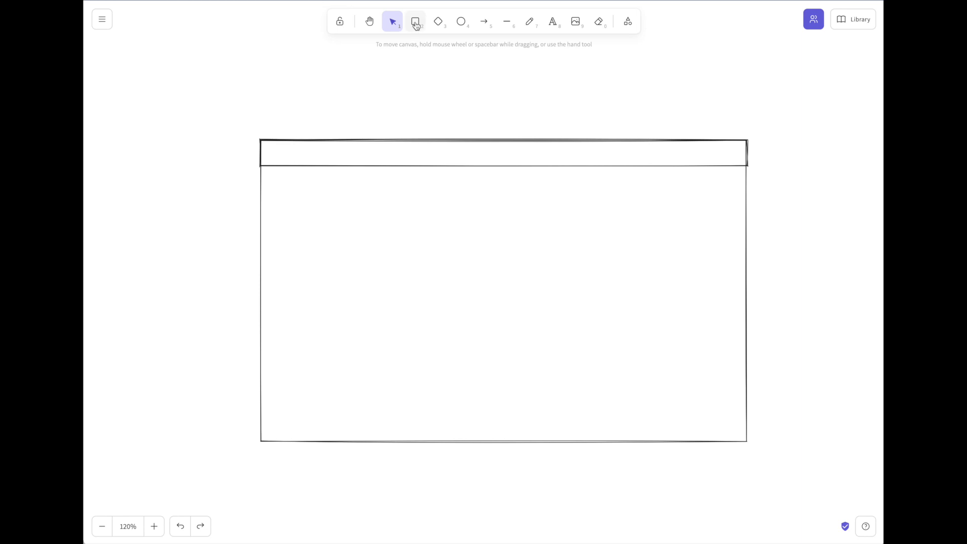
Switch to the Rectangle tool for the green hatched box
left_click(415, 21)
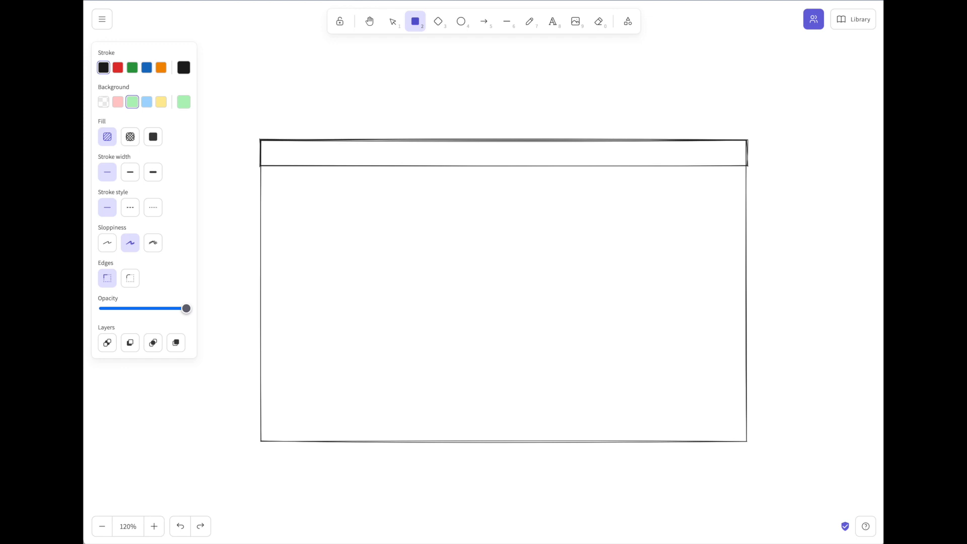
mouse_move(391, 151)
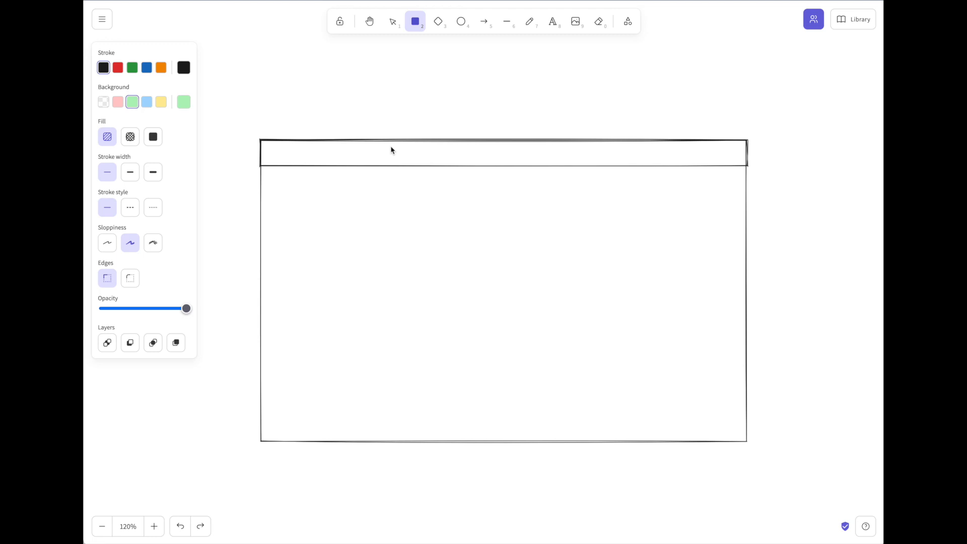
mouse_move(262, 143)
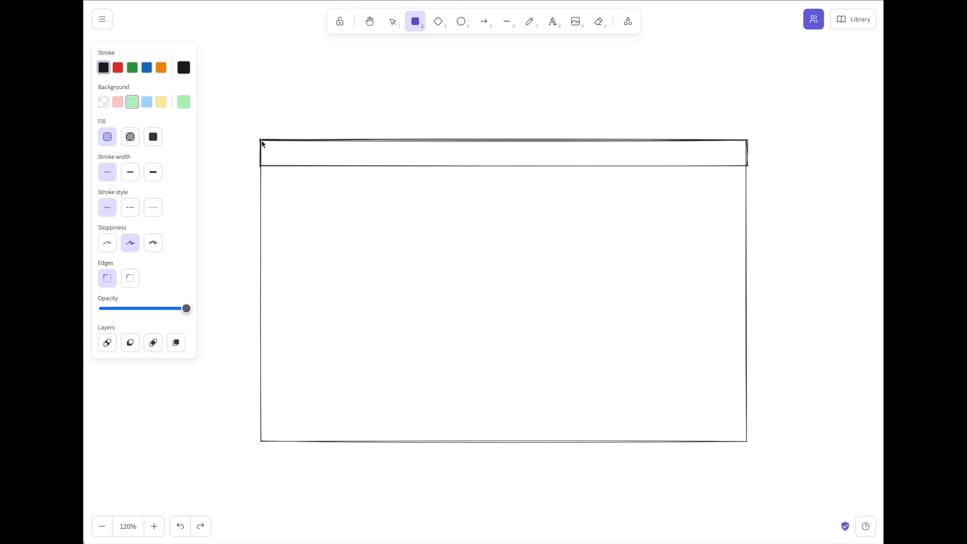
mouse_move(487, 62)
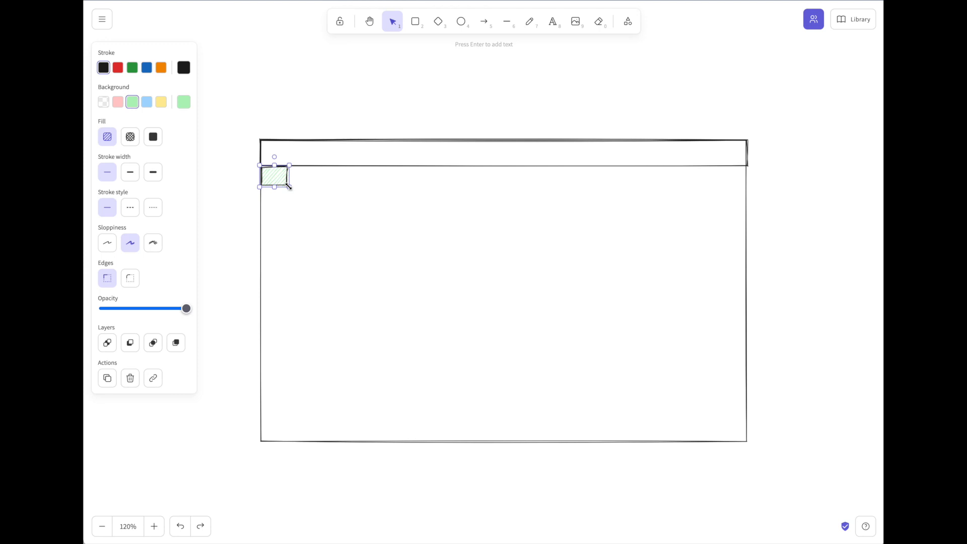
Stretch the green rectangle across the frame, narrow it, and move it toward centre
left_click_drag(290, 185, 745, 252)
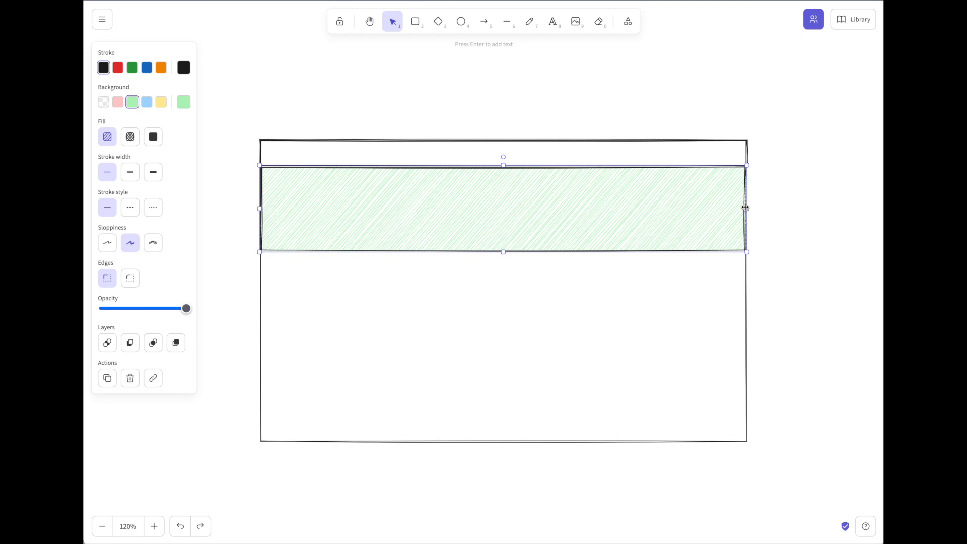
left_click_drag(746, 208, 647, 208)
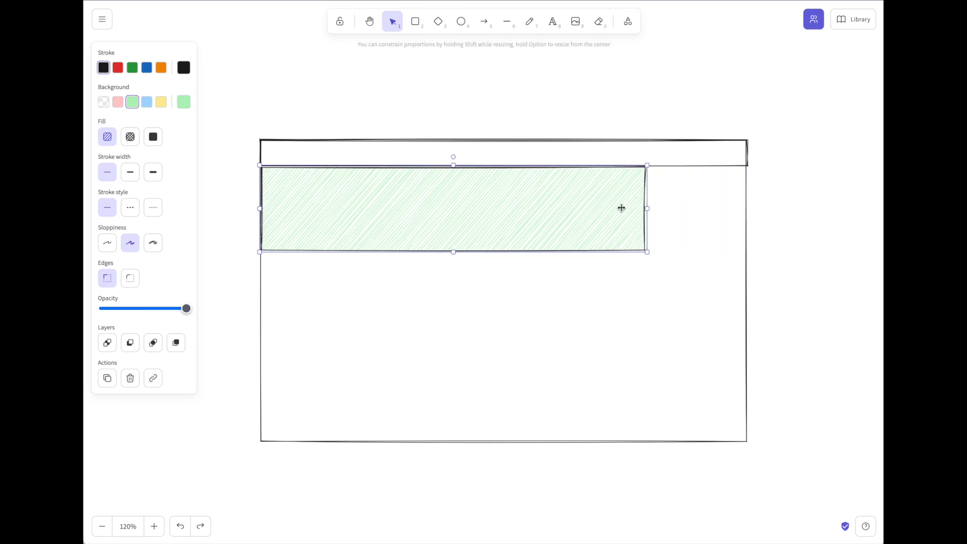
left_click_drag(646, 208, 610, 208)
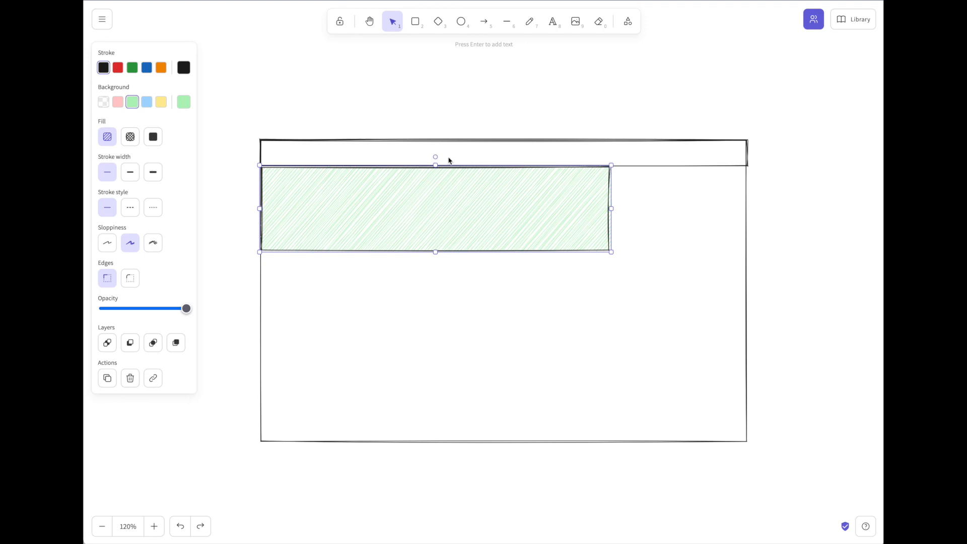
mouse_move(593, 199)
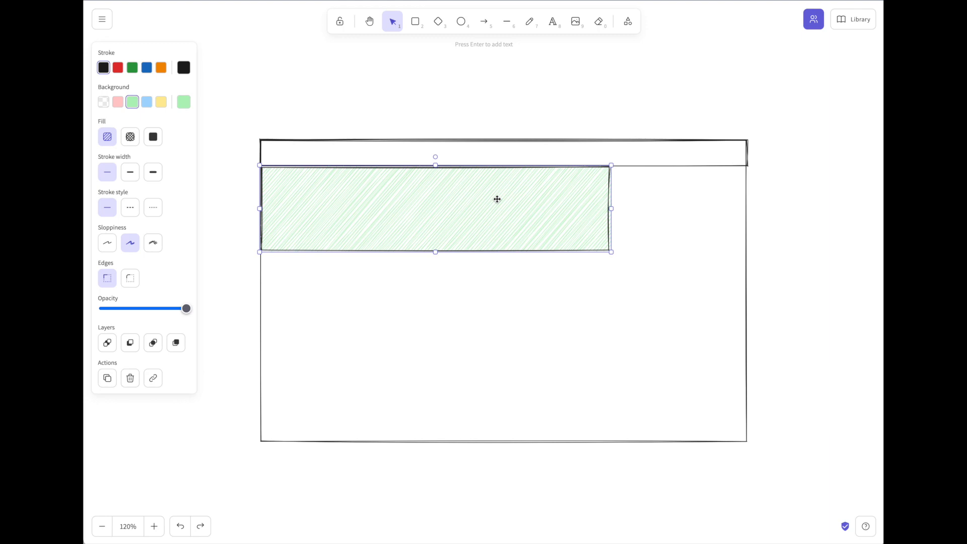
left_click_drag(498, 200, 666, 177)
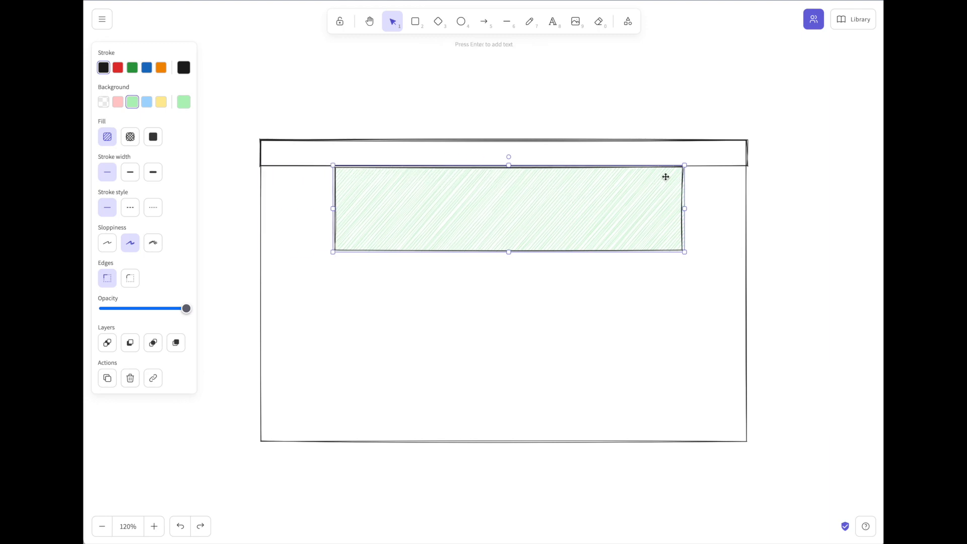
mouse_move(547, 165)
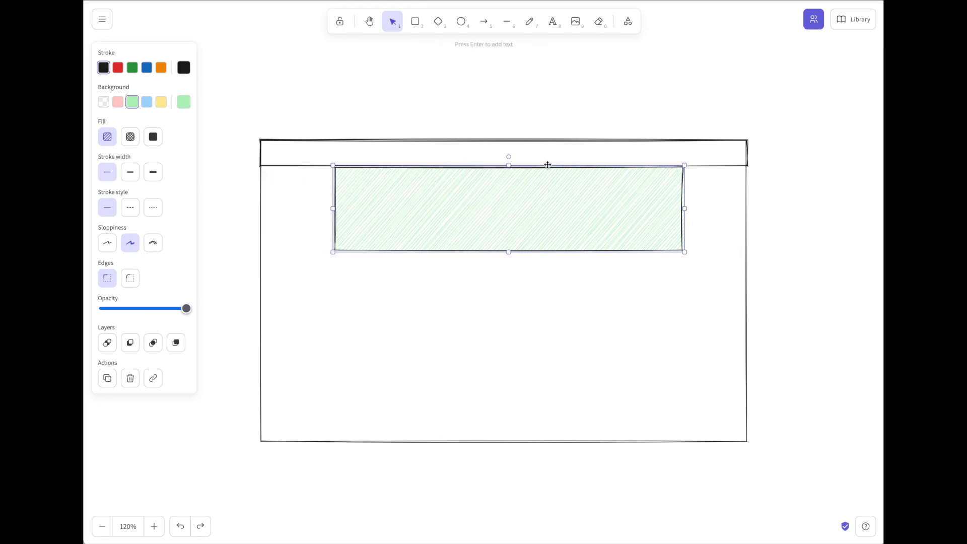
mouse_move(640, 189)
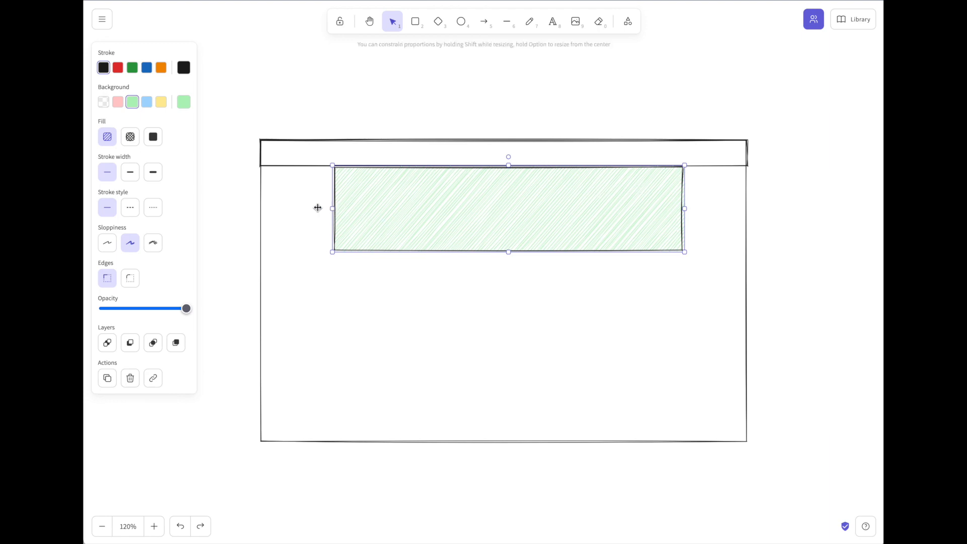
Extend the band to both frame edges, shorten it, and slim the inner row bar
left_click_drag(331, 208, 259, 208)
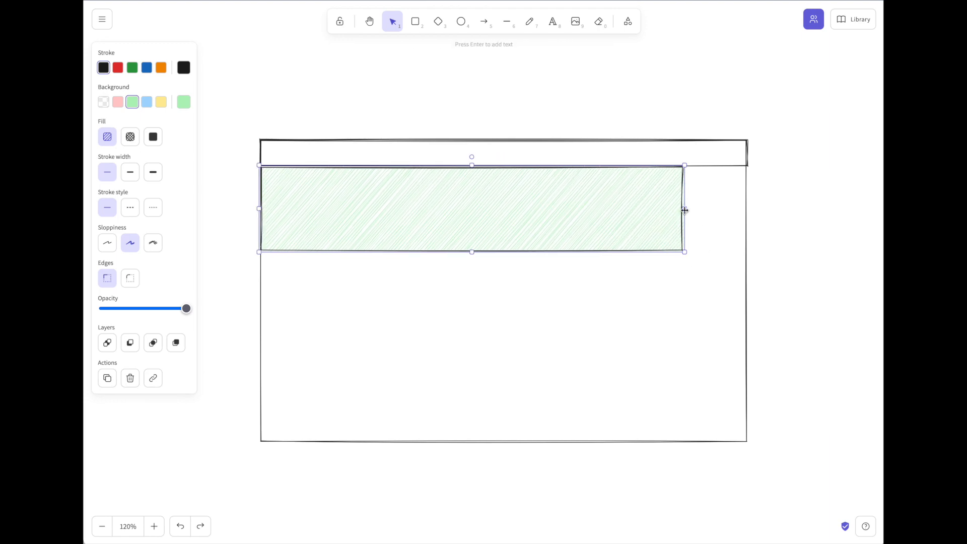
left_click_drag(685, 210, 745, 209)
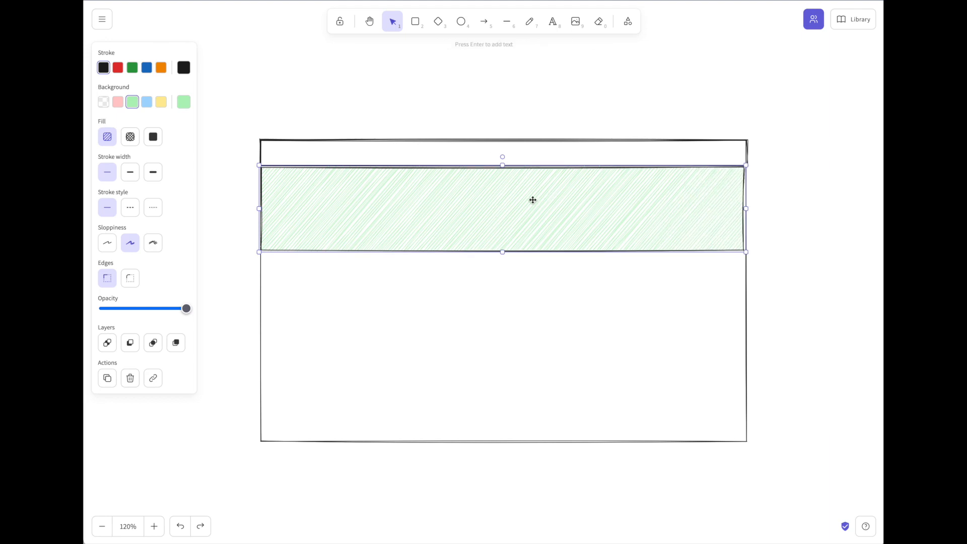
left_click_drag(502, 252, 502, 241)
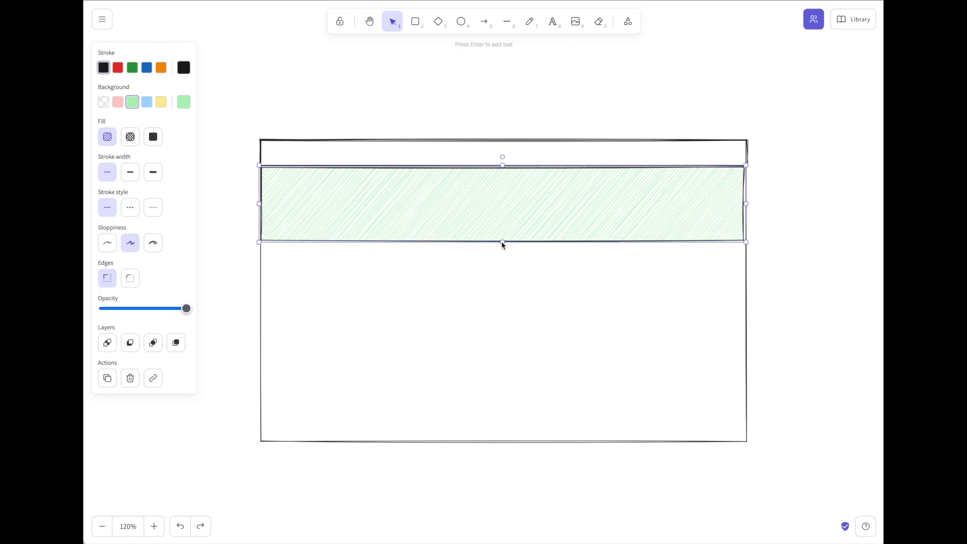
mouse_move(509, 207)
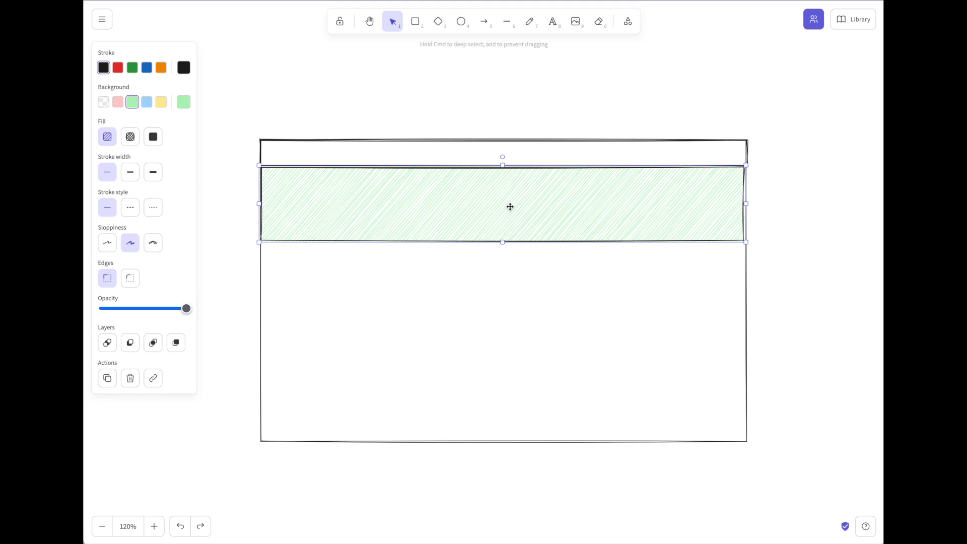
left_click_drag(502, 241, 503, 234)
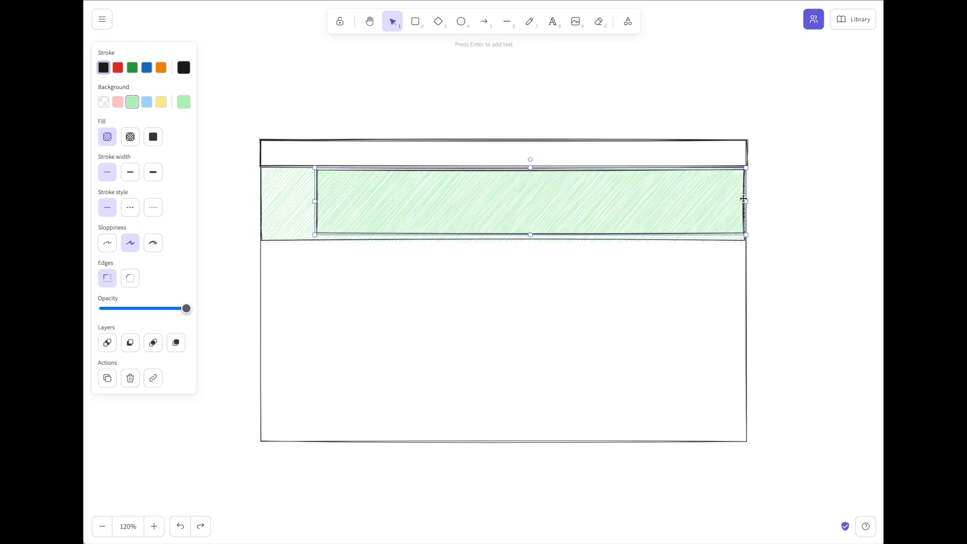
left_click_drag(744, 201, 685, 201)
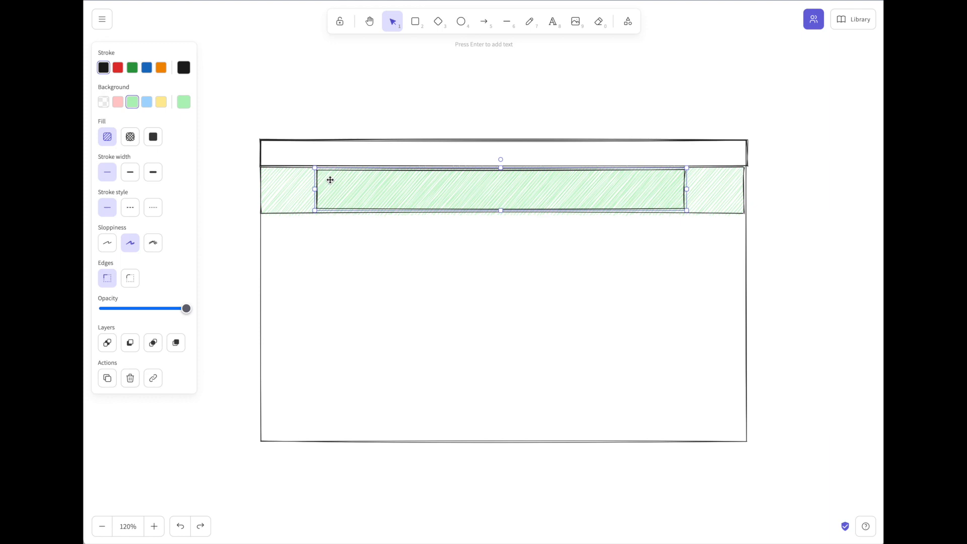
Draw a small logo square and stacked title and tagline boxes at the row's left
left_click(415, 21)
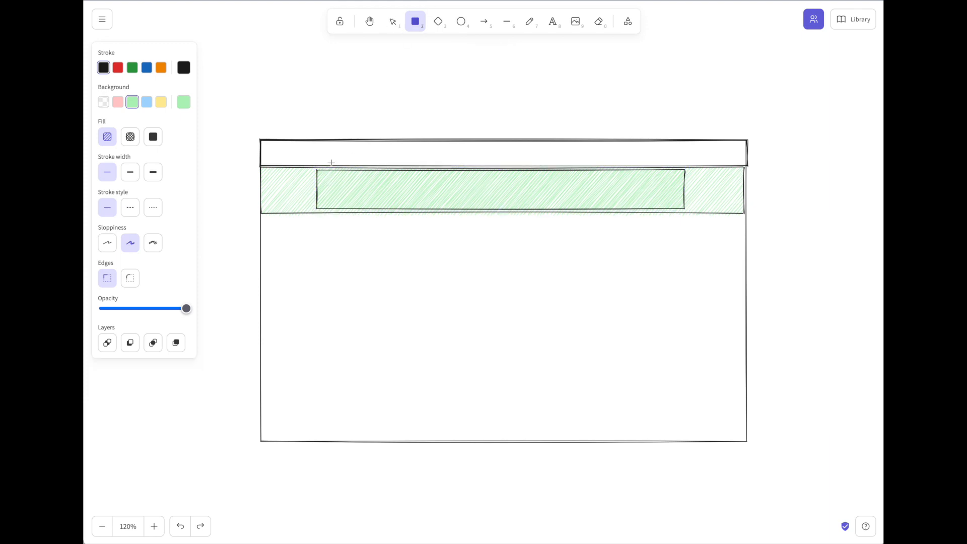
left_click_drag(331, 162, 357, 207)
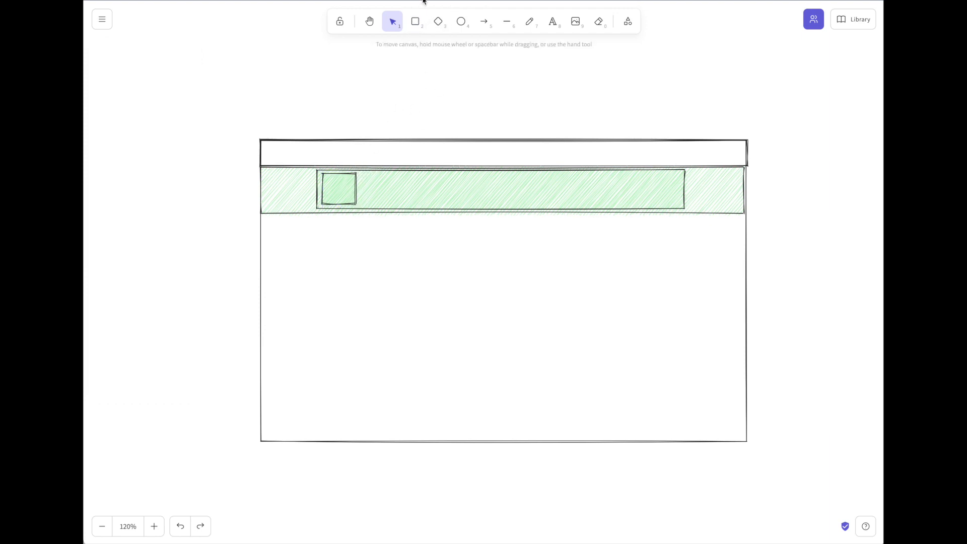
left_click(415, 21)
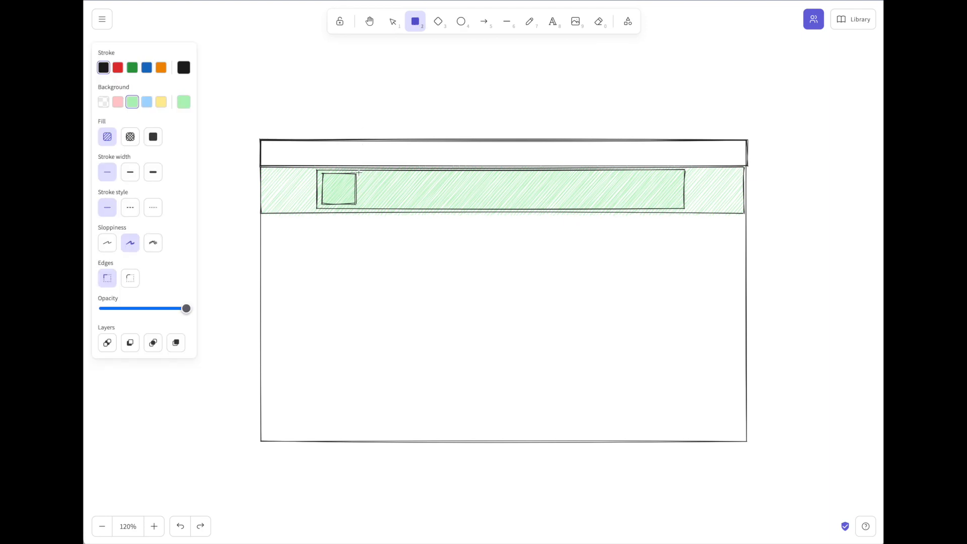
left_click_drag(357, 173, 410, 201)
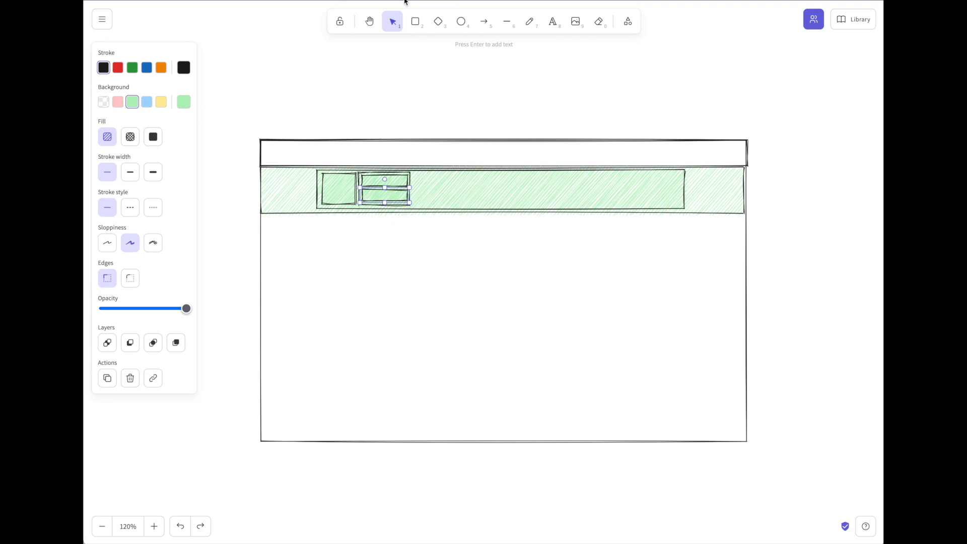
Draw a long navigation bar across the row and stretch it to the row height
left_click(416, 21)
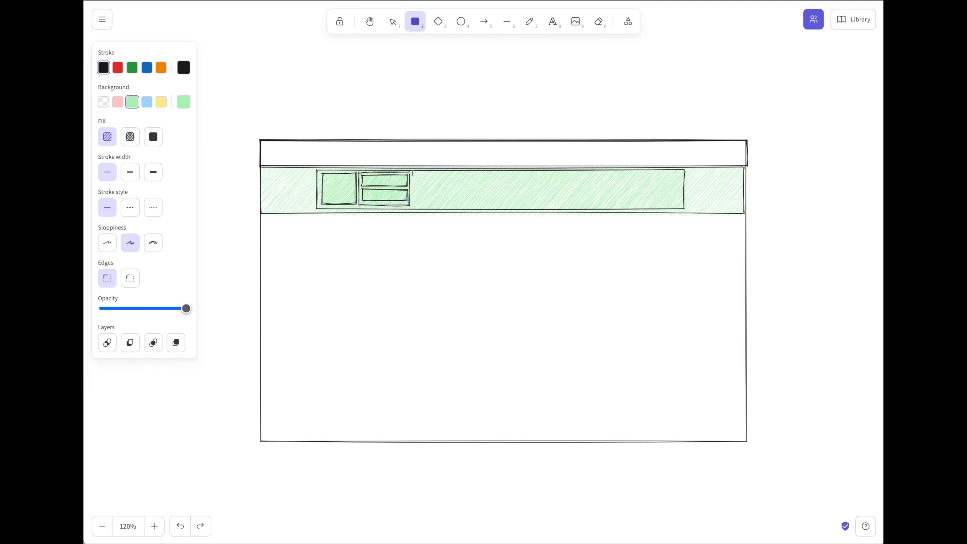
left_click_drag(413, 177, 682, 194)
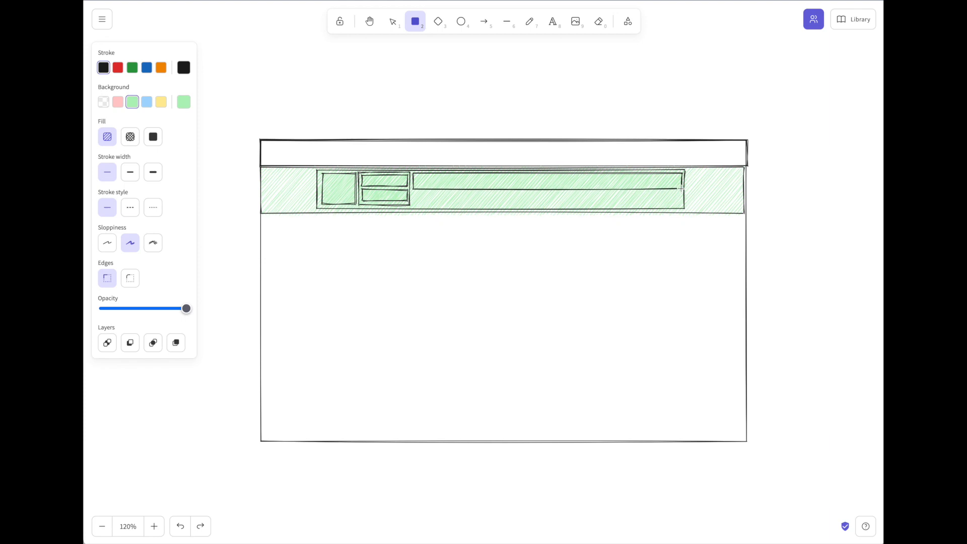
left_click(393, 22)
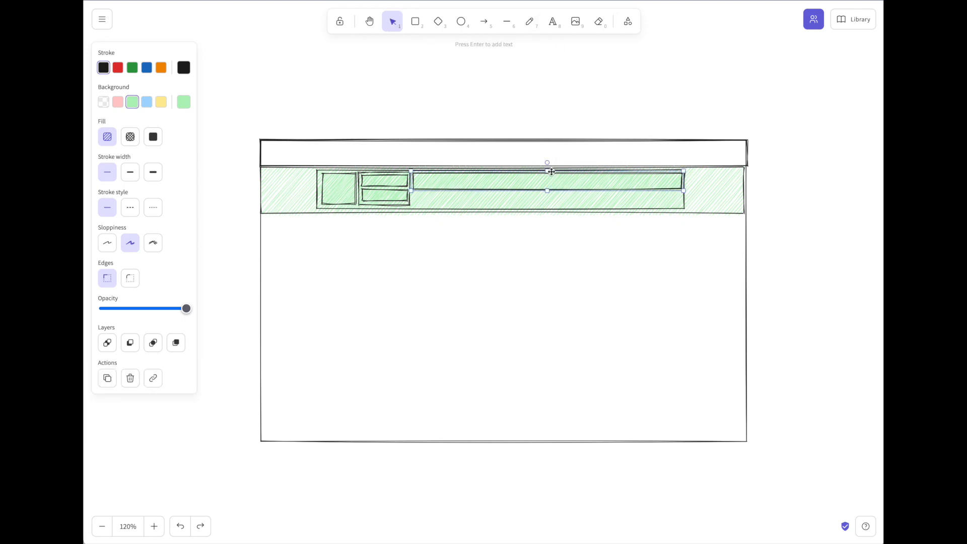
left_click_drag(547, 190, 547, 206)
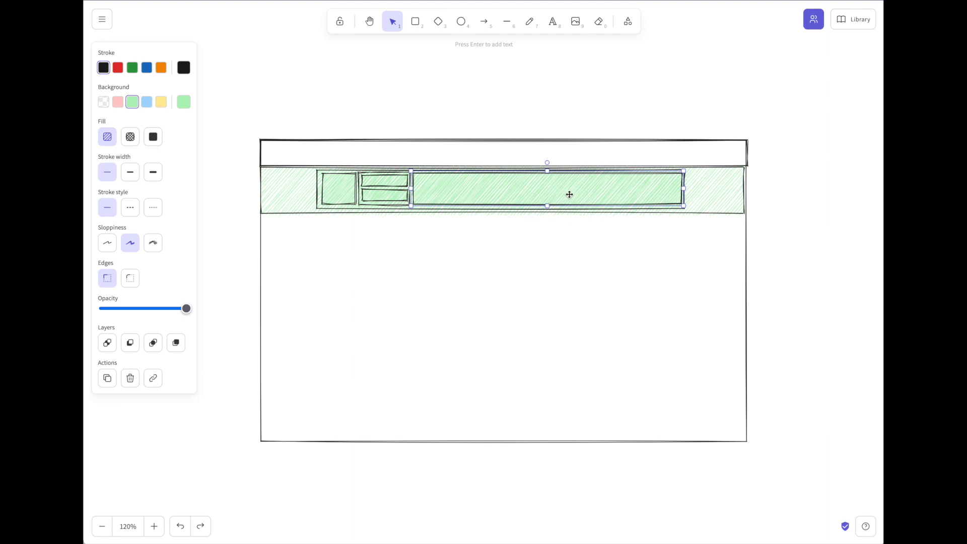
mouse_move(496, 203)
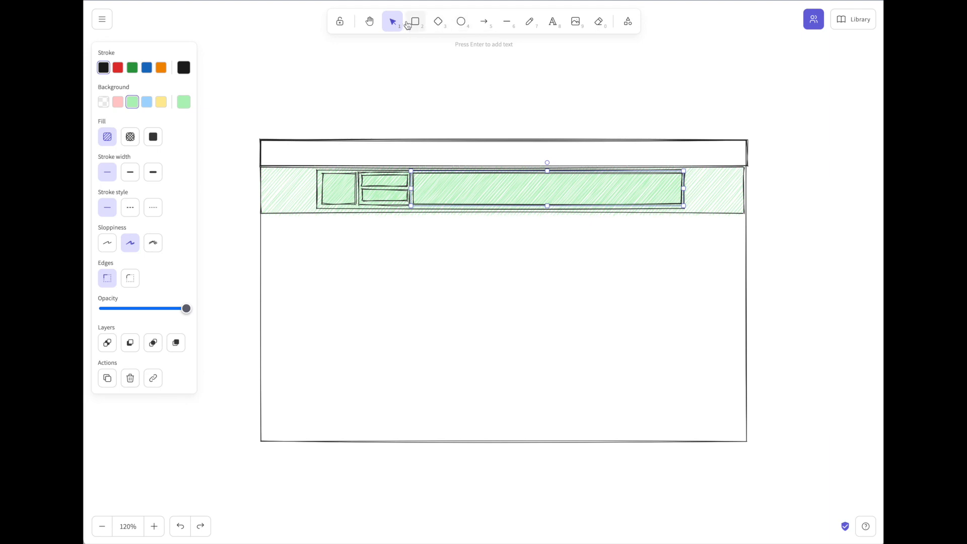
left_click(415, 21)
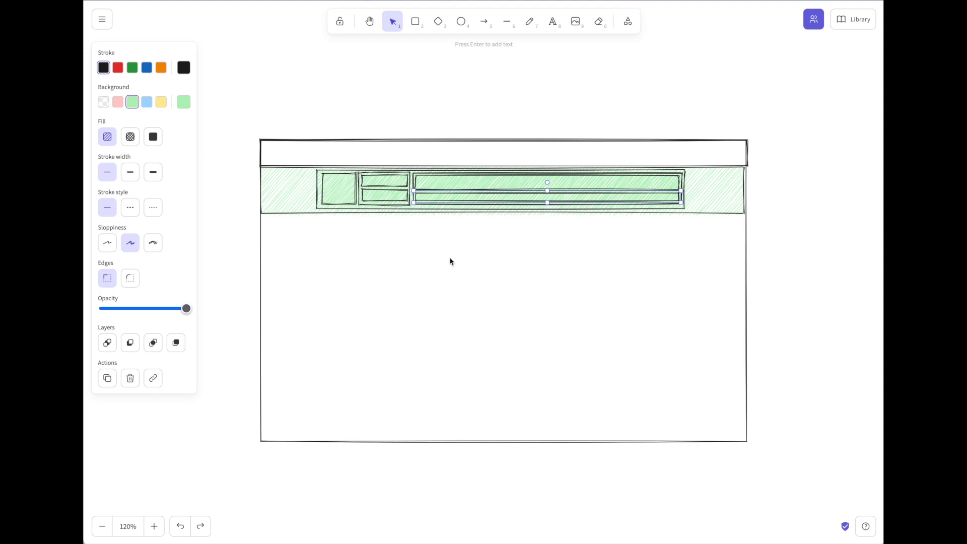
mouse_move(548, 207)
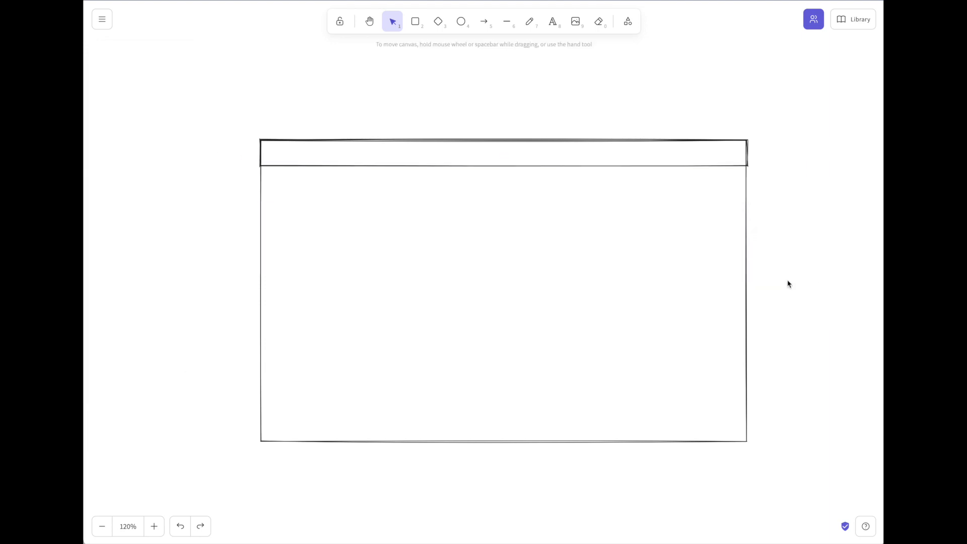
mouse_move(498, 252)
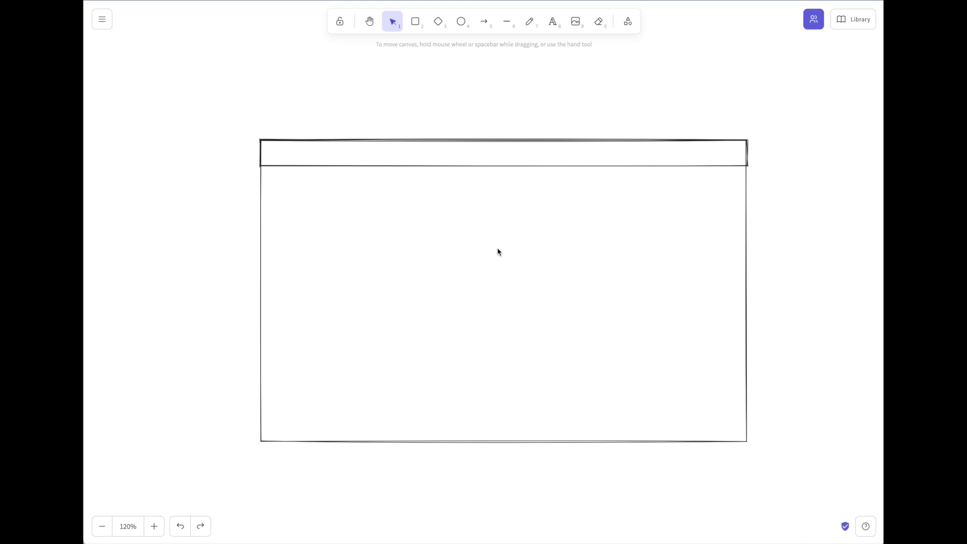
mouse_move(331, 102)
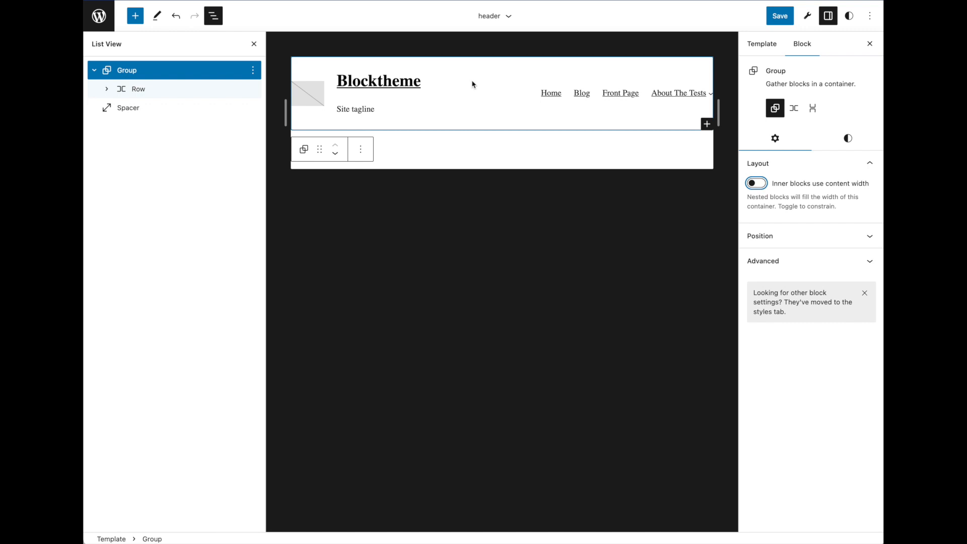
mouse_move(459, 89)
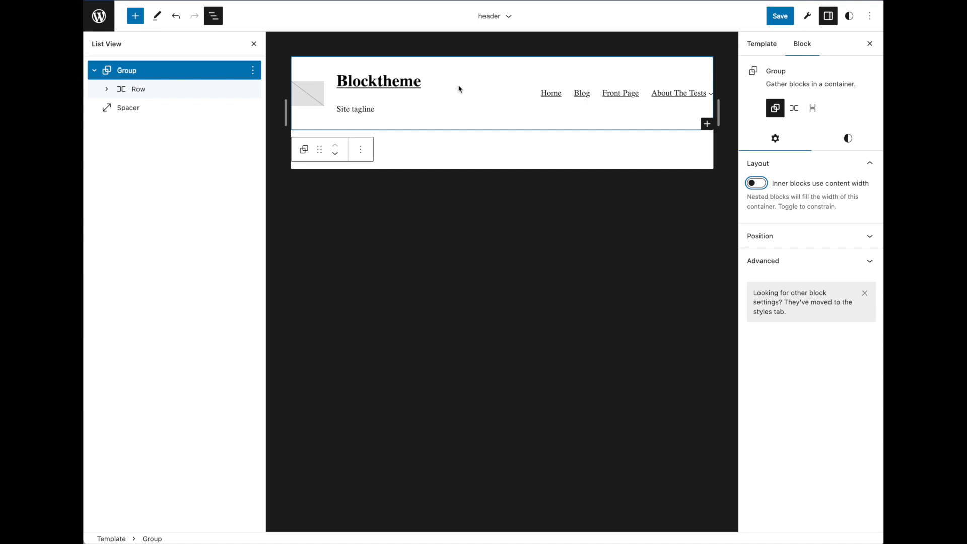
mouse_move(441, 105)
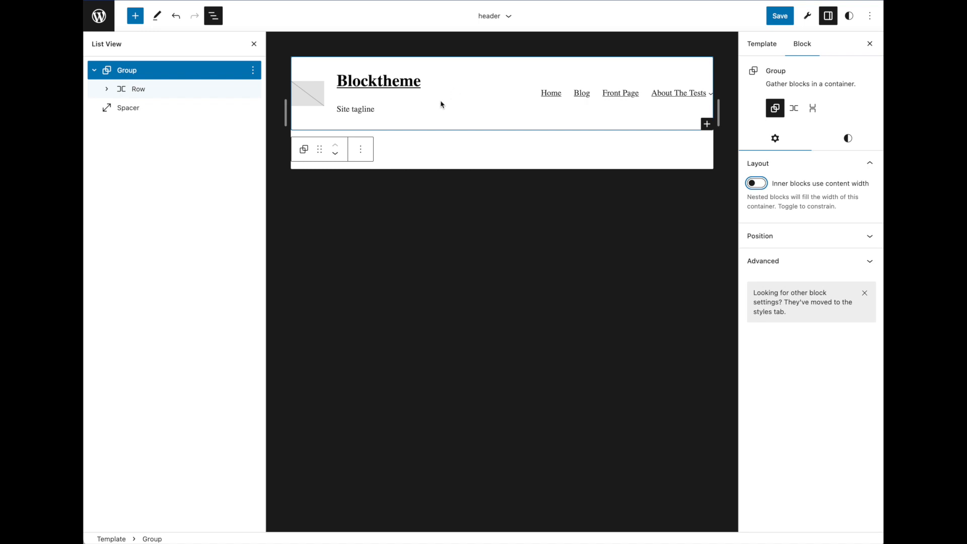
mouse_move(552, 80)
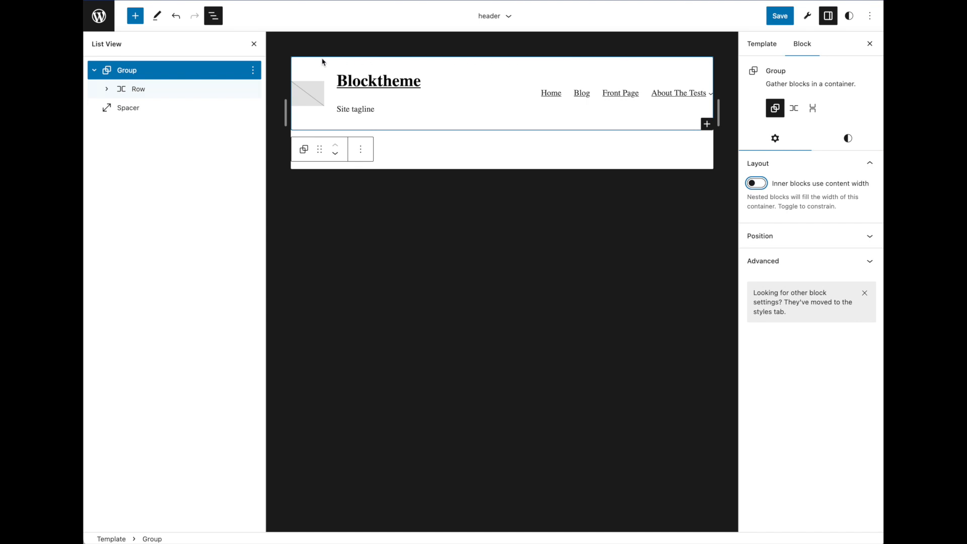
mouse_move(551, 113)
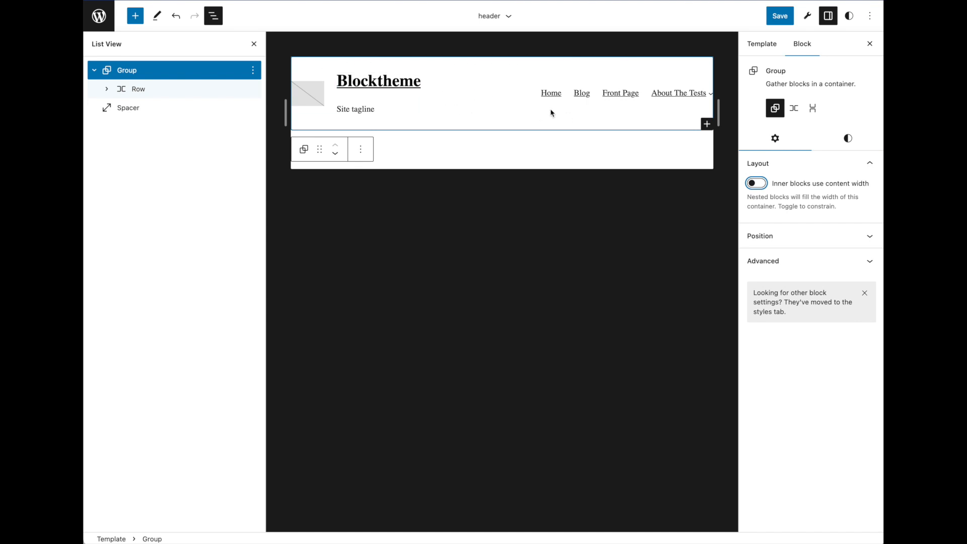
mouse_move(495, 110)
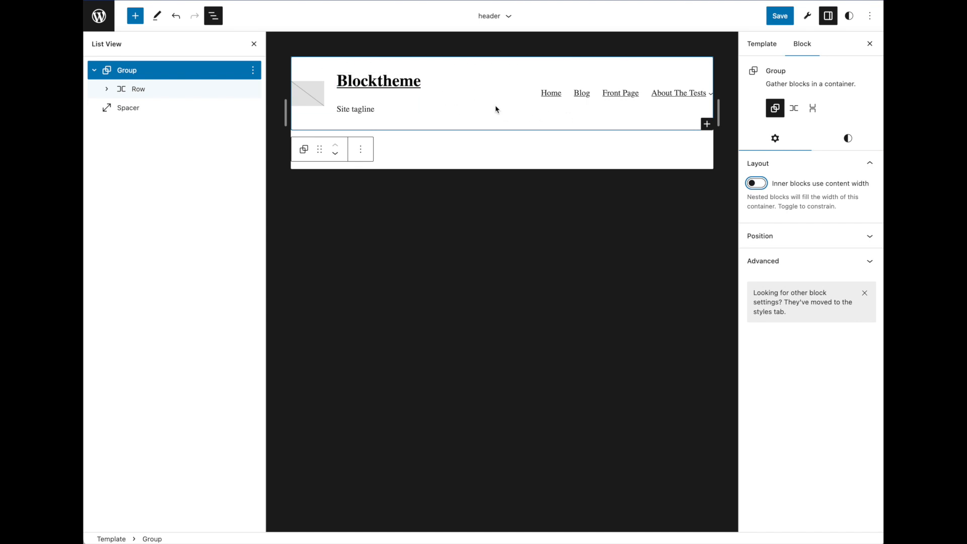
mouse_move(395, 10)
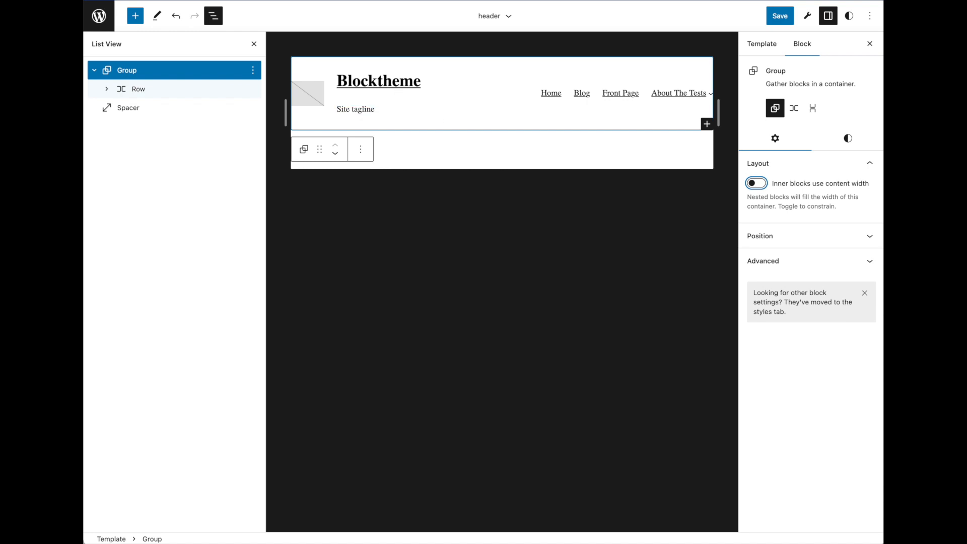
mouse_move(328, 32)
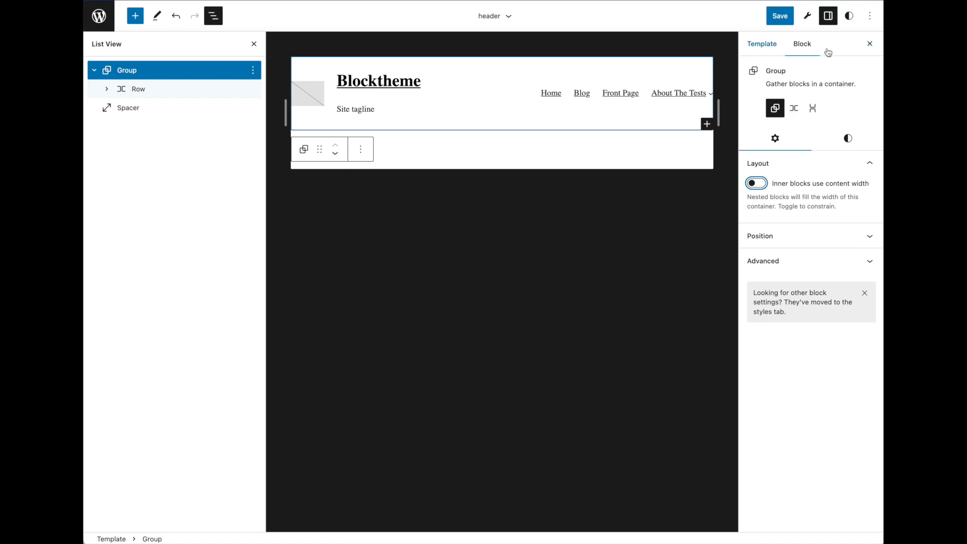
left_click(829, 16)
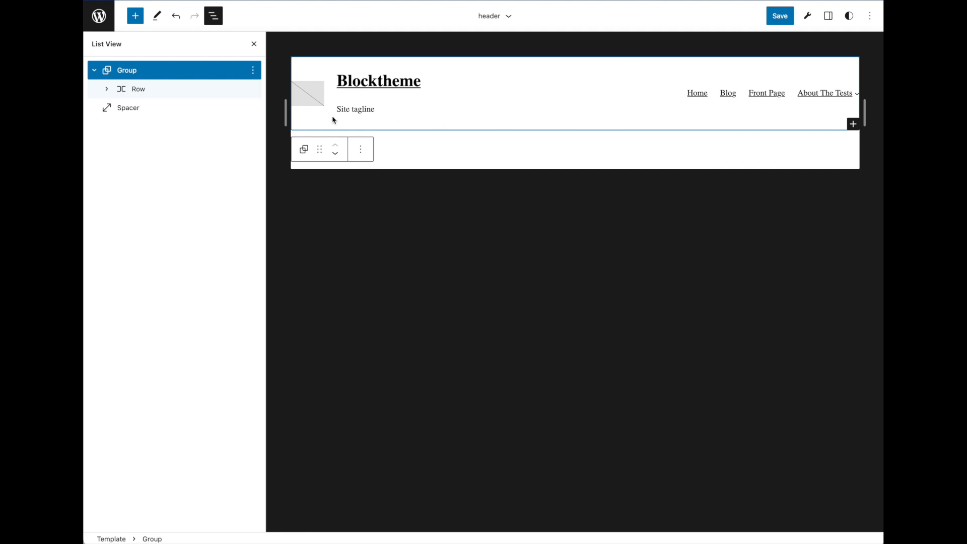
mouse_move(351, 93)
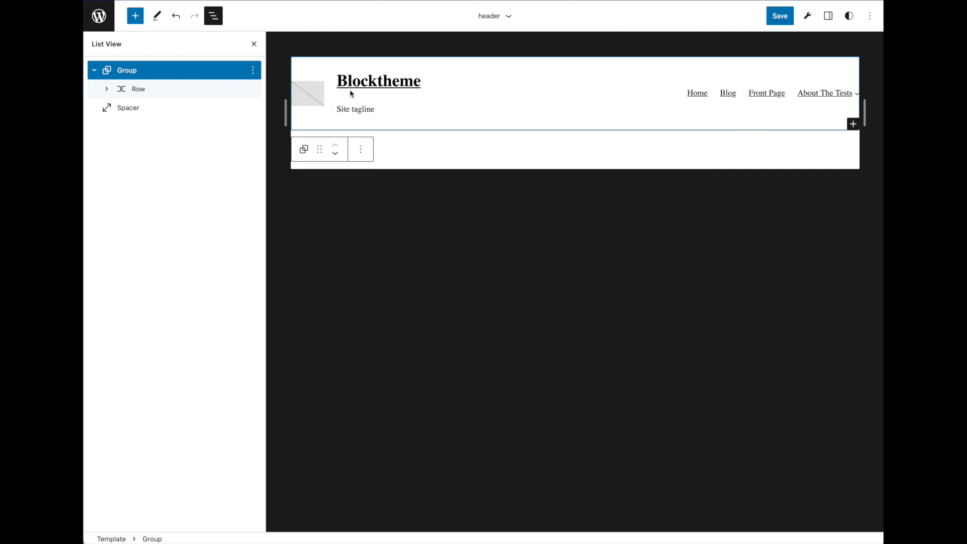
mouse_move(319, 139)
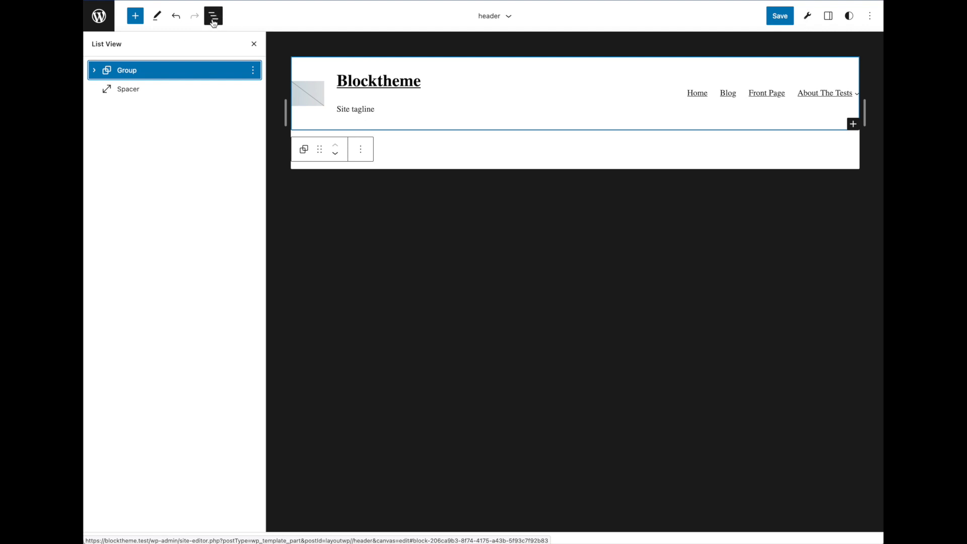
mouse_move(215, 55)
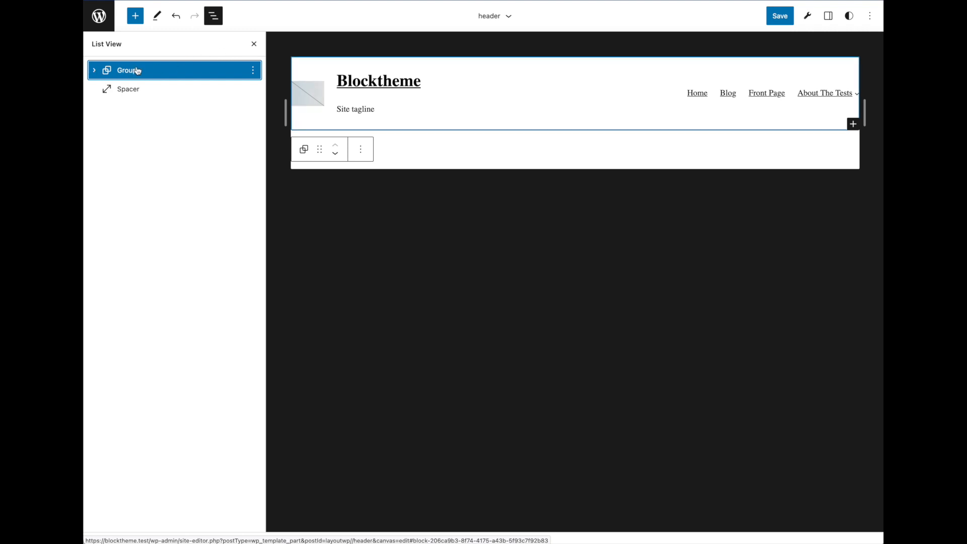
mouse_move(108, 72)
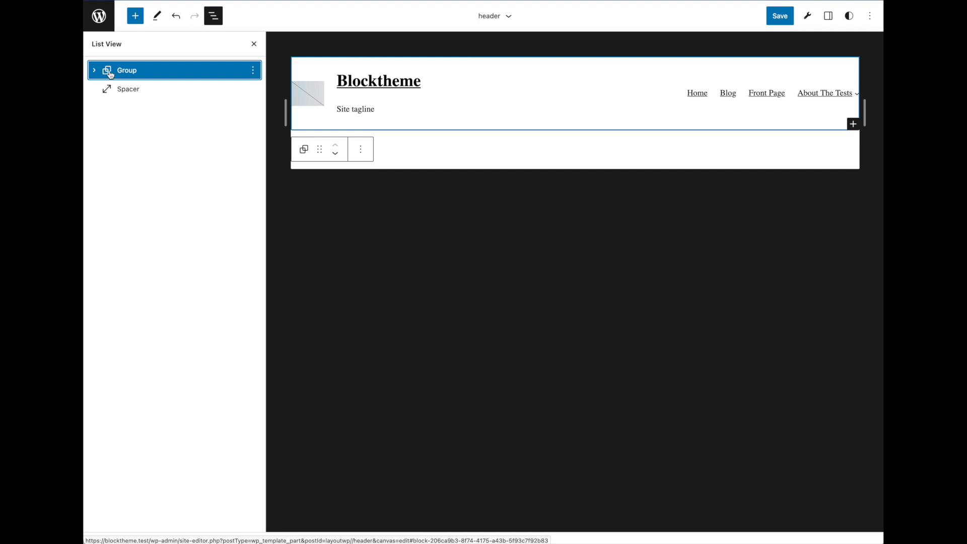
left_click(94, 70)
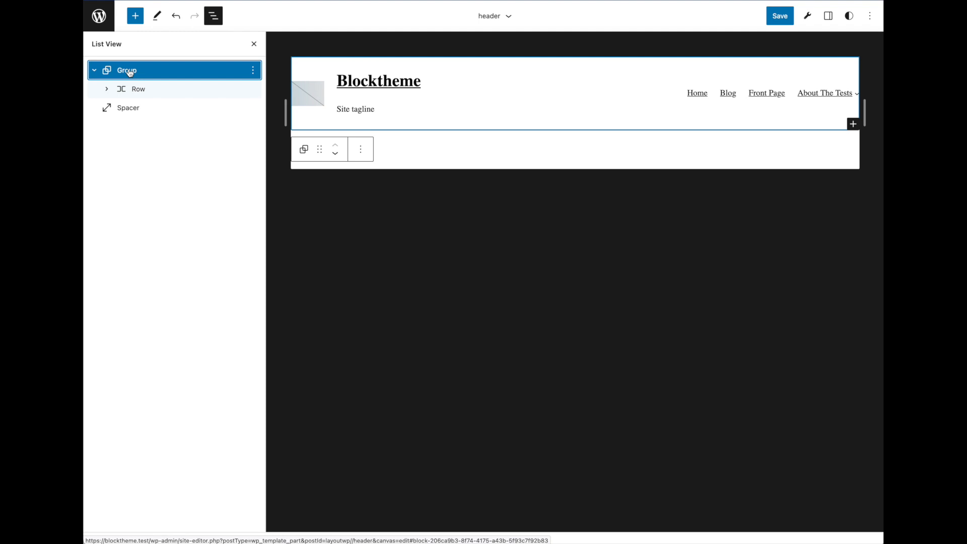
mouse_move(114, 74)
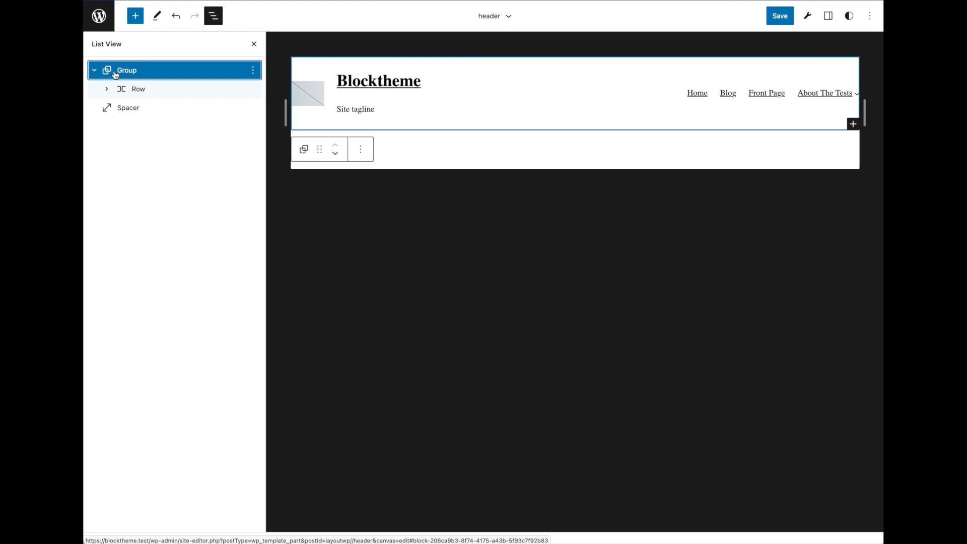
mouse_move(131, 73)
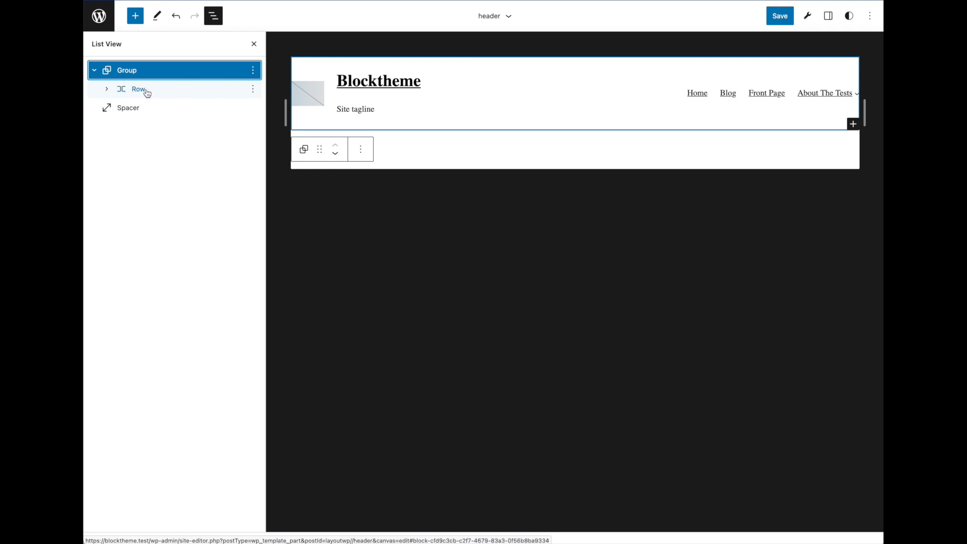
mouse_move(144, 92)
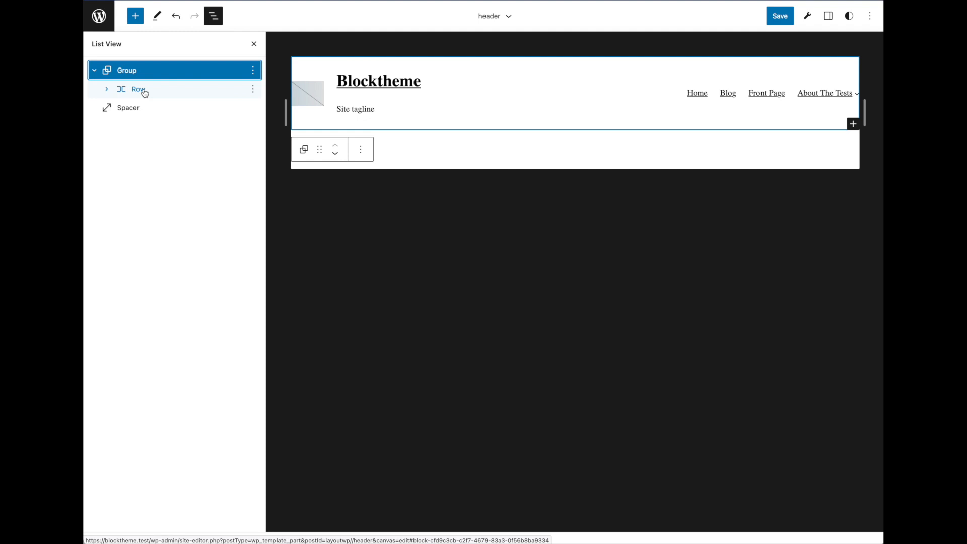
mouse_move(105, 91)
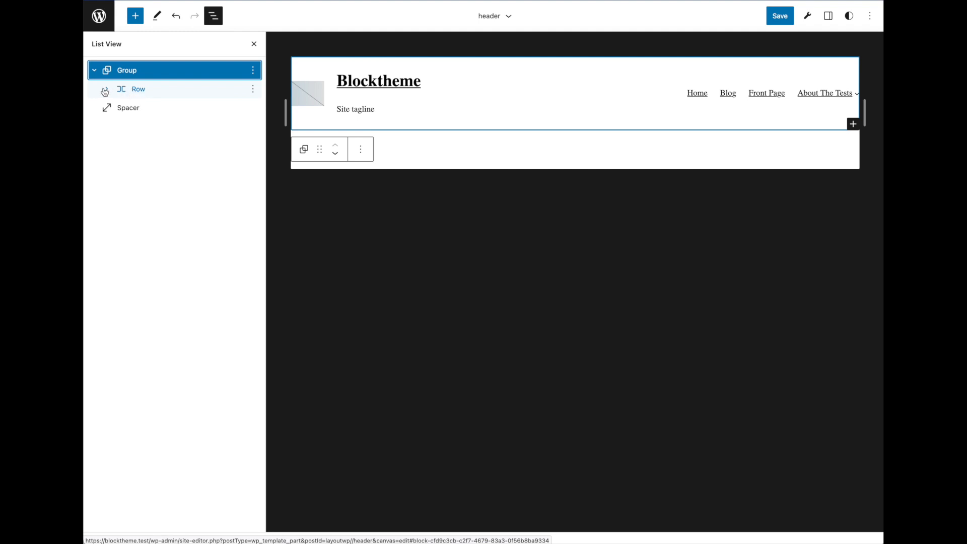
left_click(106, 88)
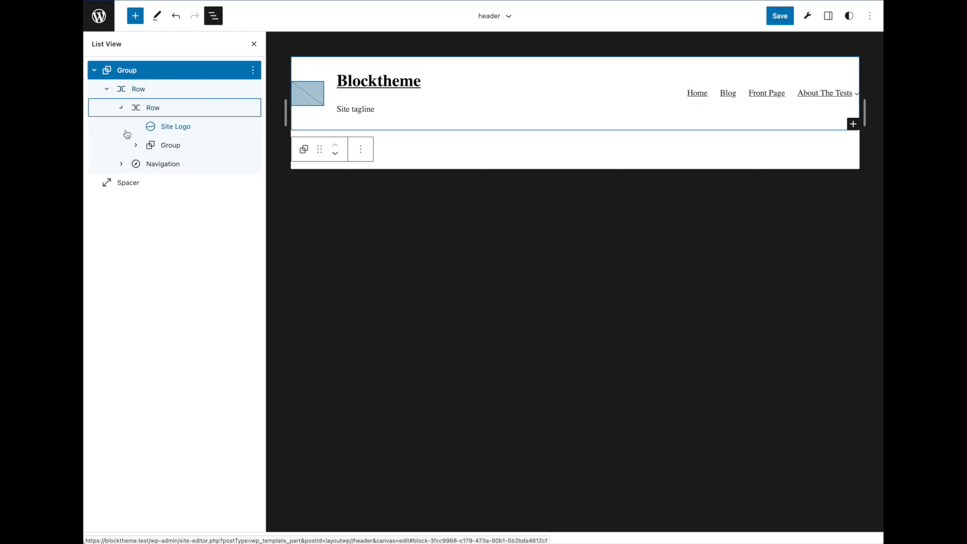
left_click(121, 163)
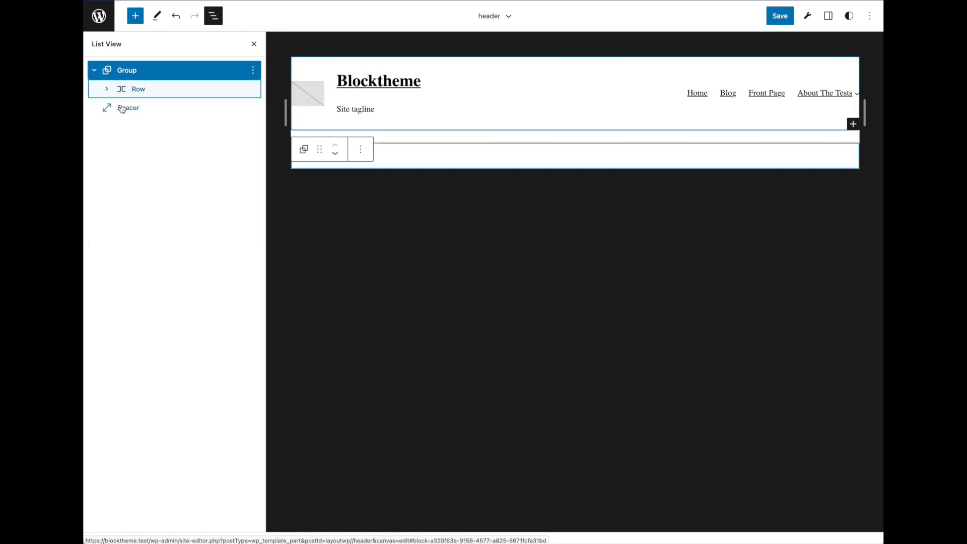
left_click(126, 70)
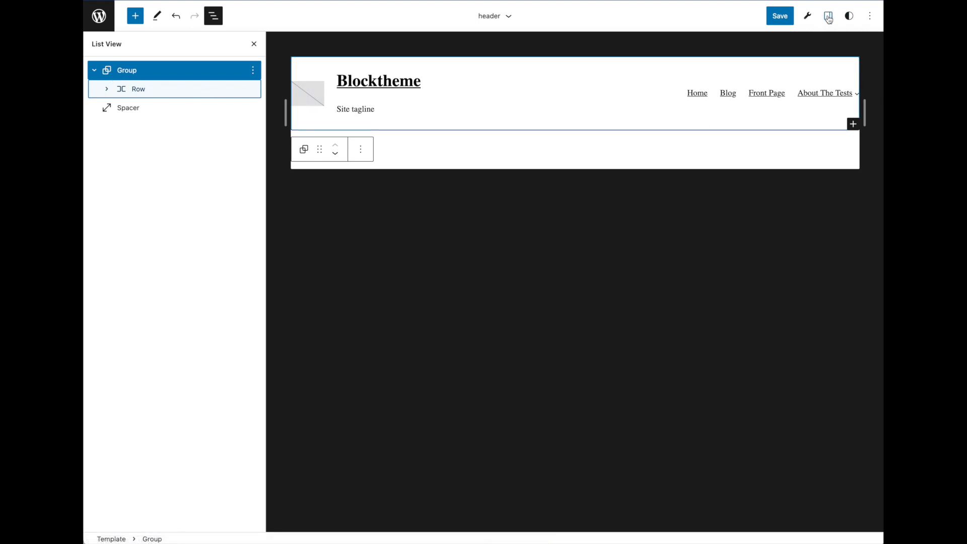
Show the settings sidebar and compare the Row's and outer Group's layout and vertical alignment options
left_click(828, 15)
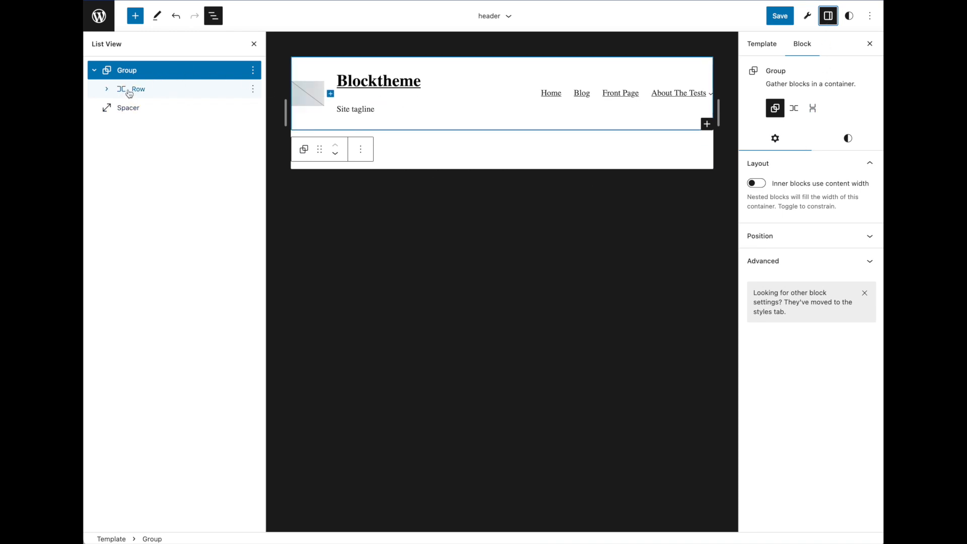
left_click(139, 89)
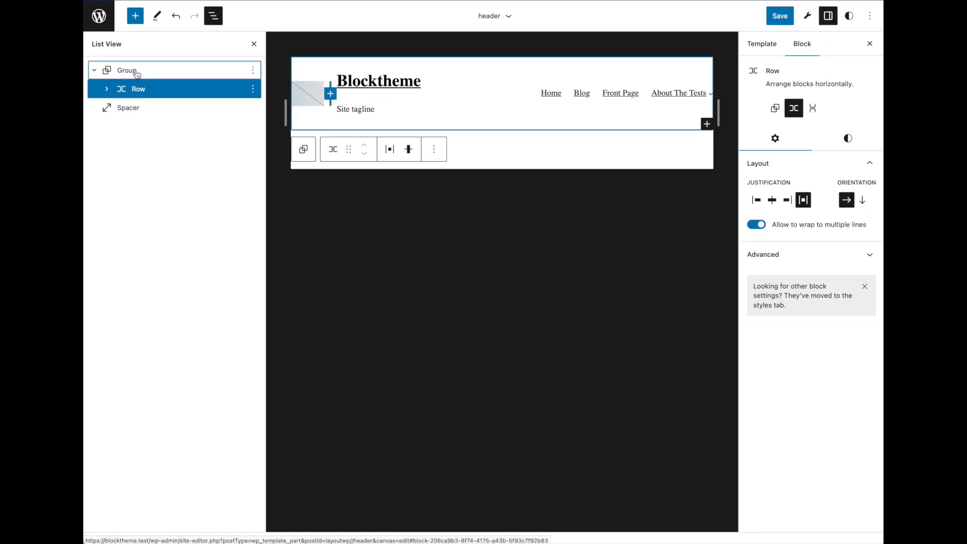
left_click(127, 70)
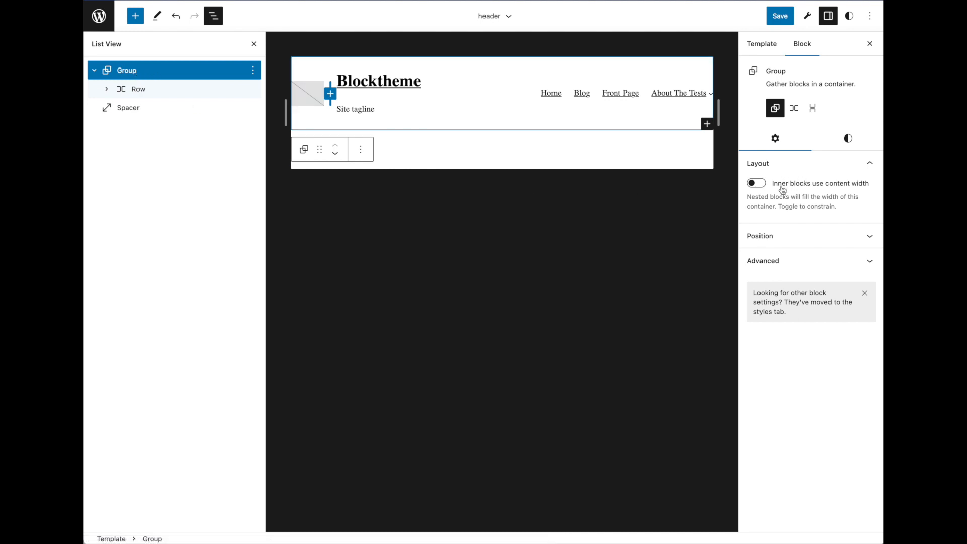
mouse_move(866, 192)
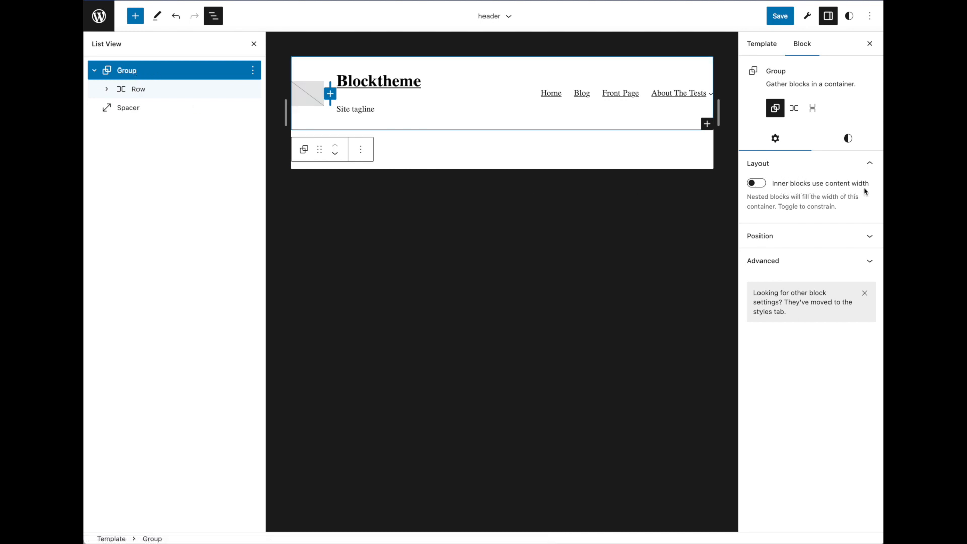
mouse_move(132, 89)
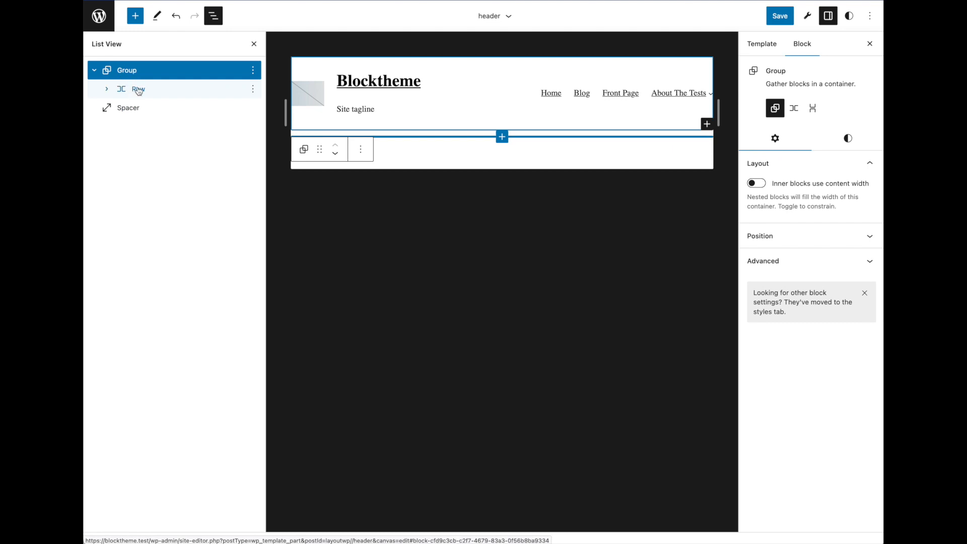
left_click(127, 69)
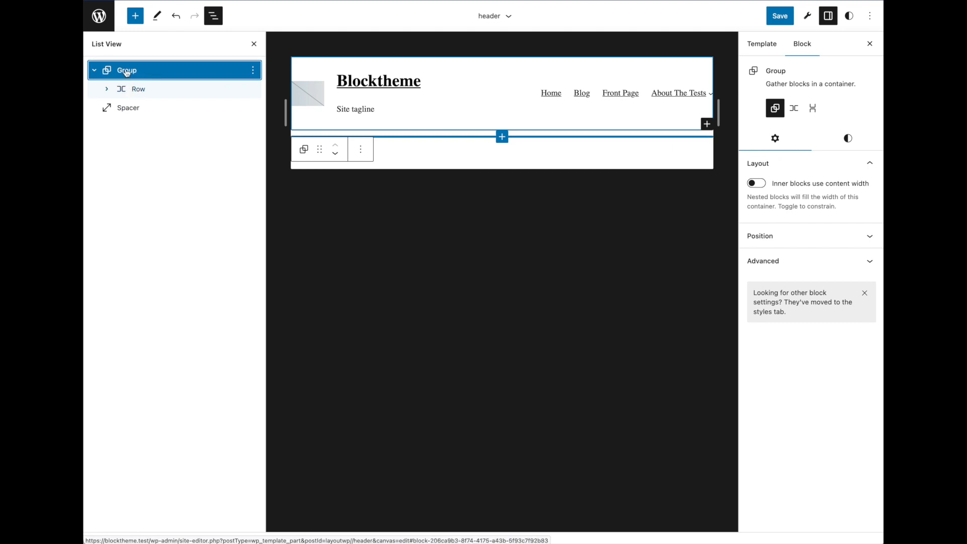
left_click(138, 89)
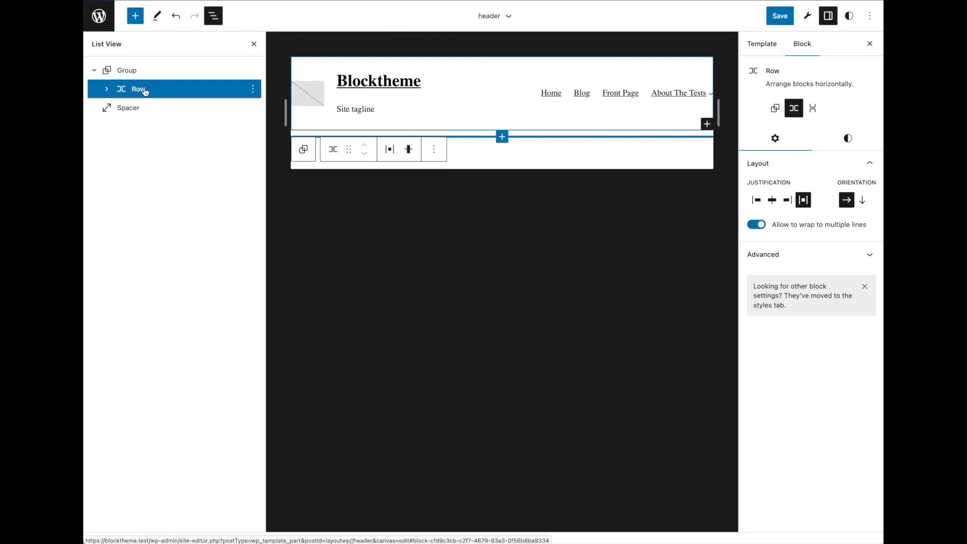
mouse_move(389, 149)
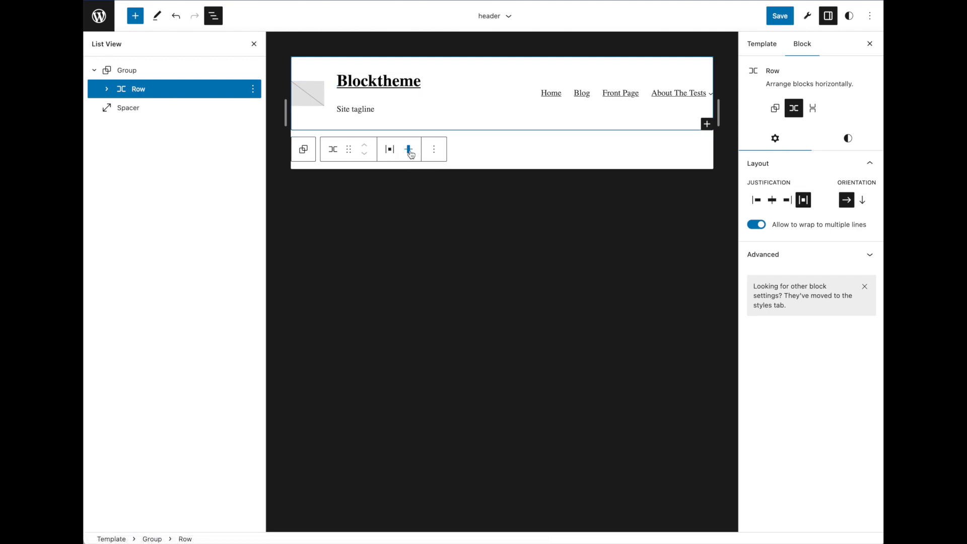
mouse_move(410, 149)
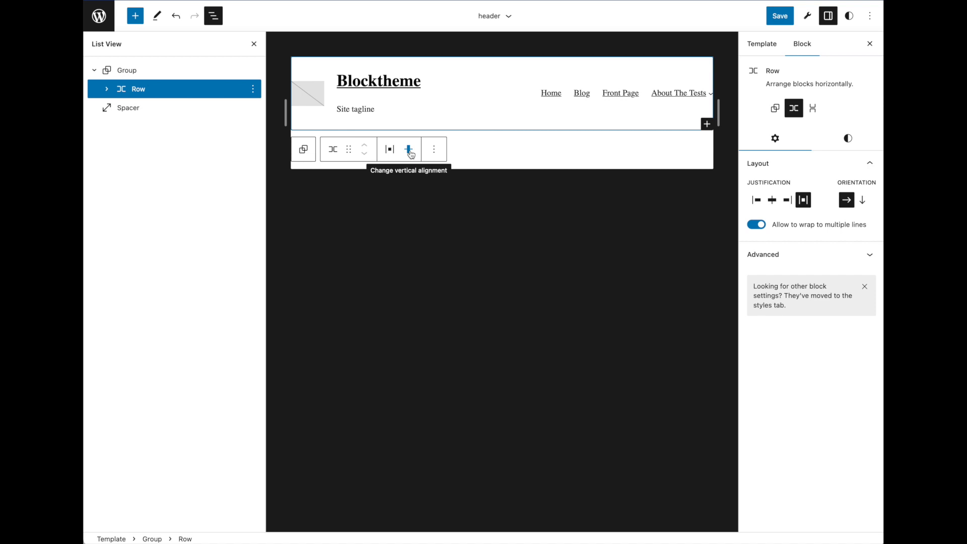
left_click(408, 148)
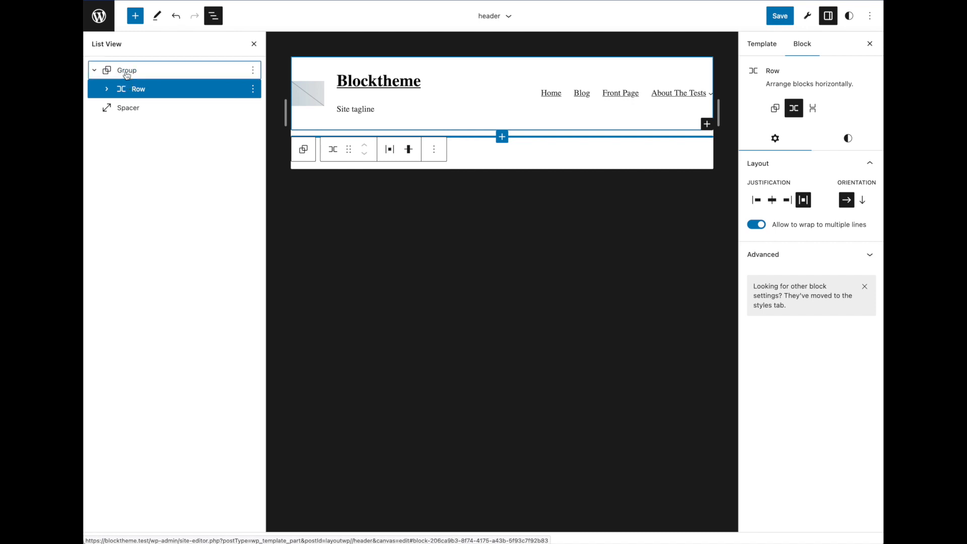
left_click(127, 69)
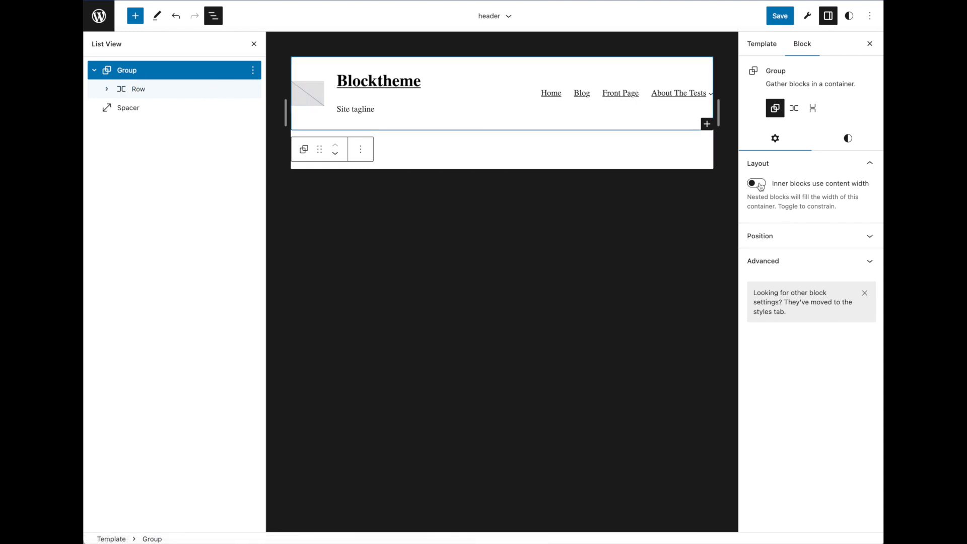
Turn on 'Inner blocks use content width' for the Group and view the Row's alignment choices
left_click(756, 184)
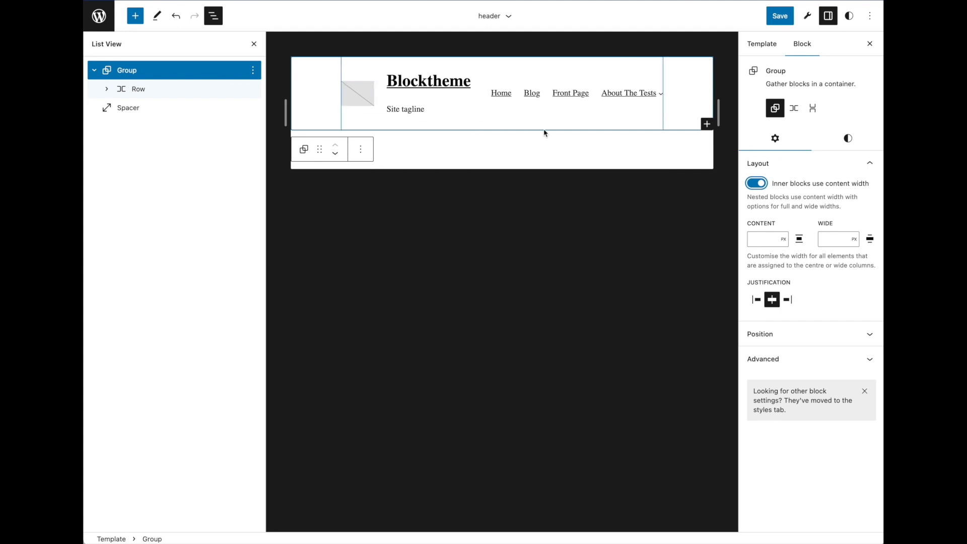
mouse_move(138, 88)
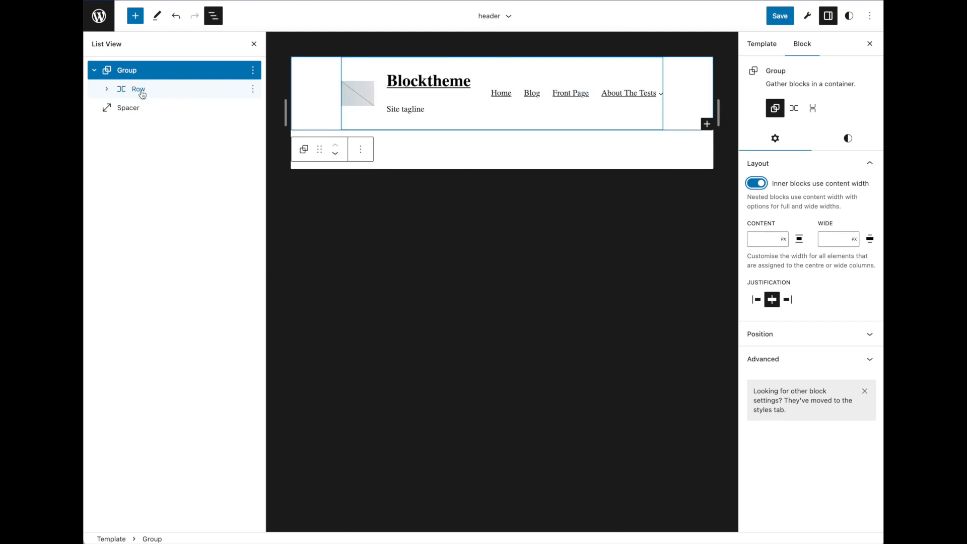
left_click(138, 89)
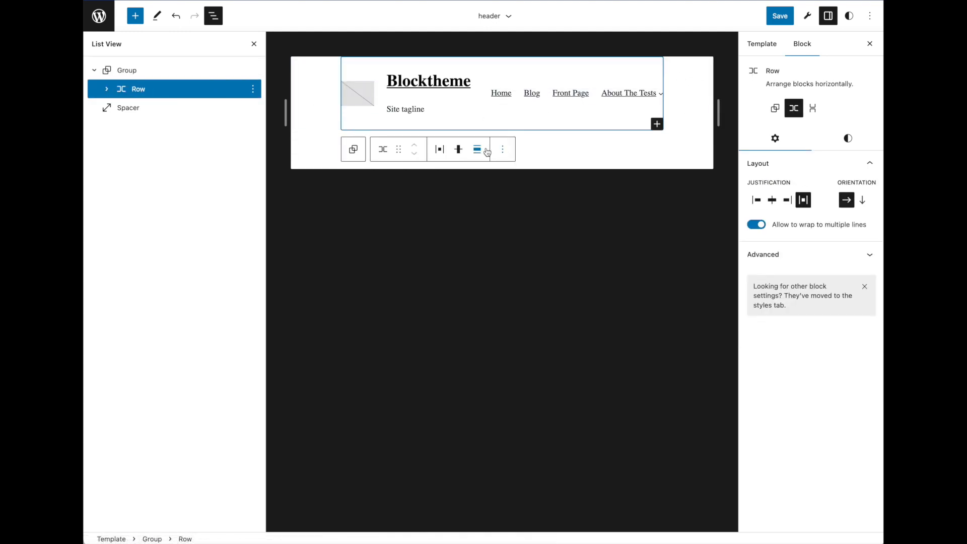
mouse_move(477, 149)
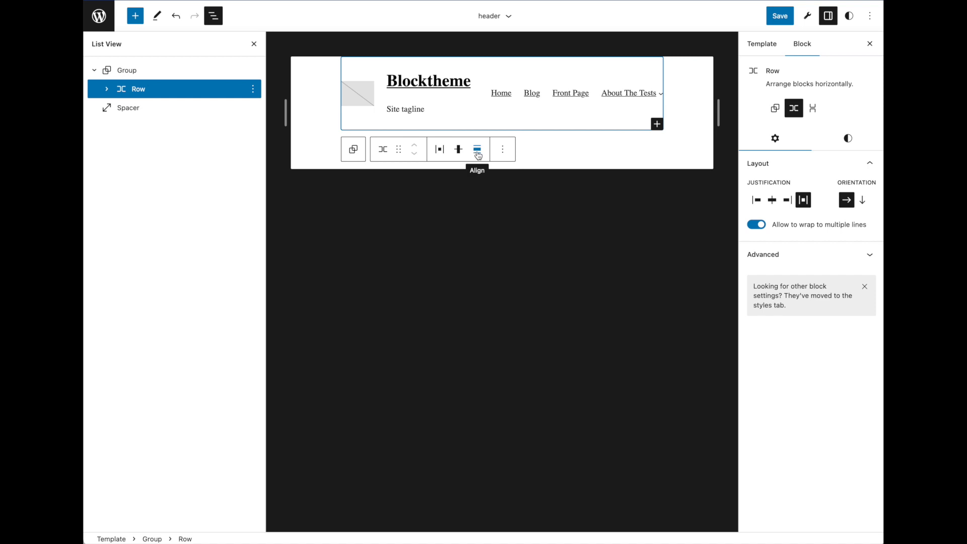
left_click(477, 149)
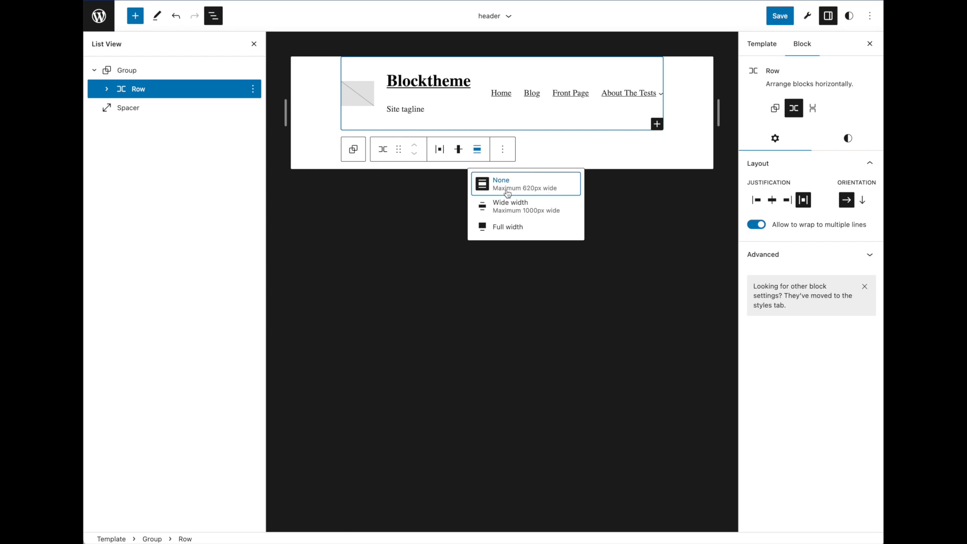
mouse_move(541, 193)
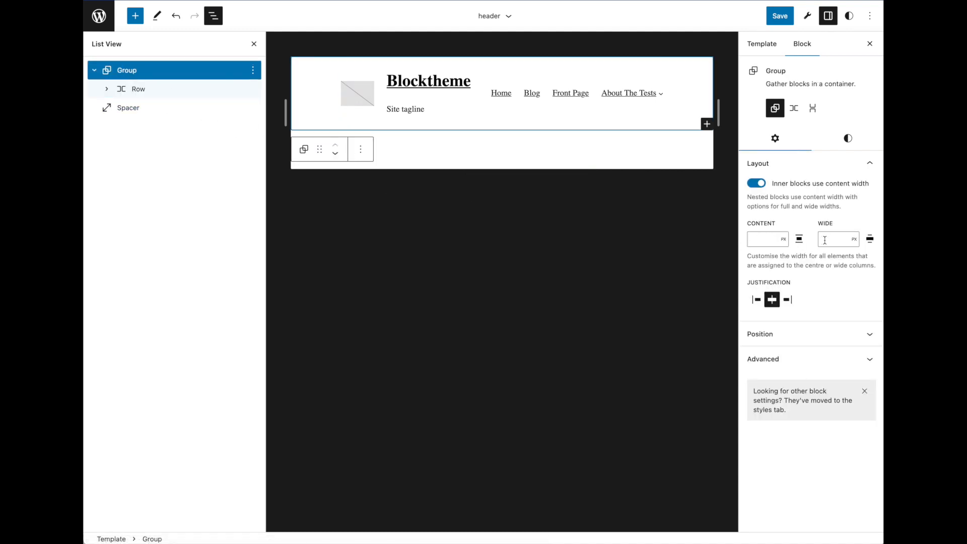
mouse_move(465, 44)
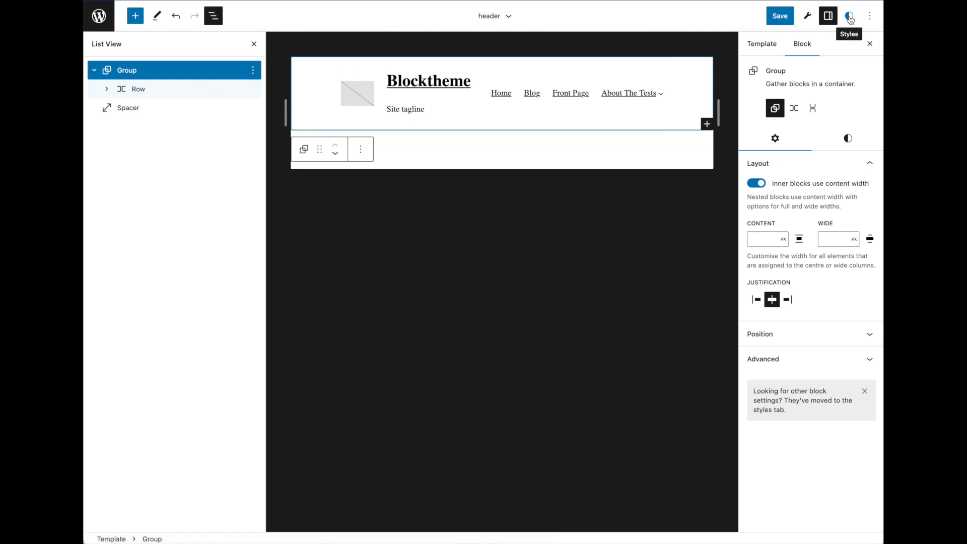
Open global Styles > Layout and inspect the 620 px content and 1000 px wide widths
left_click(850, 16)
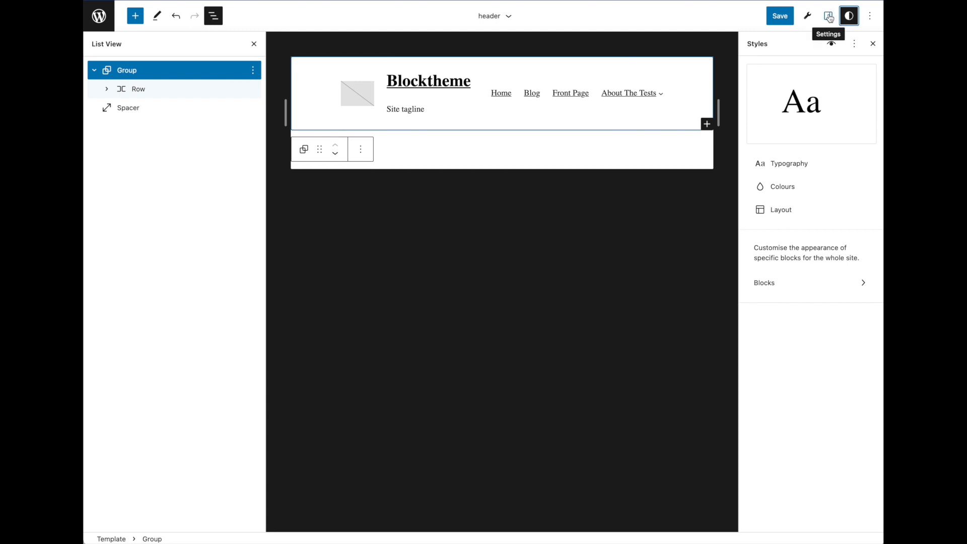
left_click(828, 15)
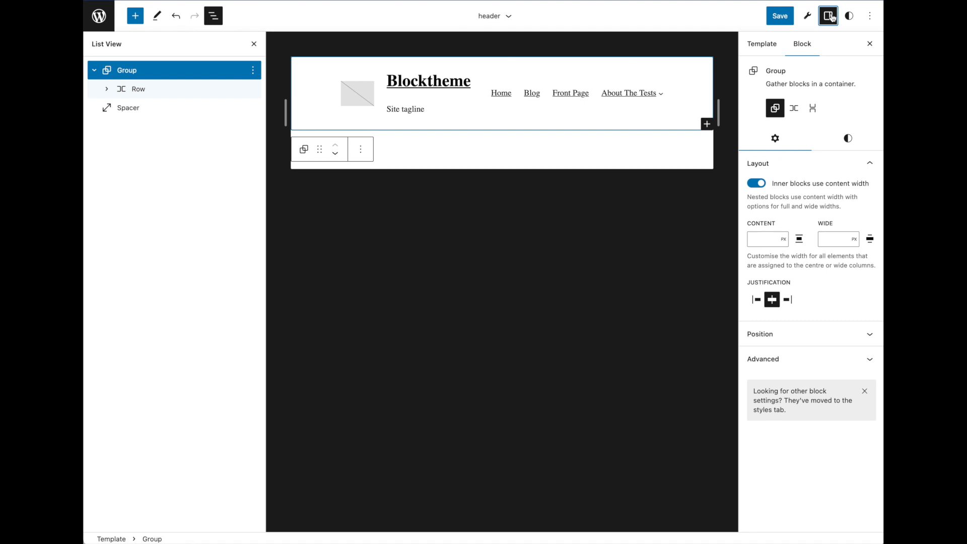
left_click(849, 16)
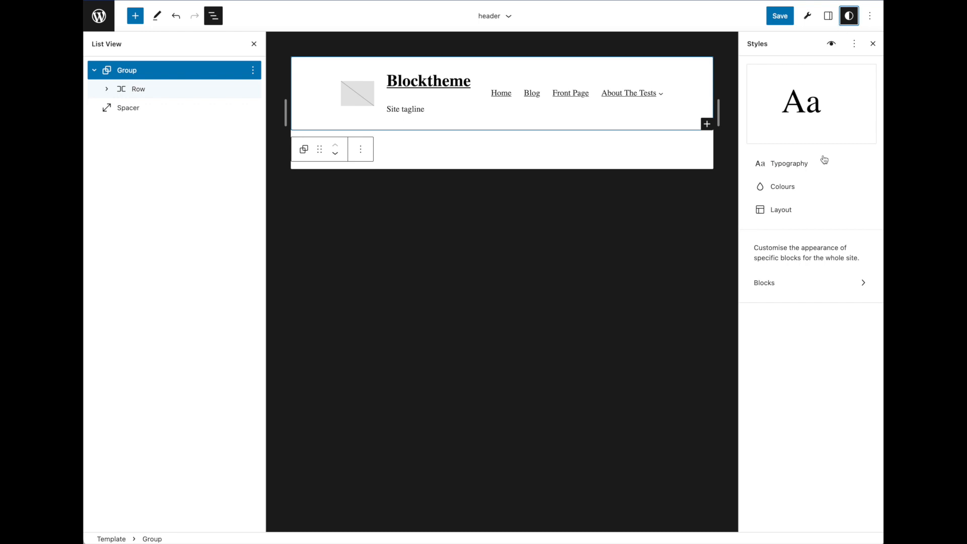
left_click(781, 209)
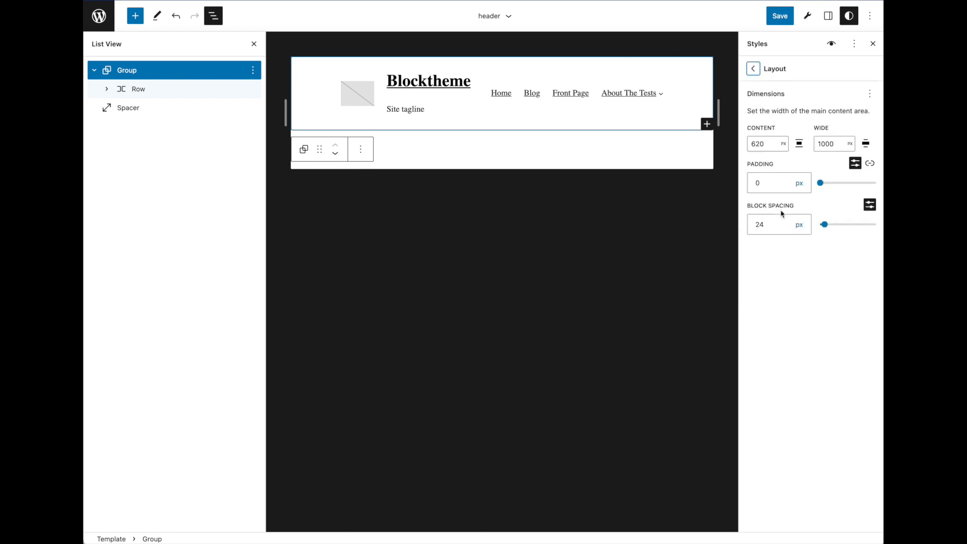
left_click(765, 143)
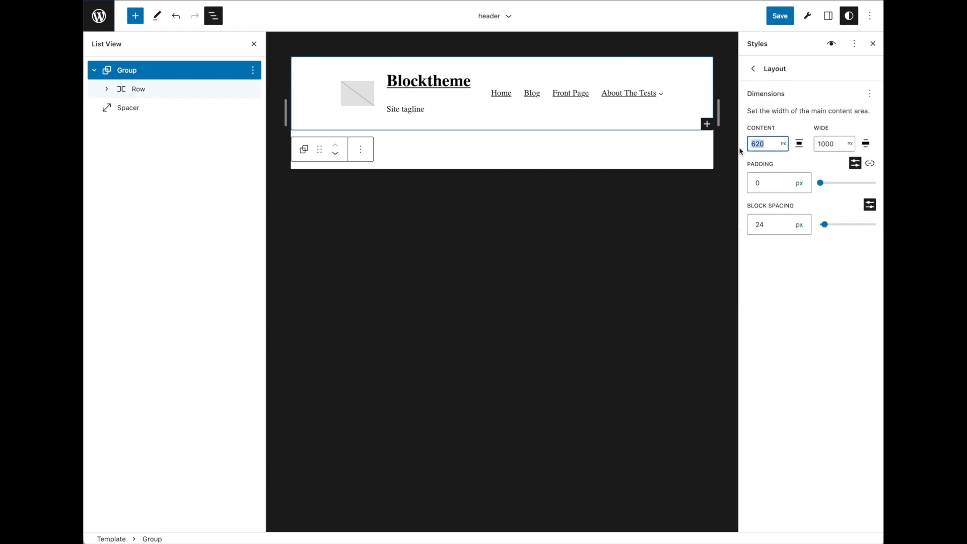
left_click(830, 143)
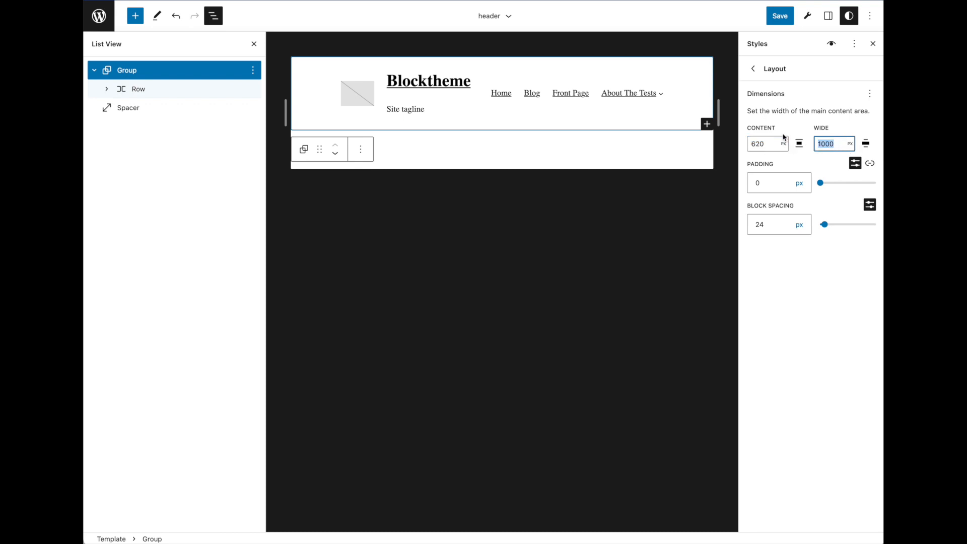
mouse_move(432, 129)
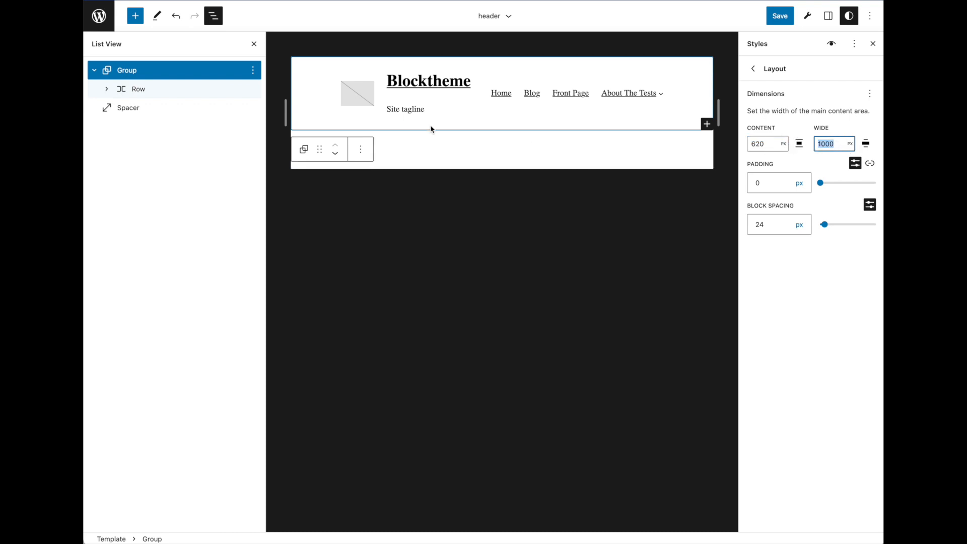
mouse_move(832, 159)
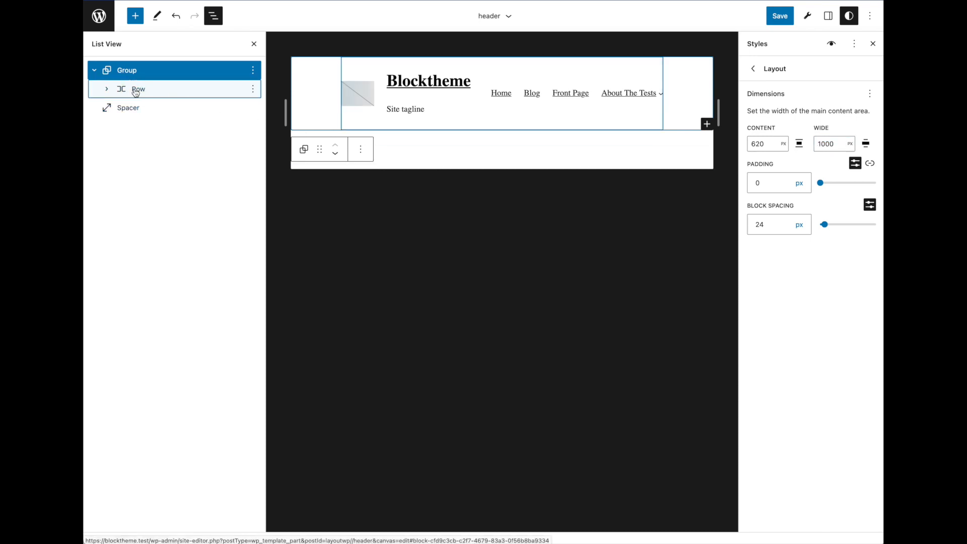
Set the Row's alignment to Wide width and hide the settings sidebar
left_click(828, 16)
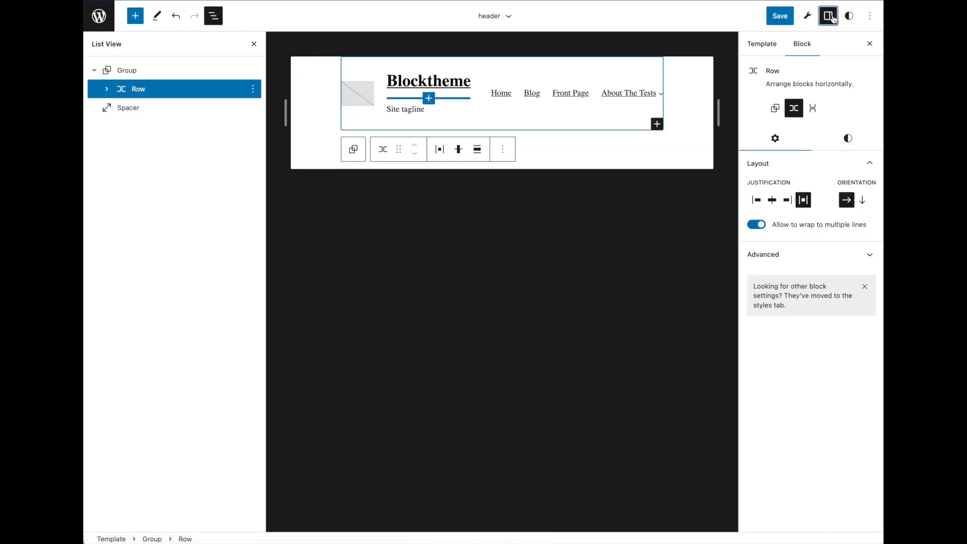
left_click(478, 149)
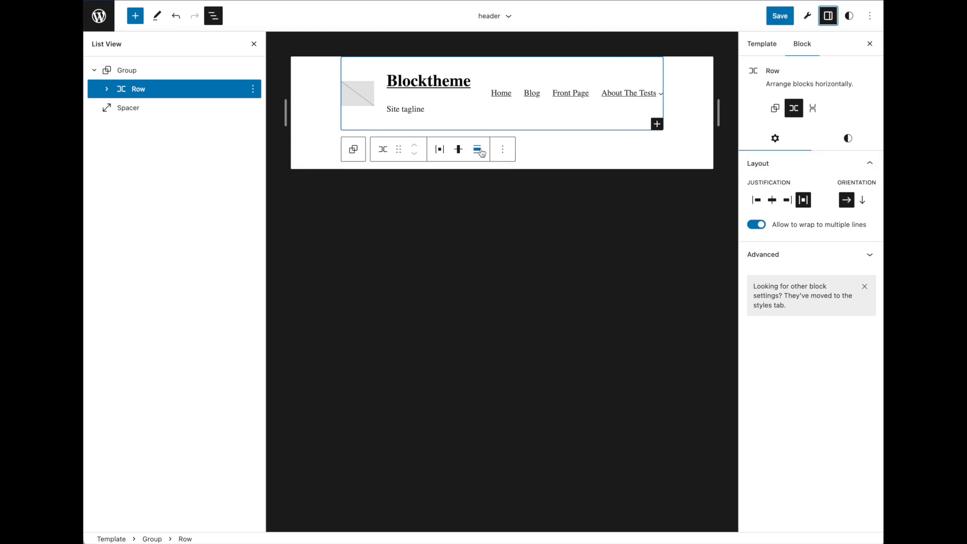
left_click(479, 149)
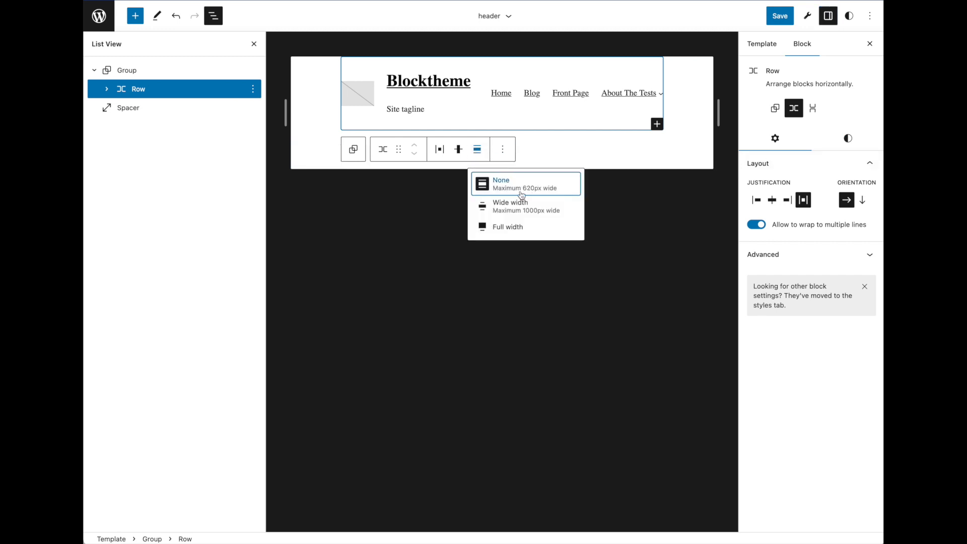
mouse_move(558, 190)
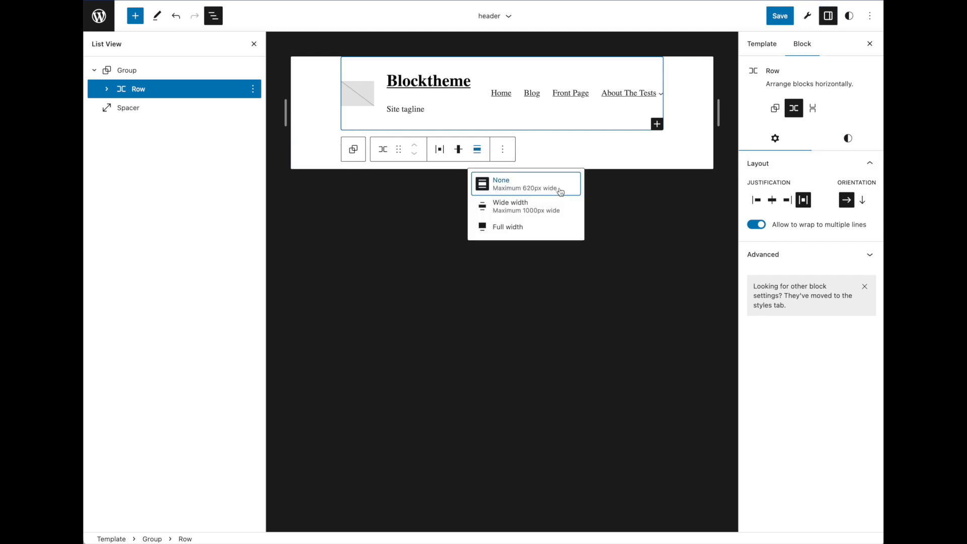
mouse_move(548, 210)
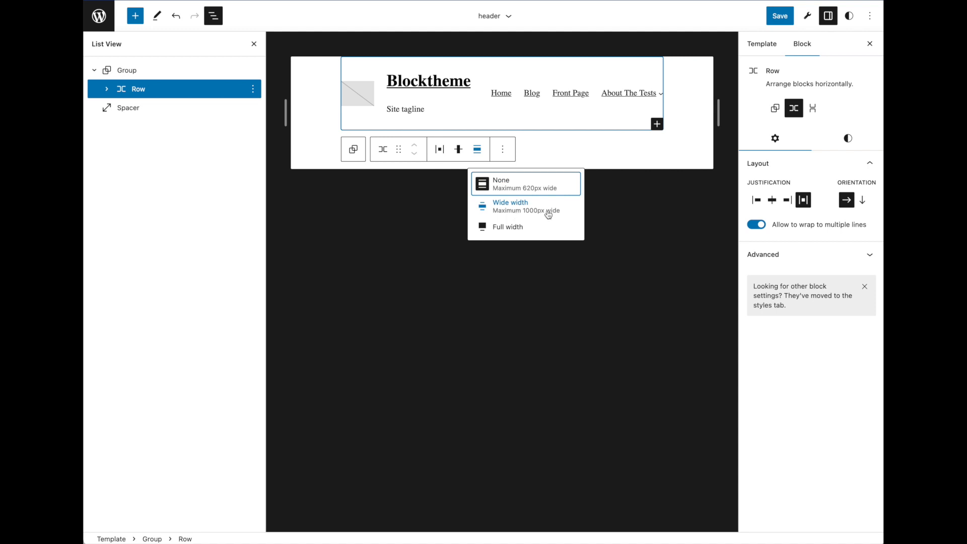
mouse_move(538, 214)
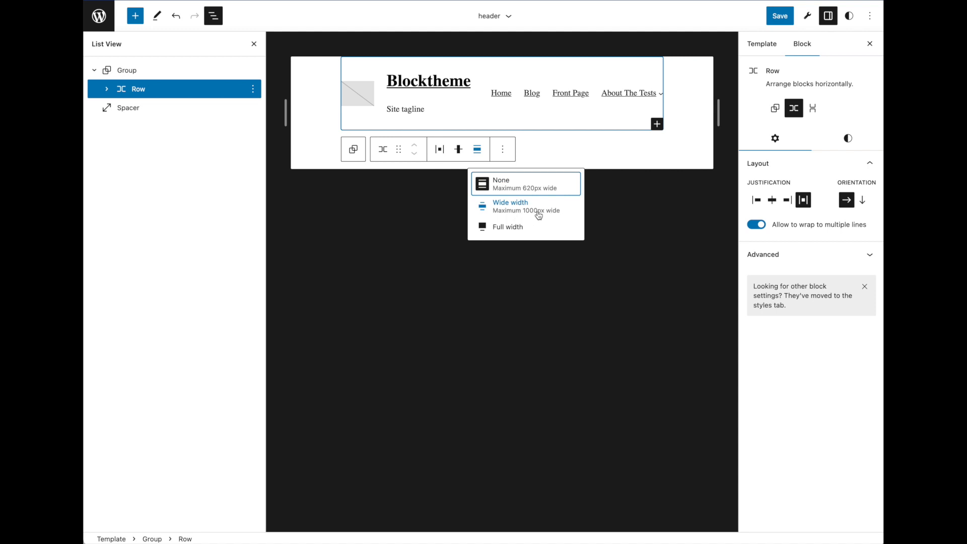
left_click(508, 226)
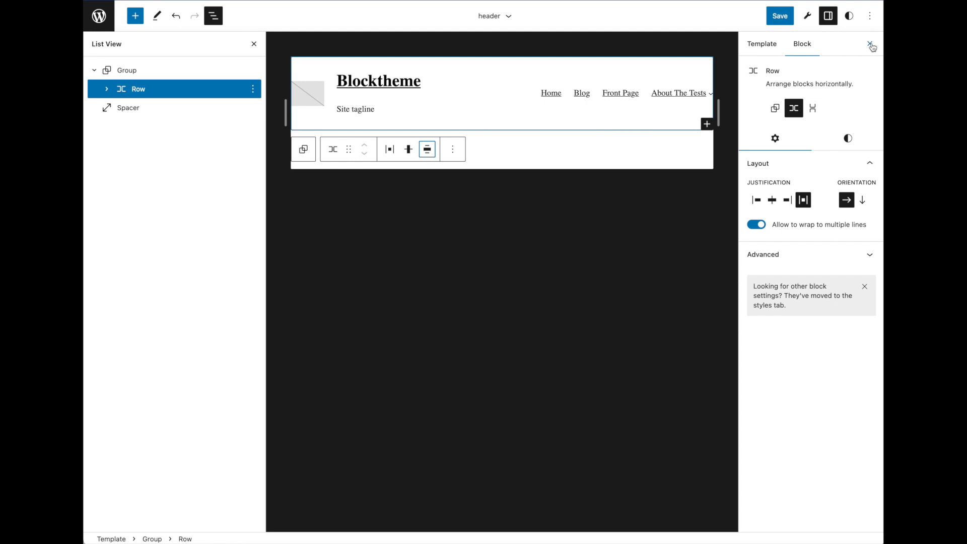
left_click(872, 44)
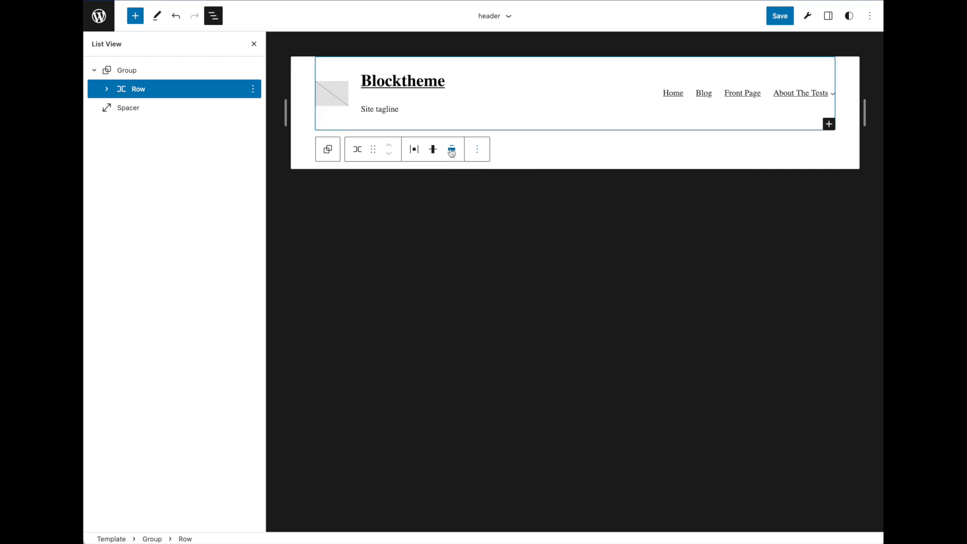
Reapply Wide width alignment to the Row after it narrowed to 620 px
left_click(452, 150)
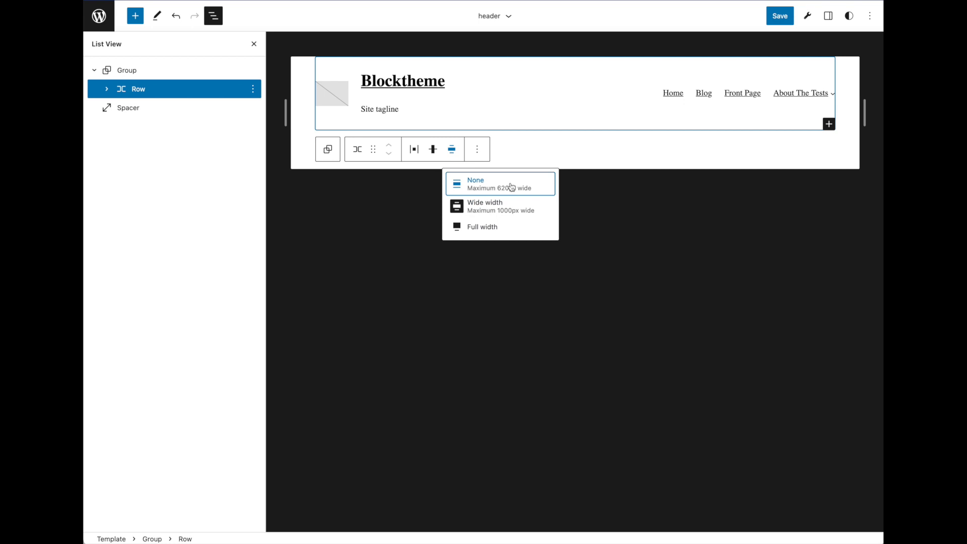
mouse_move(546, 187)
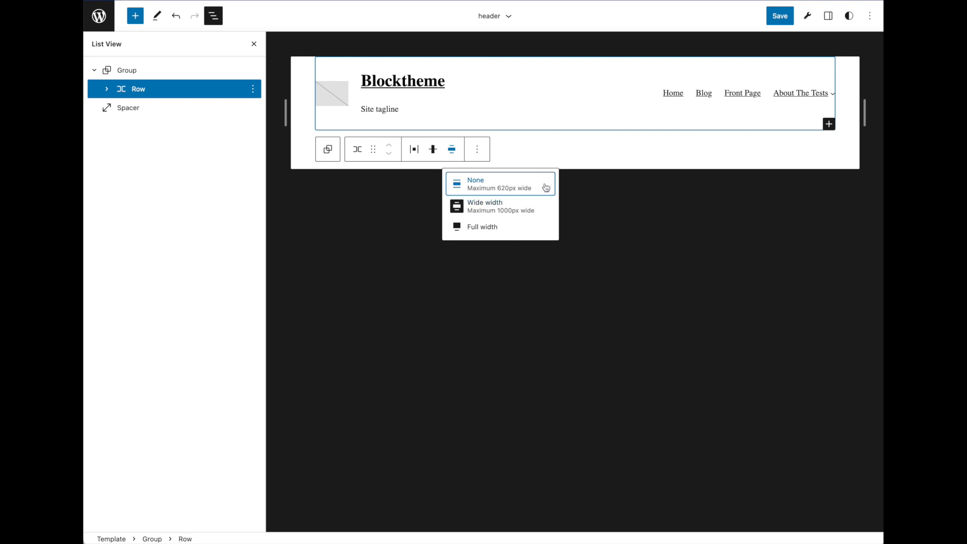
mouse_move(531, 192)
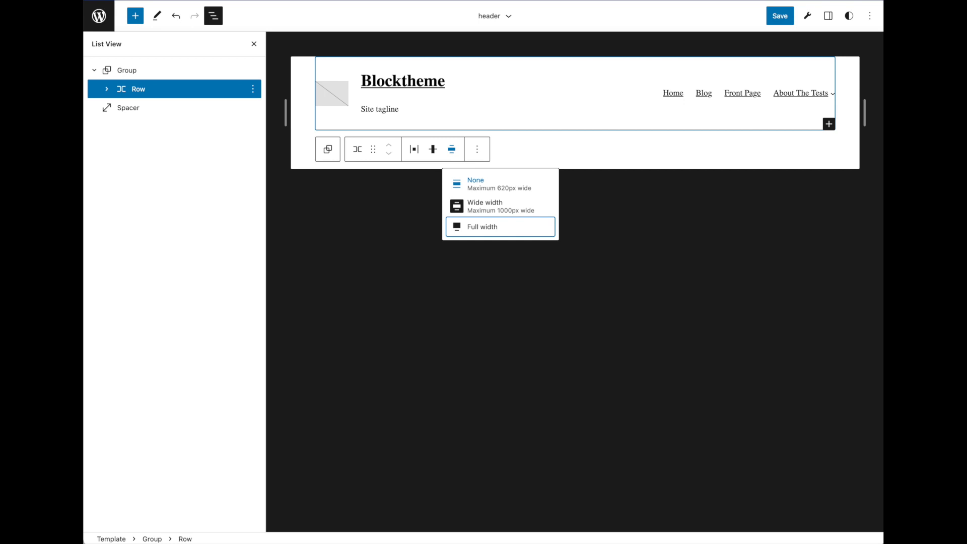
mouse_move(500, 184)
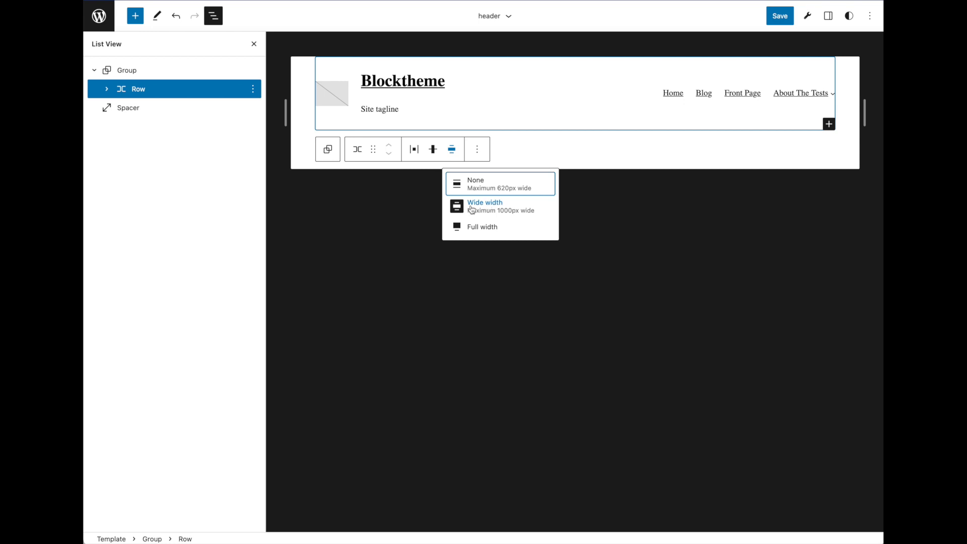
mouse_move(494, 209)
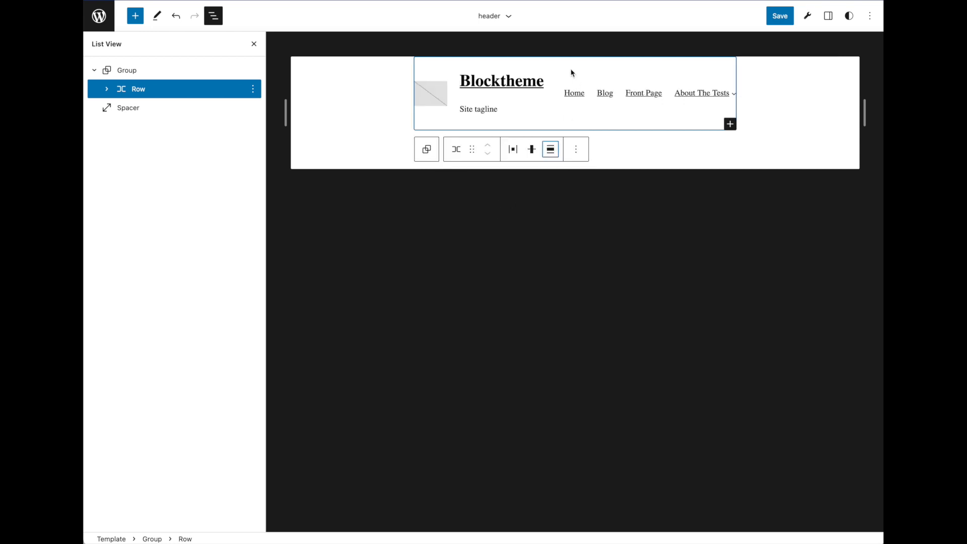
left_click(550, 148)
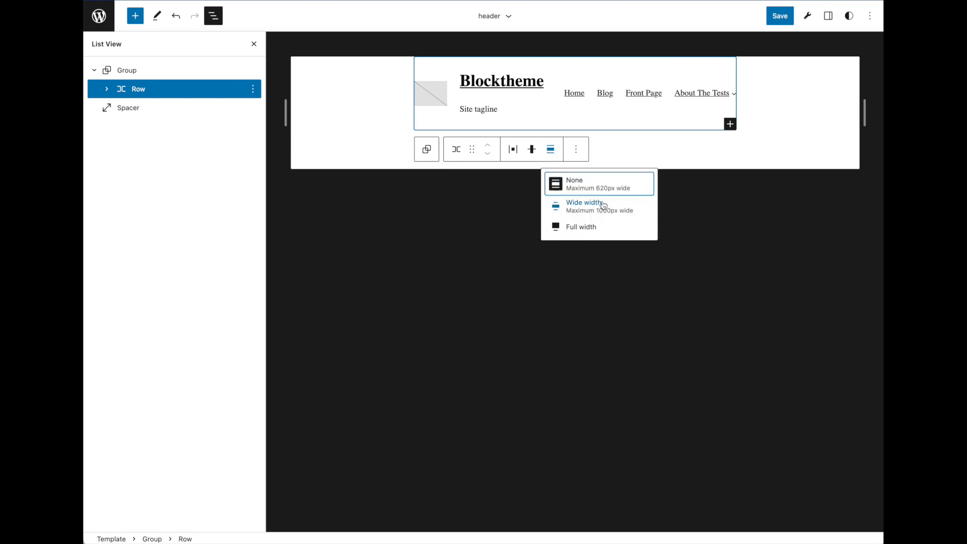
mouse_move(598, 214)
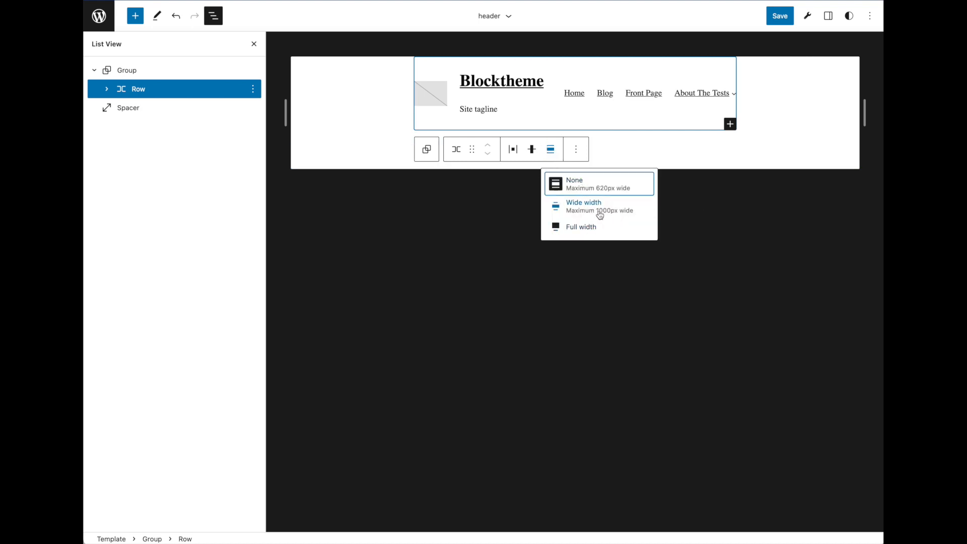
mouse_move(450, 187)
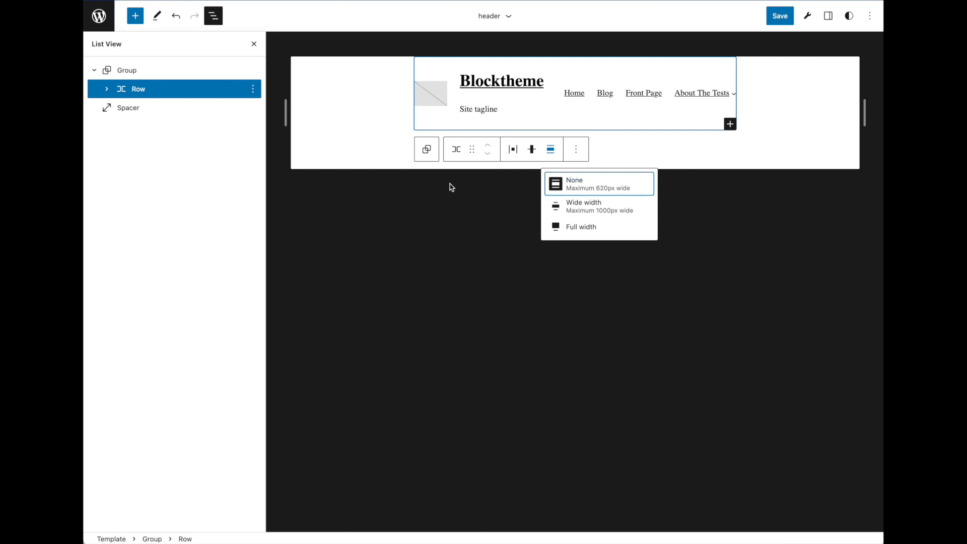
left_click(580, 226)
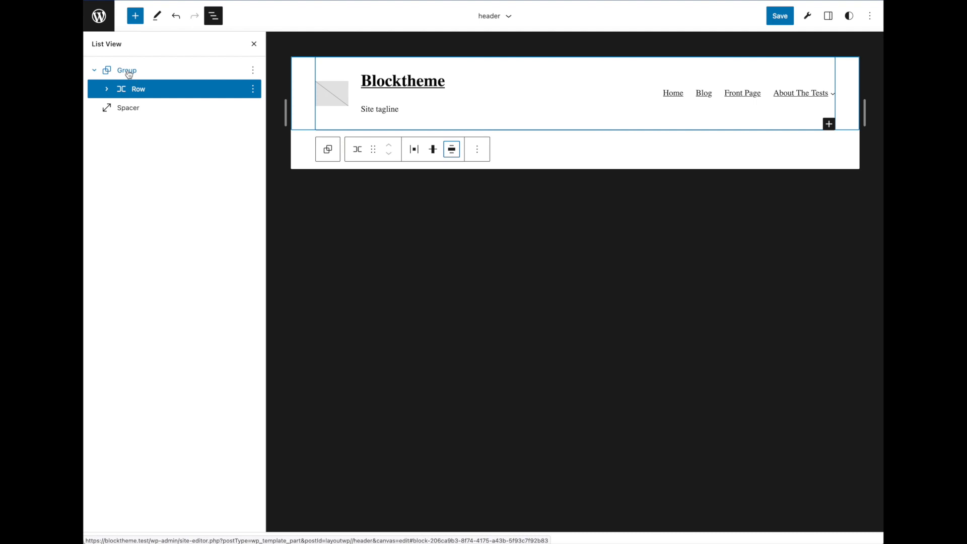
left_click(126, 70)
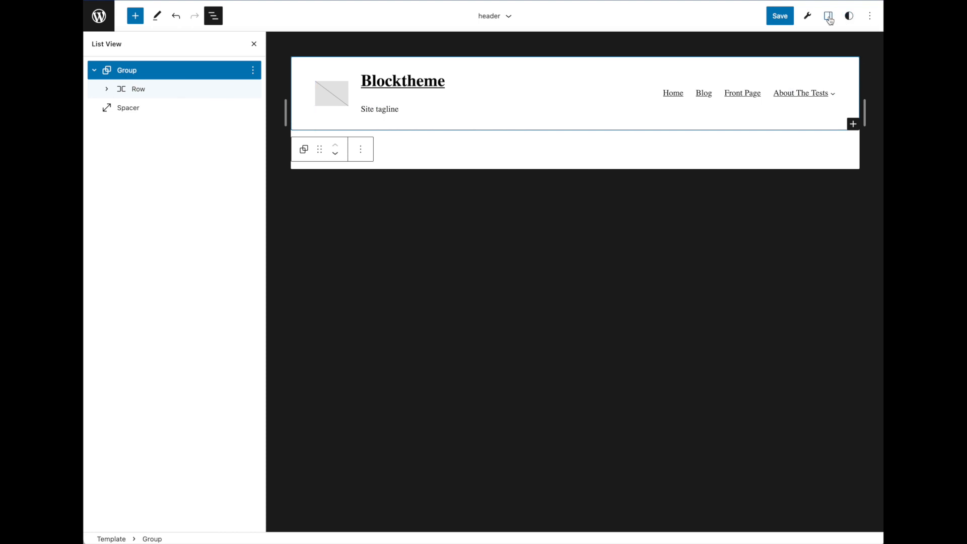
left_click(828, 15)
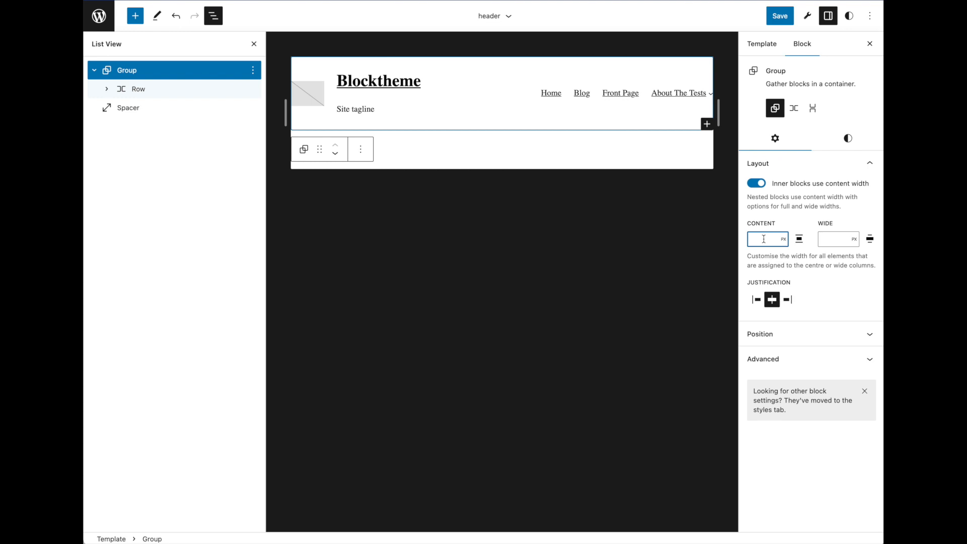
type("80")
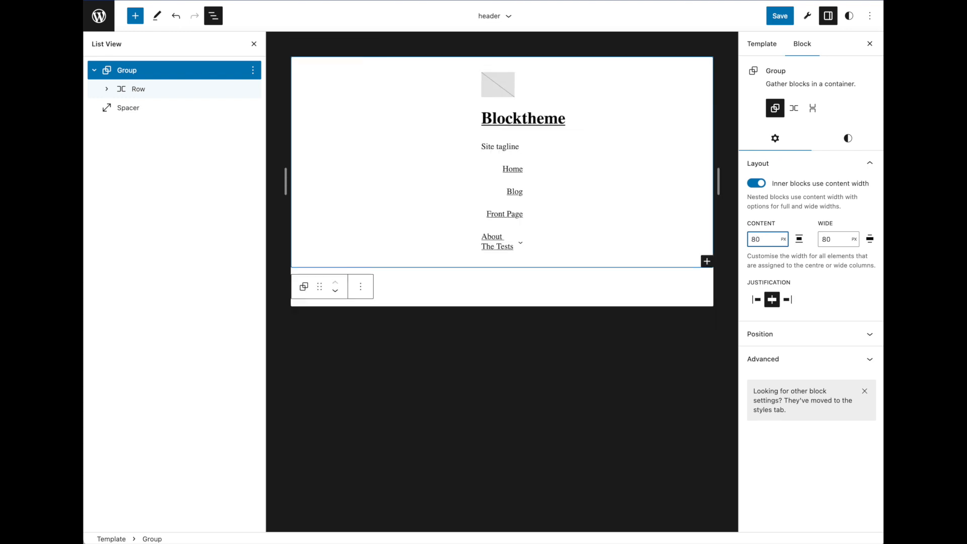
type("800")
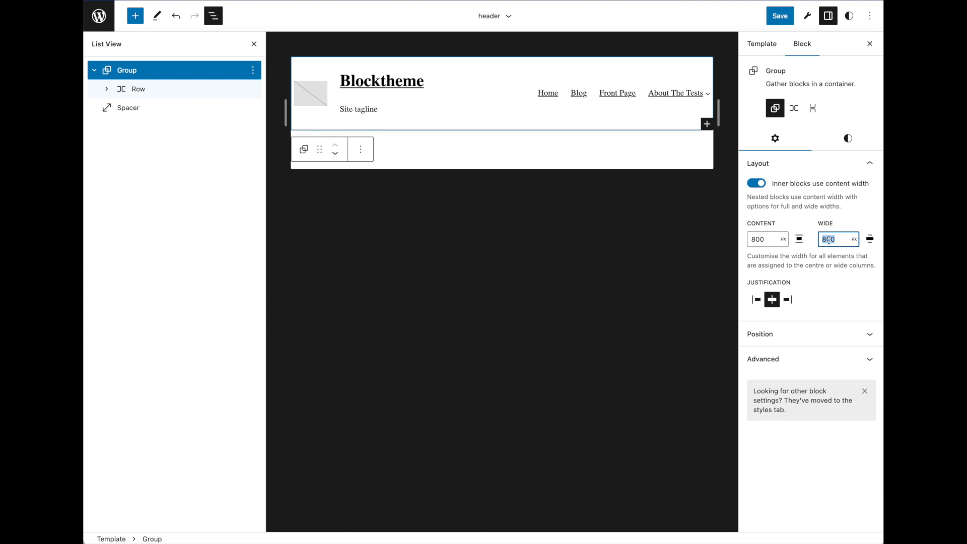
type("1")
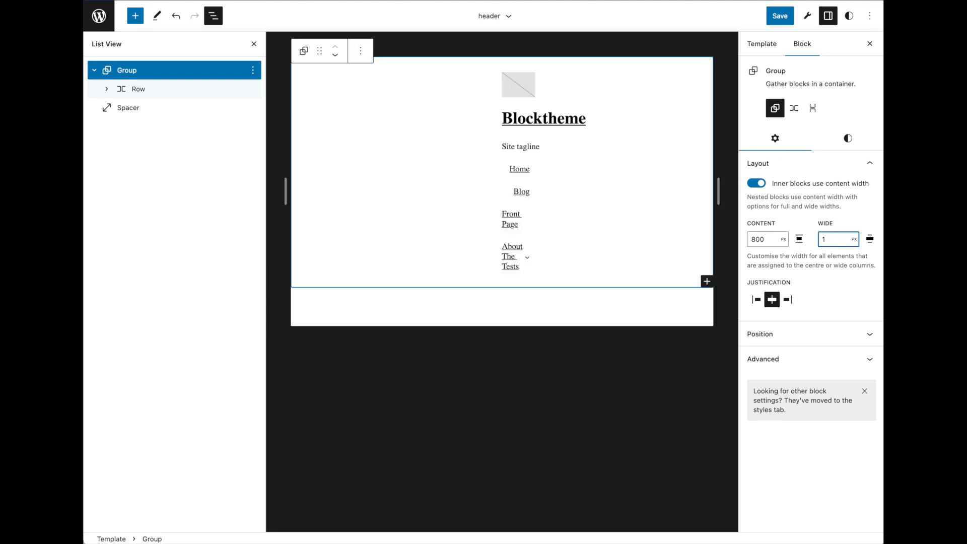
type("1000")
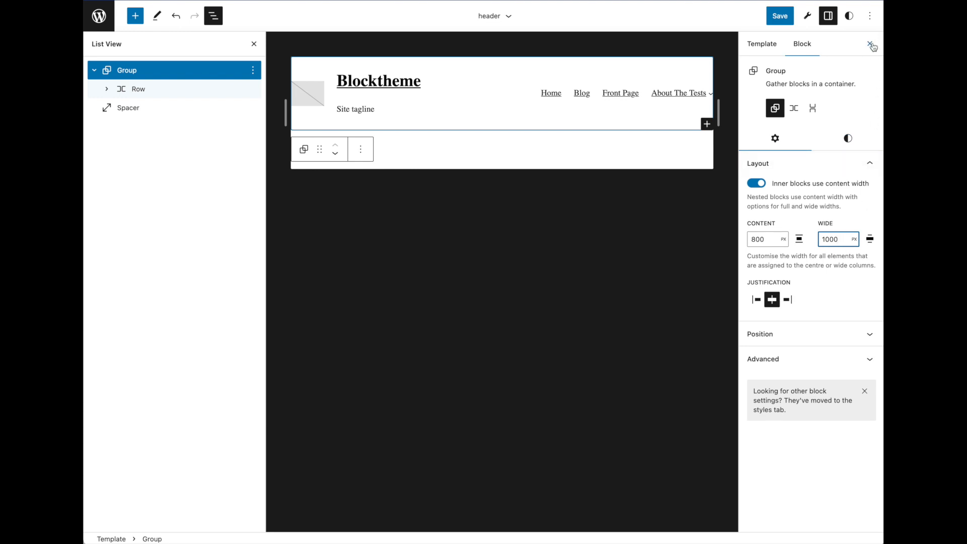
left_click(872, 43)
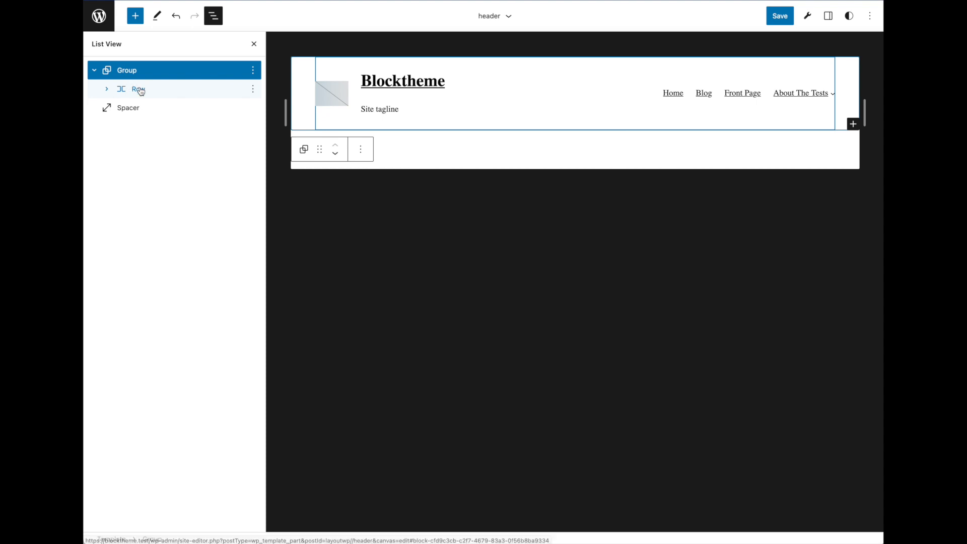
left_click(138, 89)
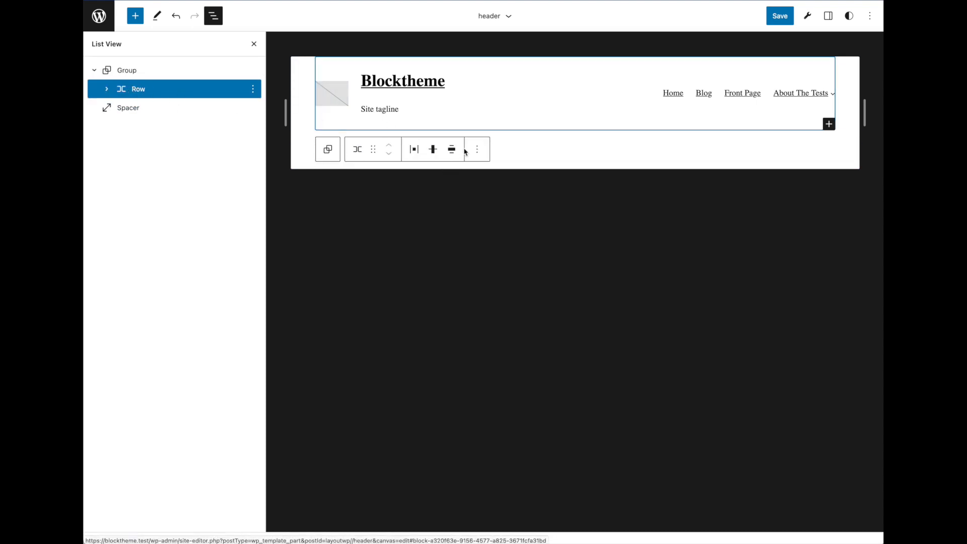
left_click(432, 148)
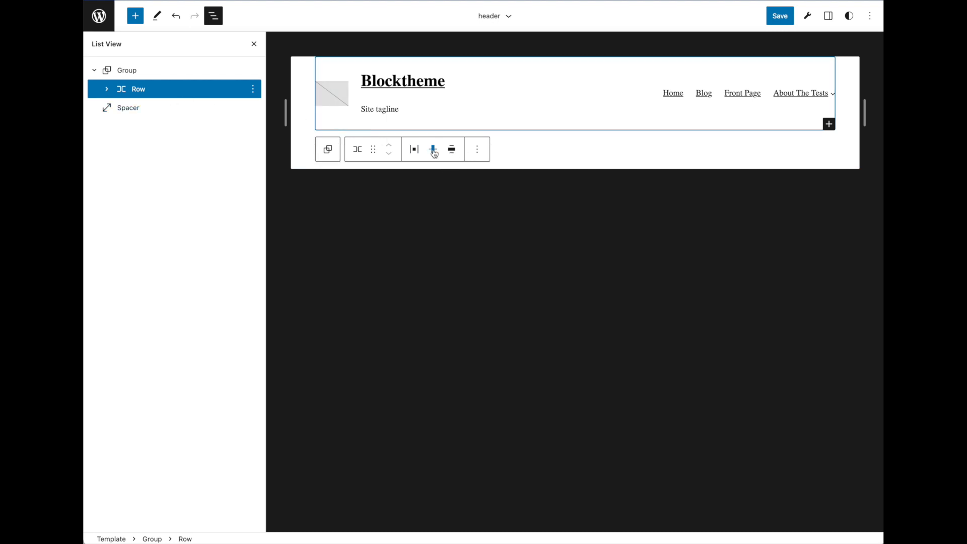
left_click(451, 150)
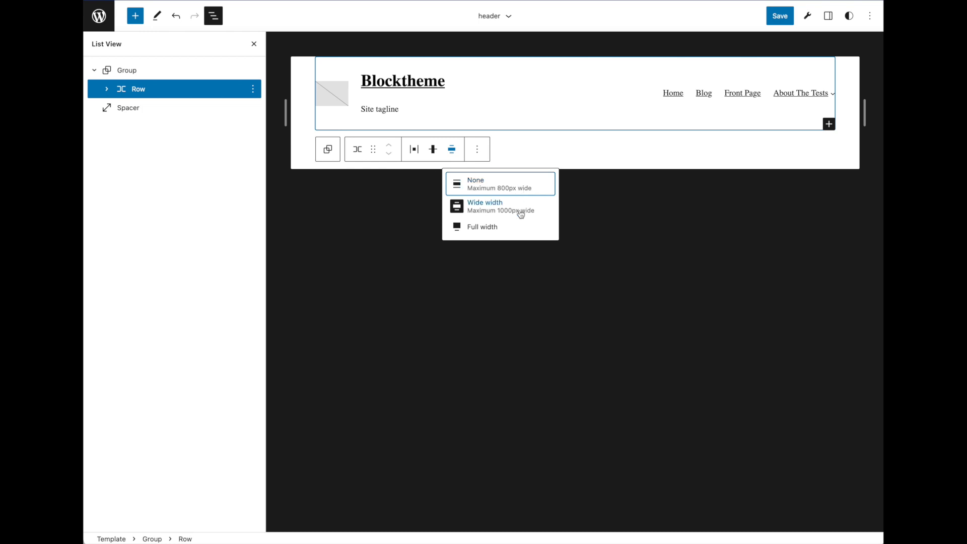
mouse_move(516, 214)
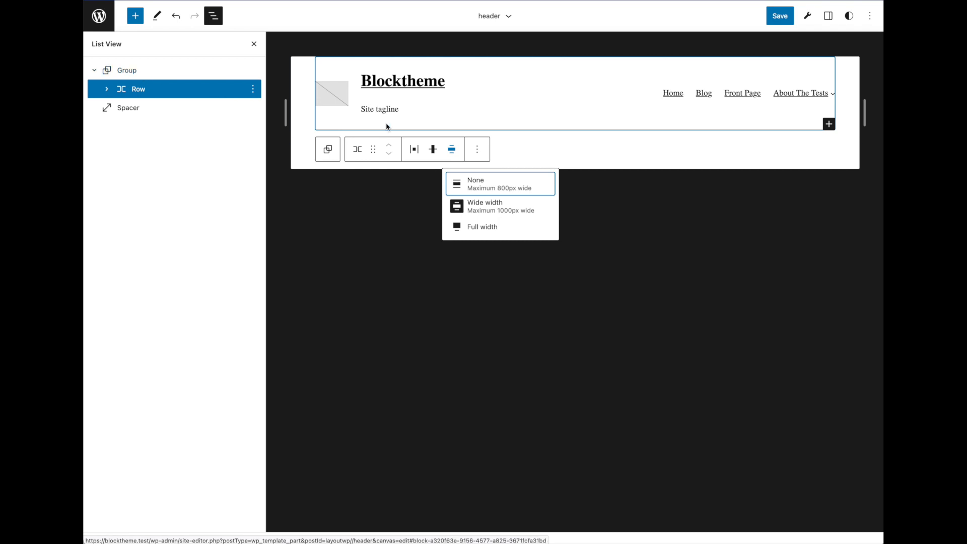
left_click(127, 70)
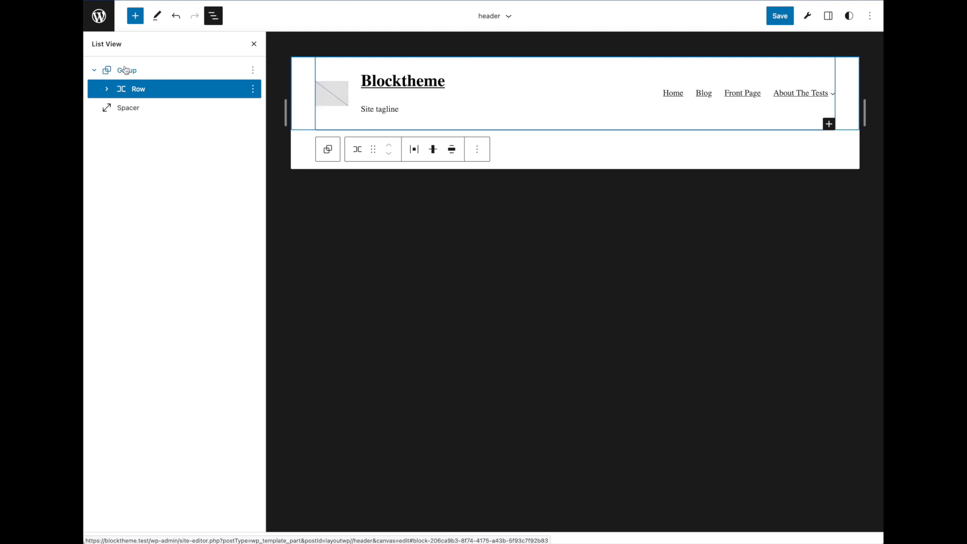
left_click(127, 69)
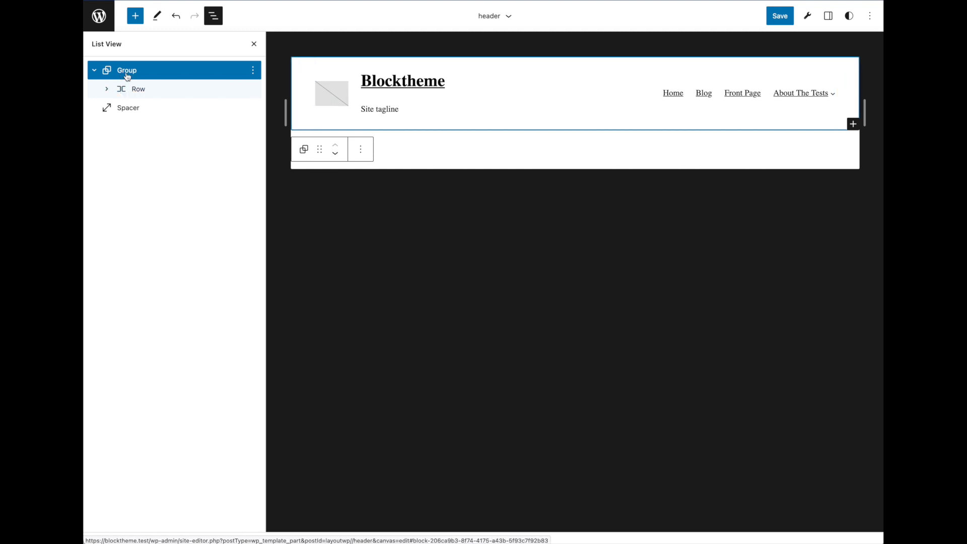
left_click(138, 89)
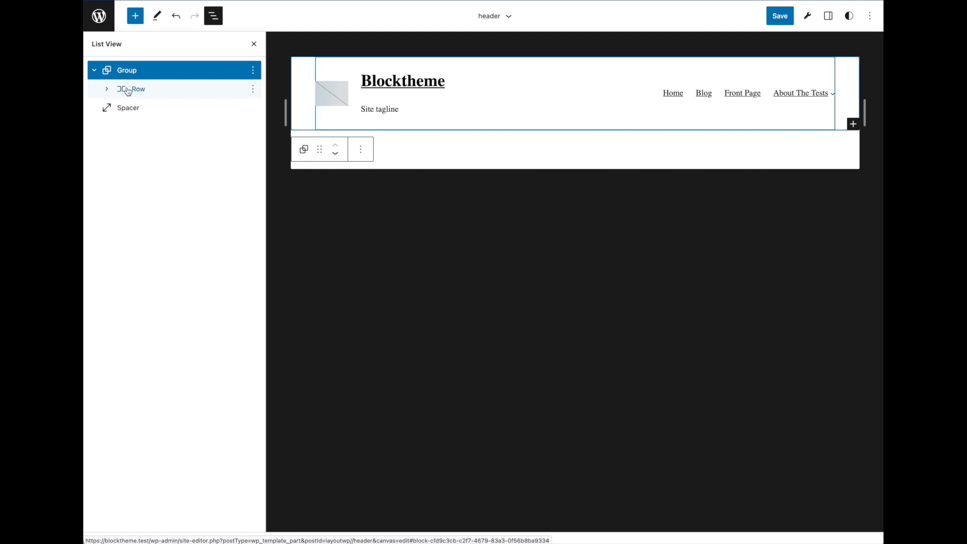
left_click(127, 70)
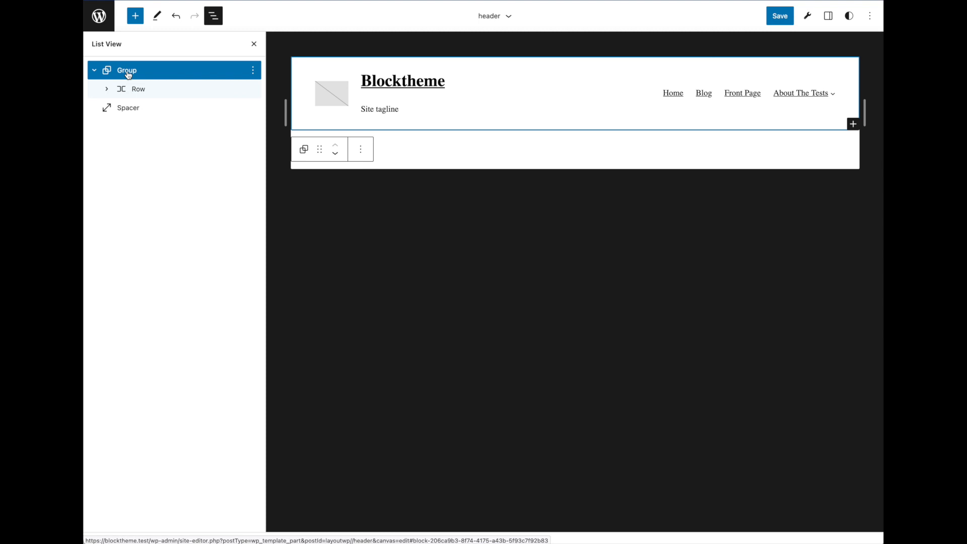
left_click(138, 88)
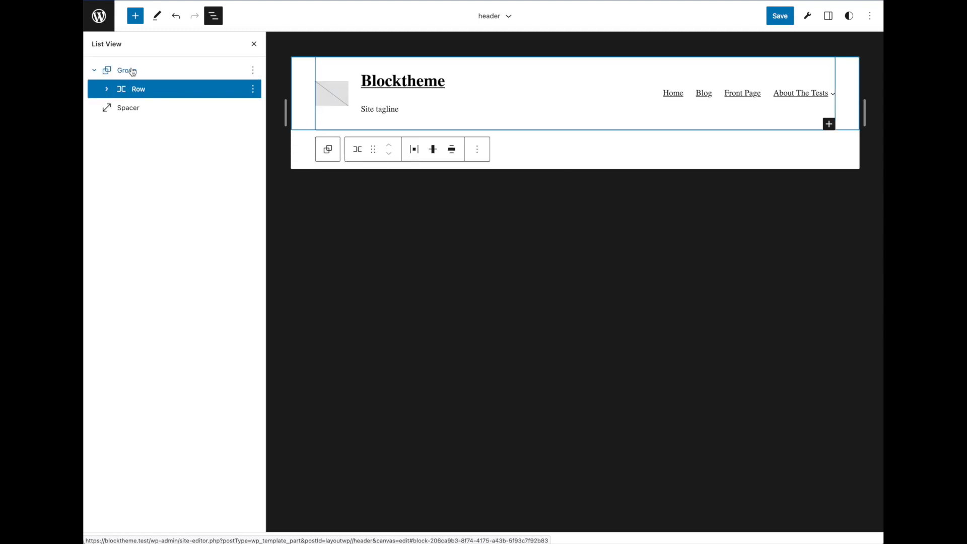
left_click(138, 88)
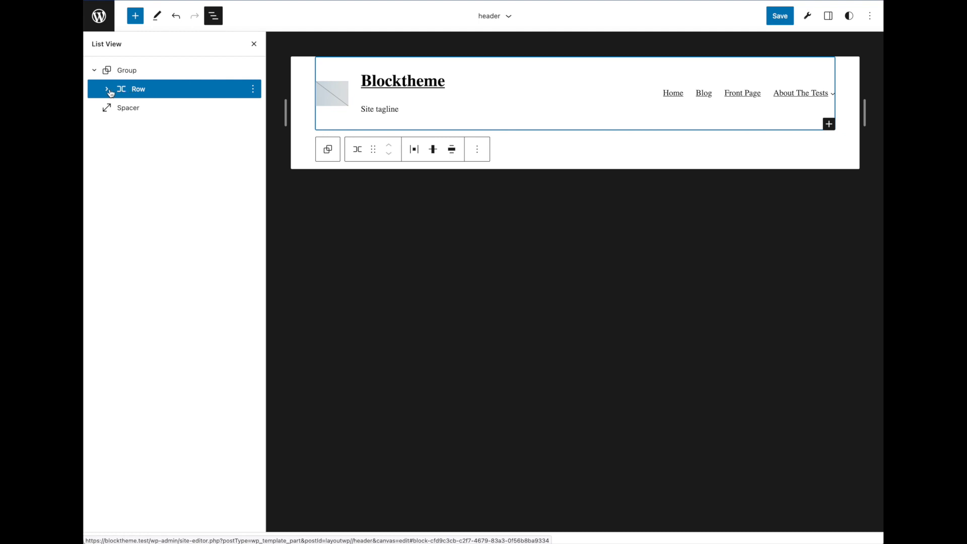
Expand the Row's nested blocks, show Settings, and select the title-and-tagline Group
left_click(106, 89)
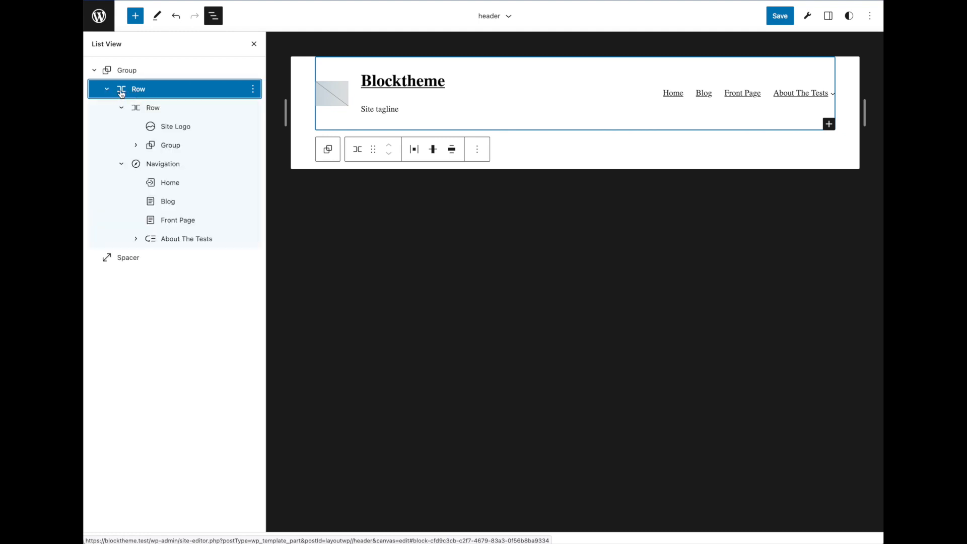
mouse_move(135, 93)
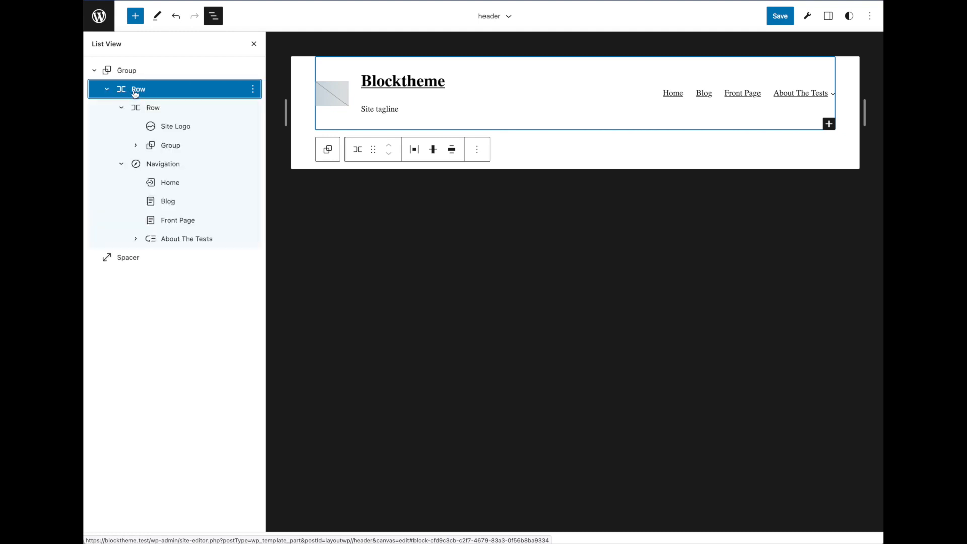
left_click(828, 16)
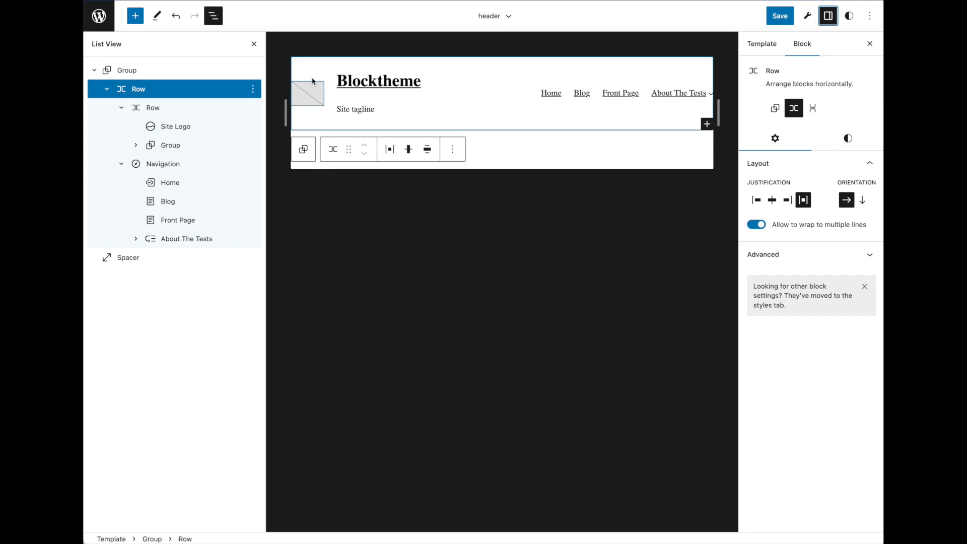
left_click(355, 110)
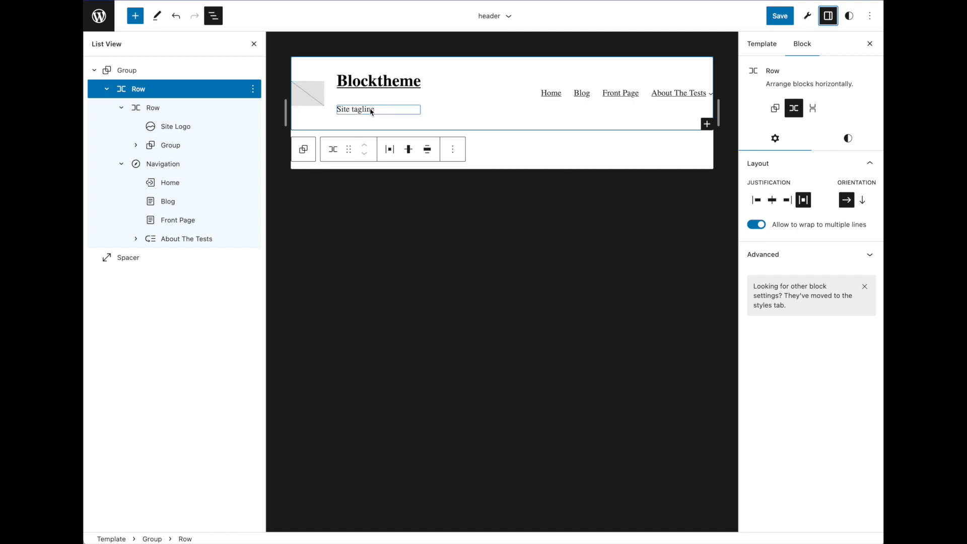
mouse_move(373, 109)
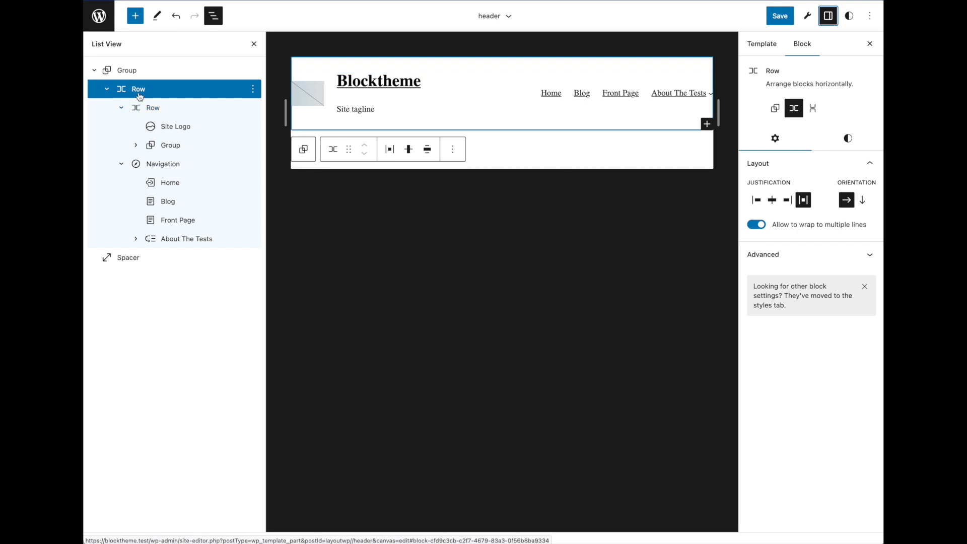
left_click(153, 107)
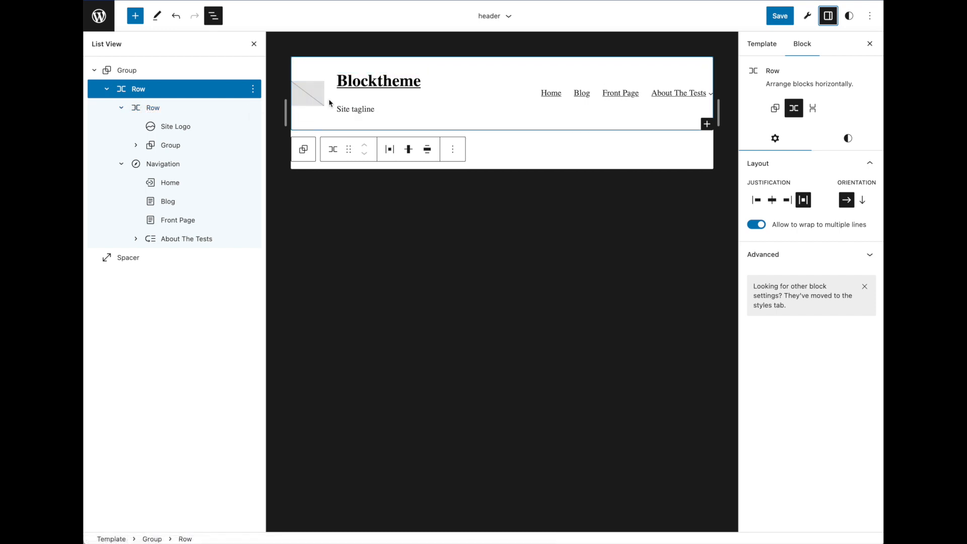
left_click(153, 107)
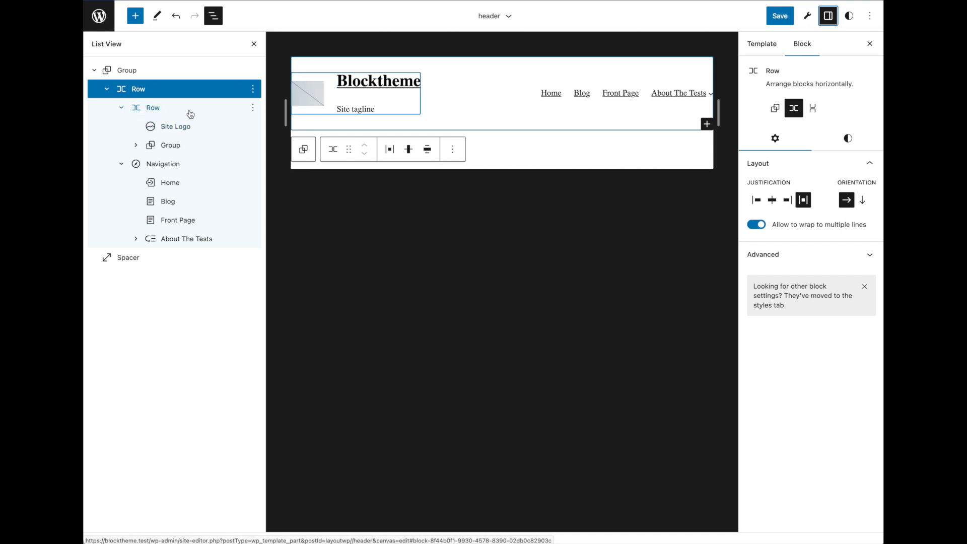
left_click(170, 146)
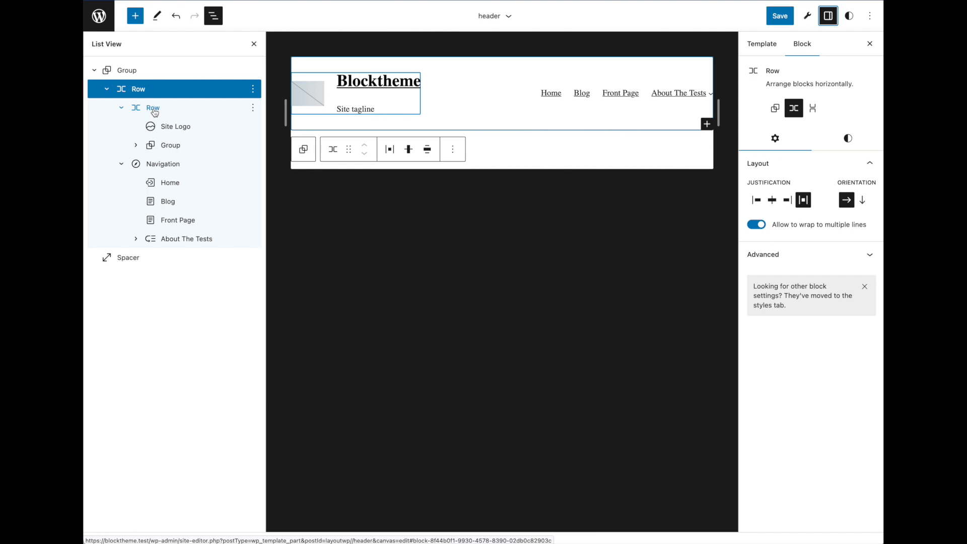
left_click(170, 145)
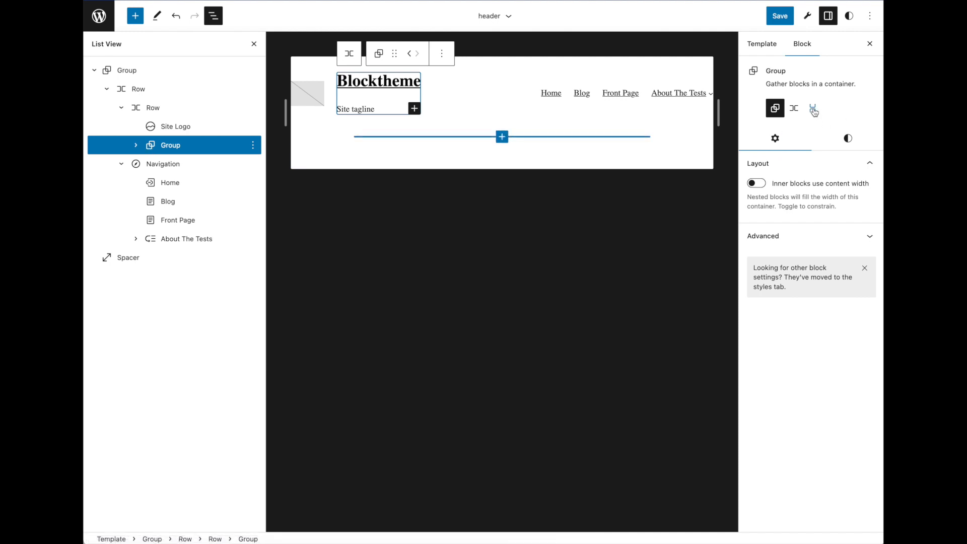
Switch the title-and-tagline group to a Stack and back, then try left, right and centre justification
left_click(814, 108)
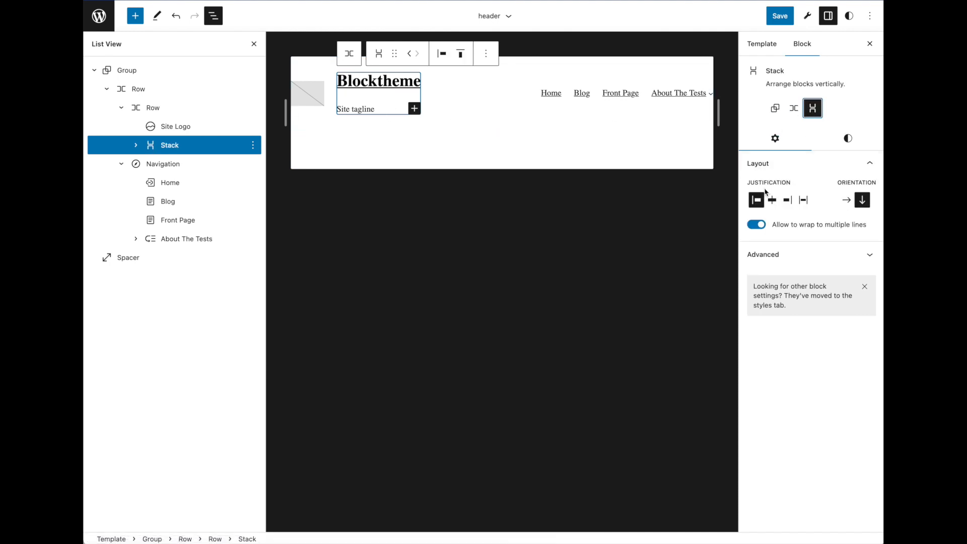
mouse_move(787, 200)
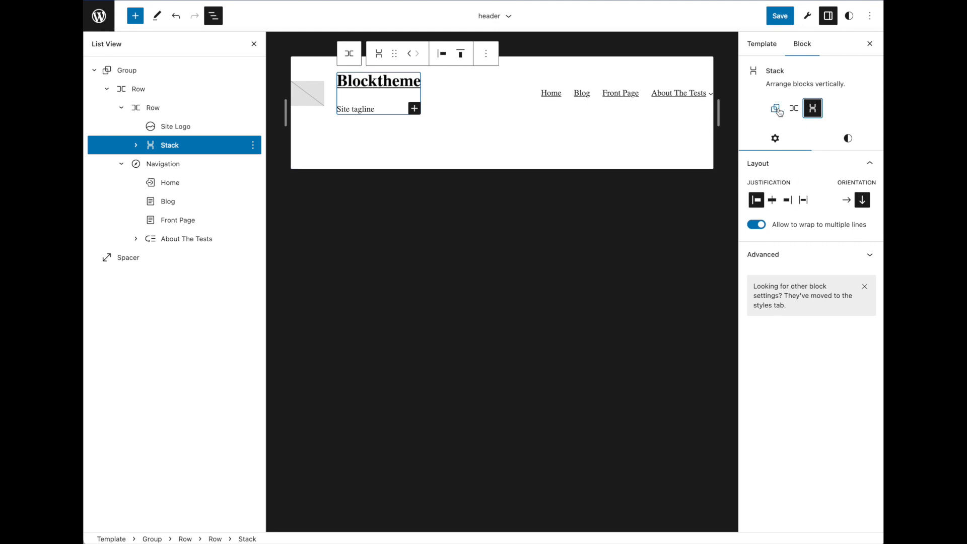
left_click(775, 108)
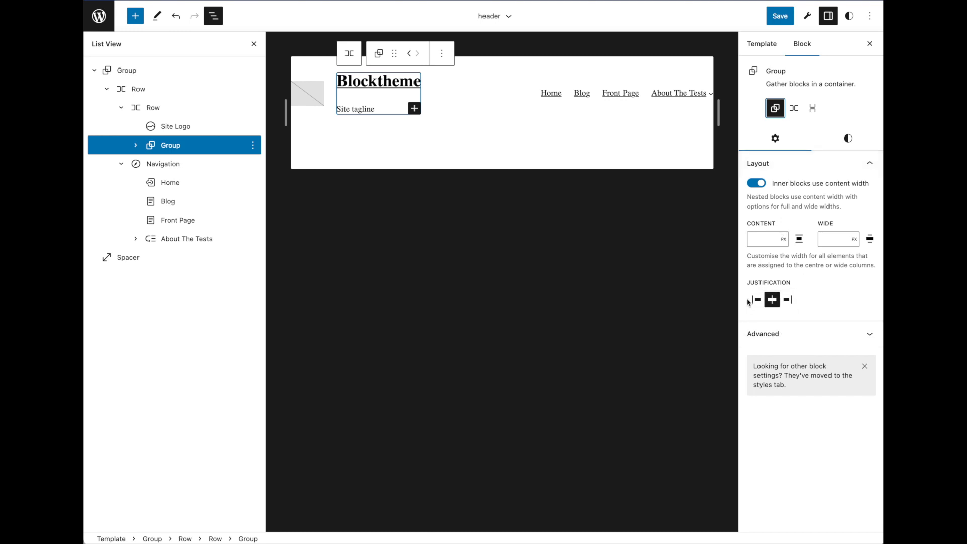
left_click(756, 299)
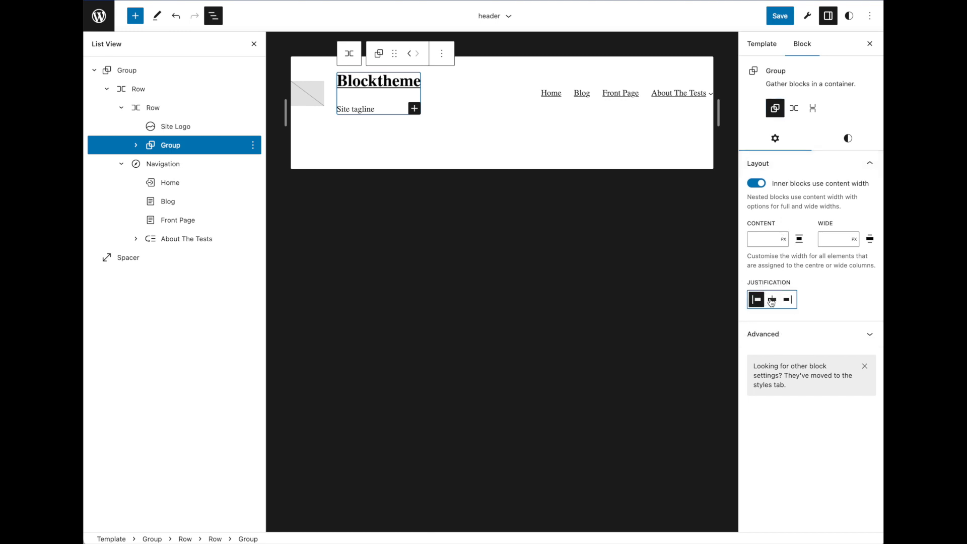
left_click(787, 300)
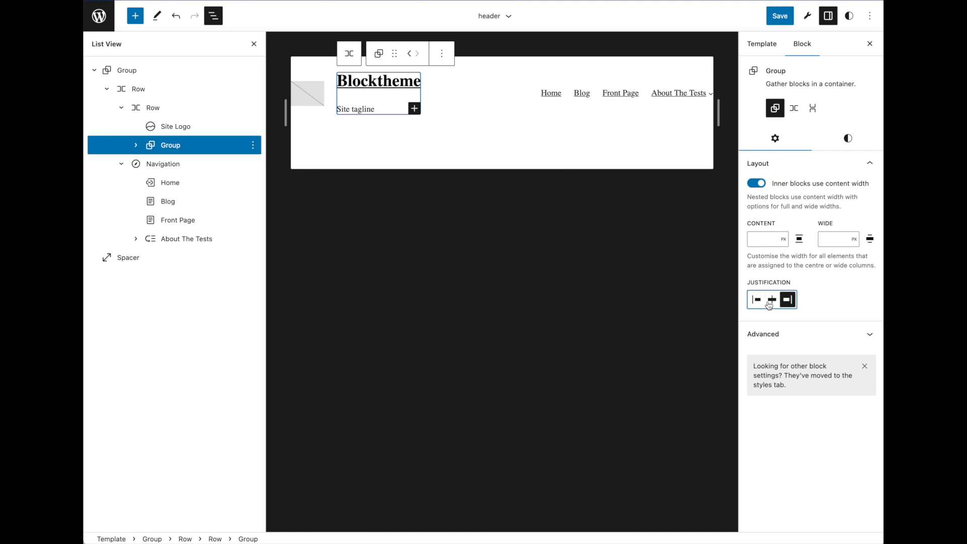
left_click(771, 300)
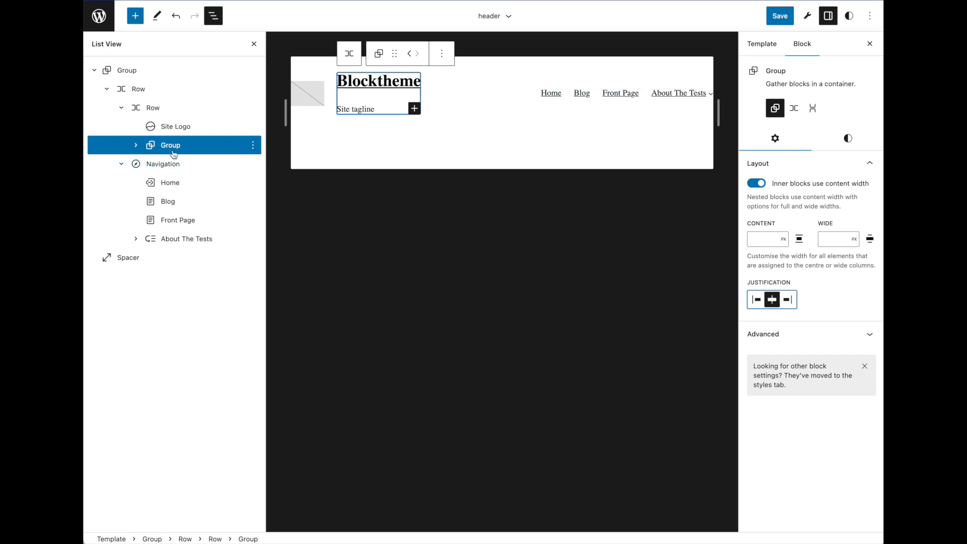
Expand the group in List View, make it a Stack again, and try centred, right-aligned and stretched items
left_click(136, 145)
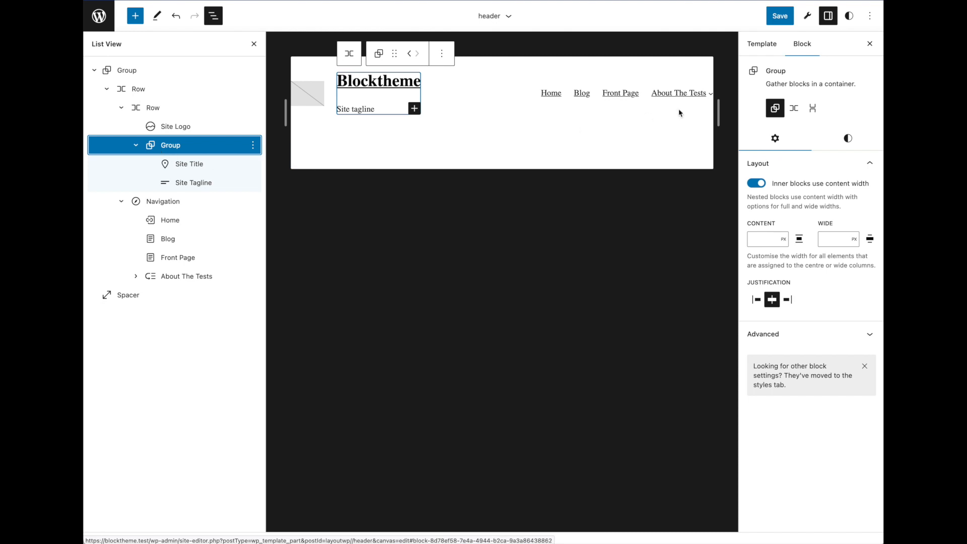
left_click(813, 108)
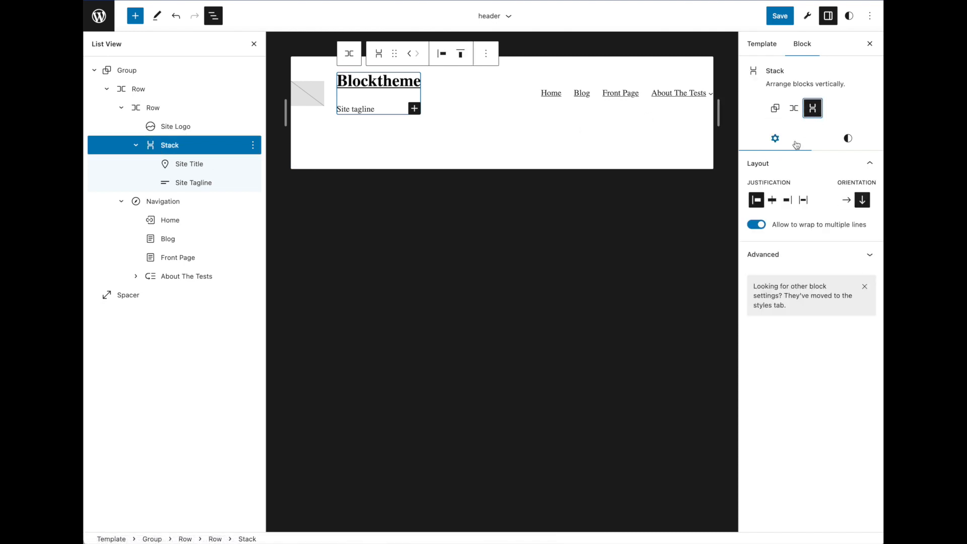
left_click(771, 200)
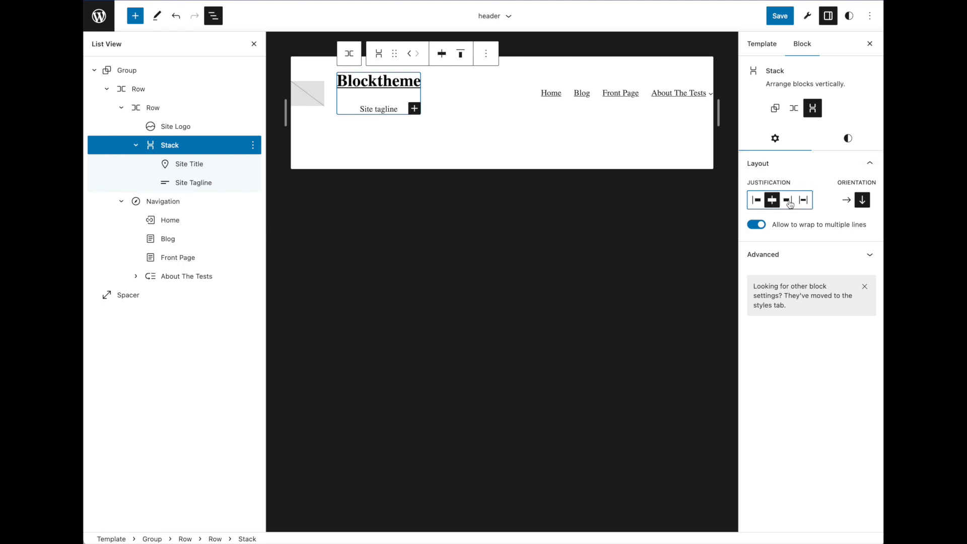
left_click(788, 200)
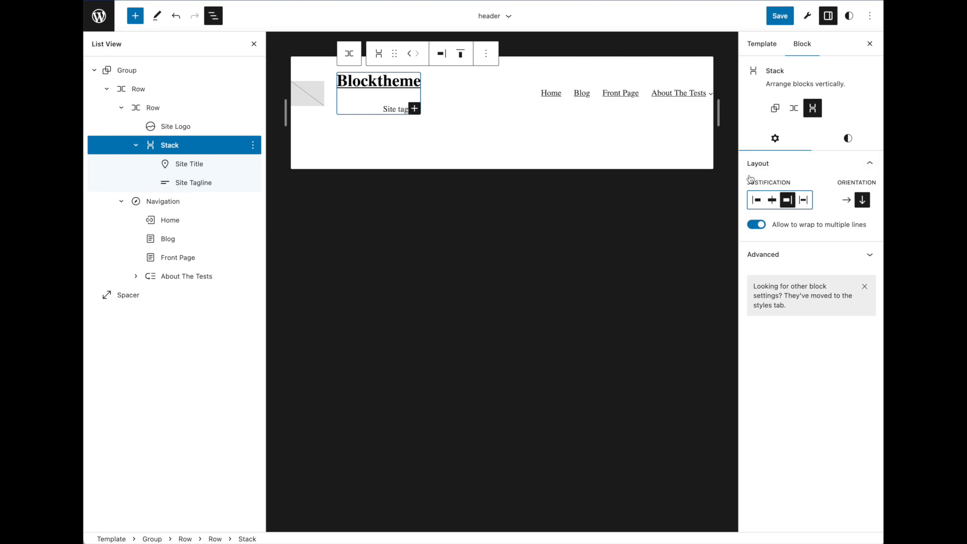
mouse_move(804, 199)
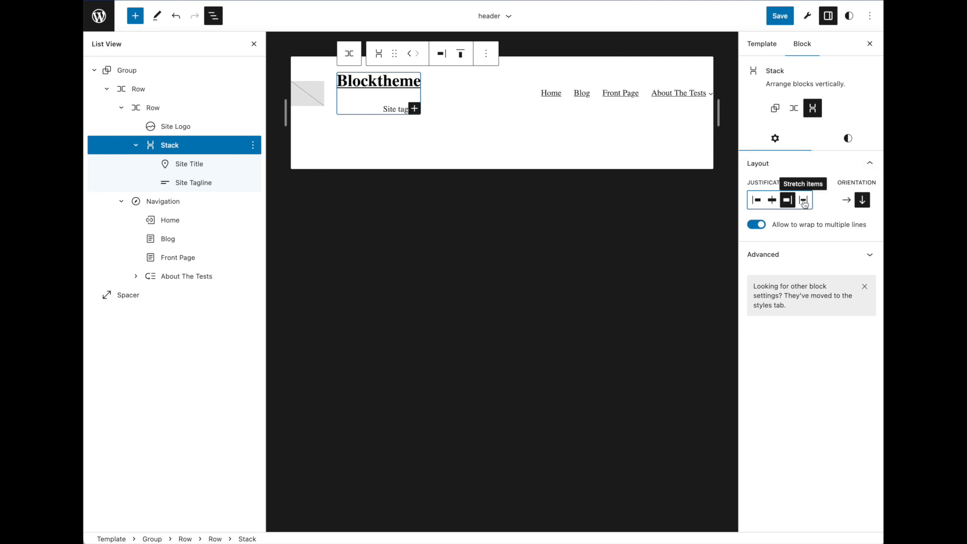
left_click(803, 200)
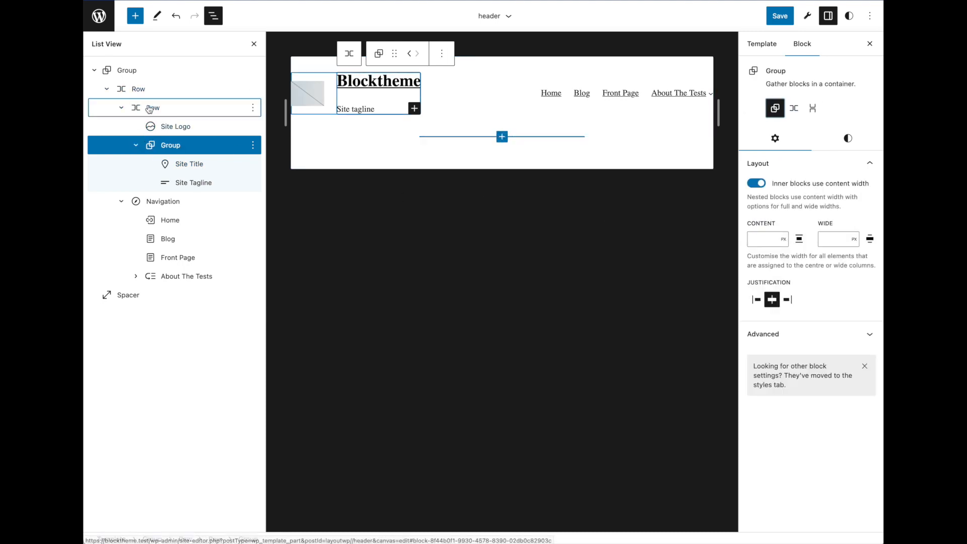
left_click(153, 107)
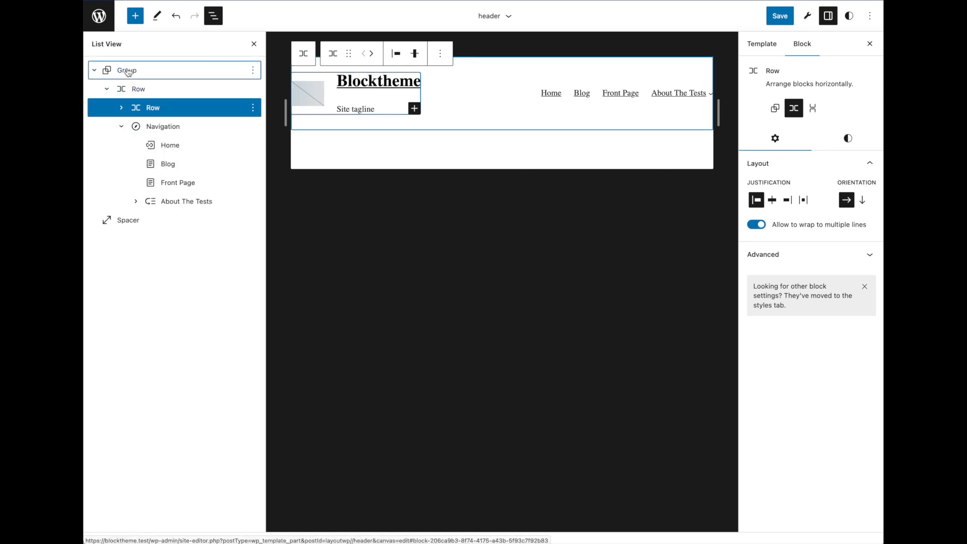
left_click(126, 70)
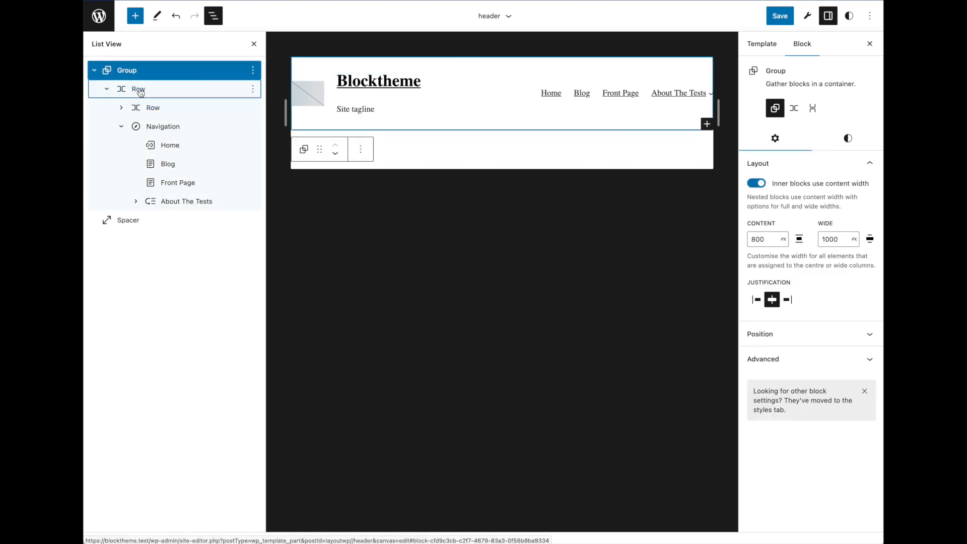
left_click(138, 88)
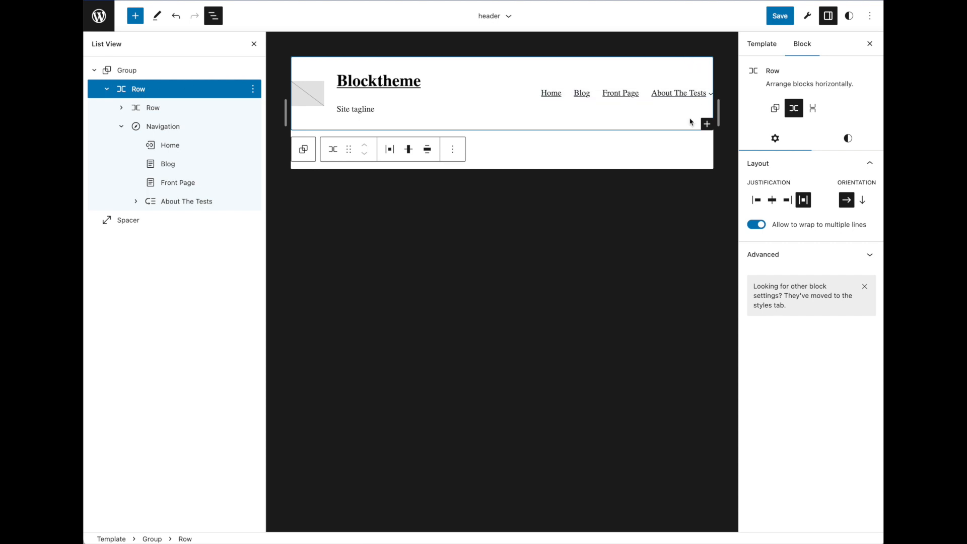
mouse_move(650, 183)
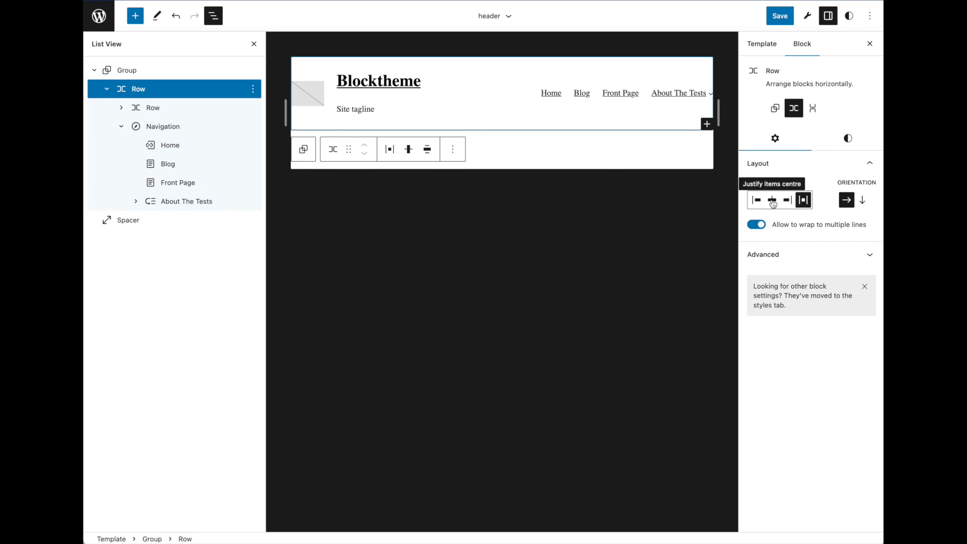
left_click(771, 200)
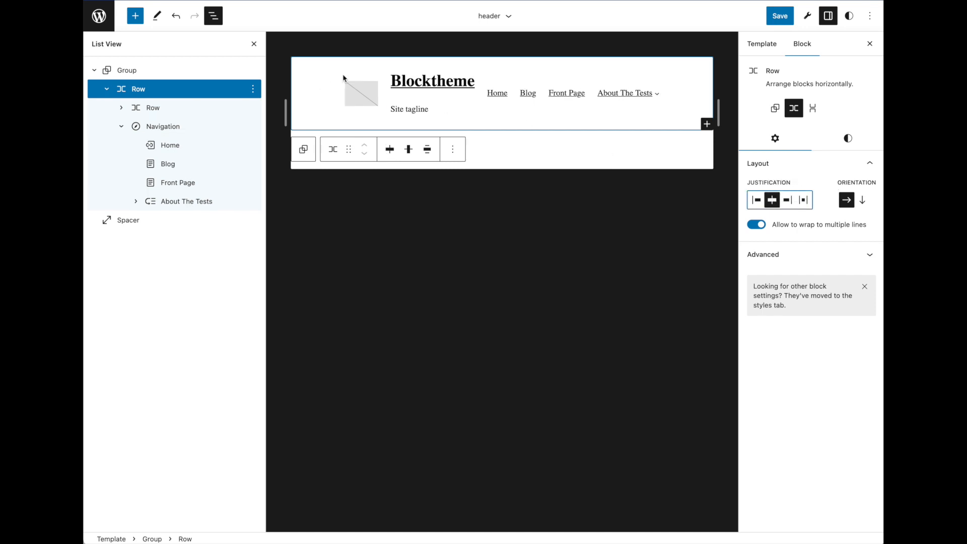
left_click(755, 199)
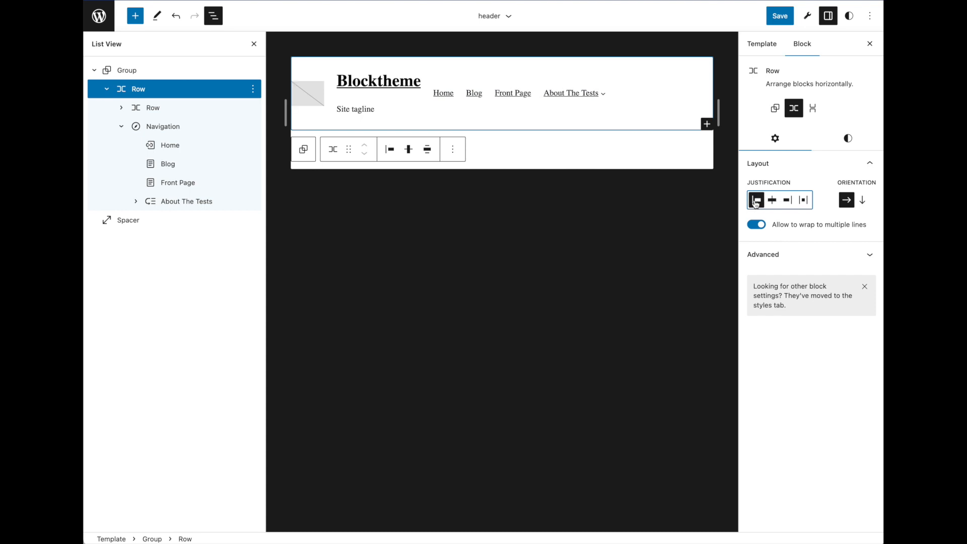
left_click(788, 199)
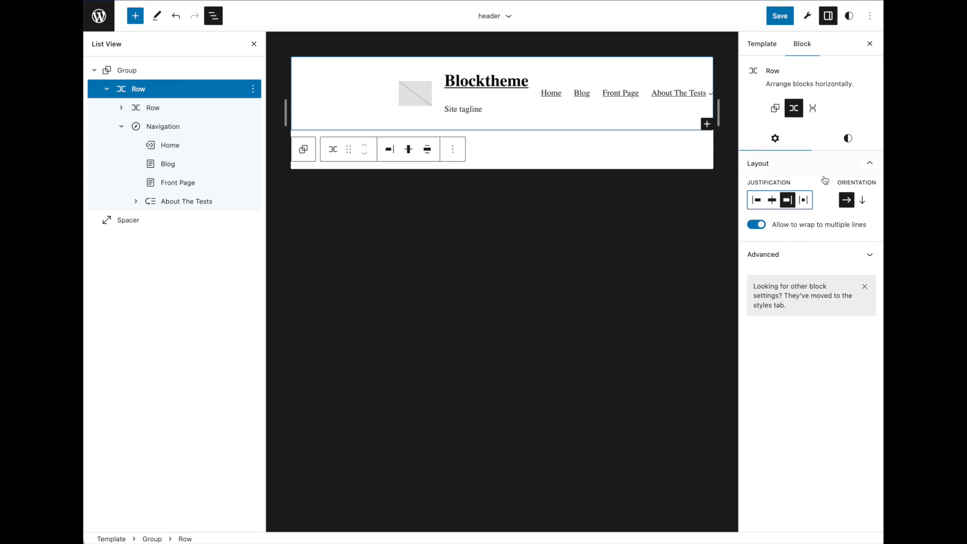
left_click(804, 200)
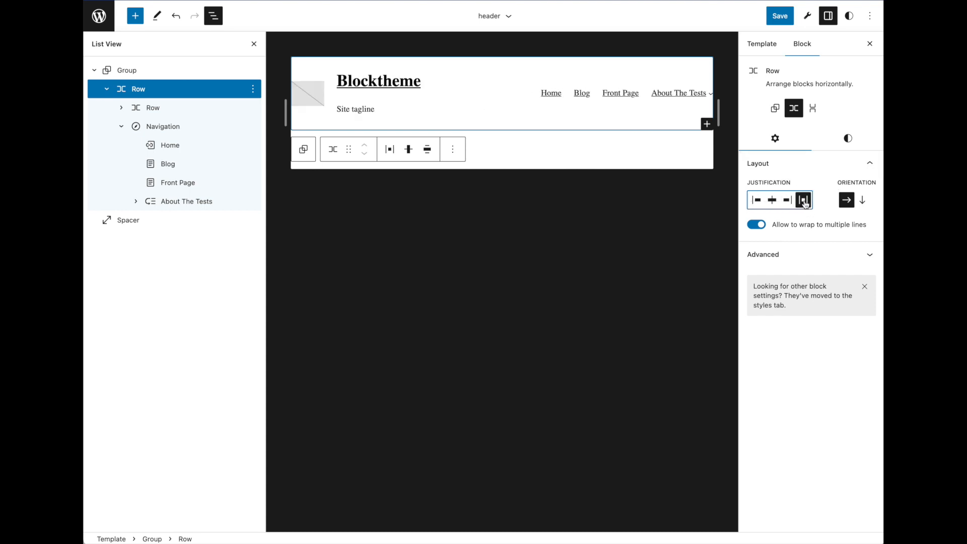
left_click(802, 200)
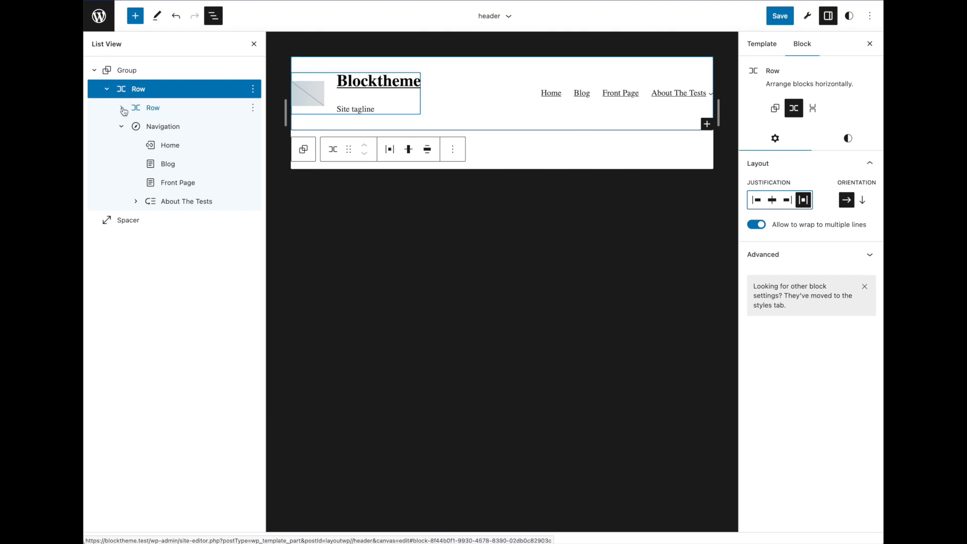
left_click(121, 108)
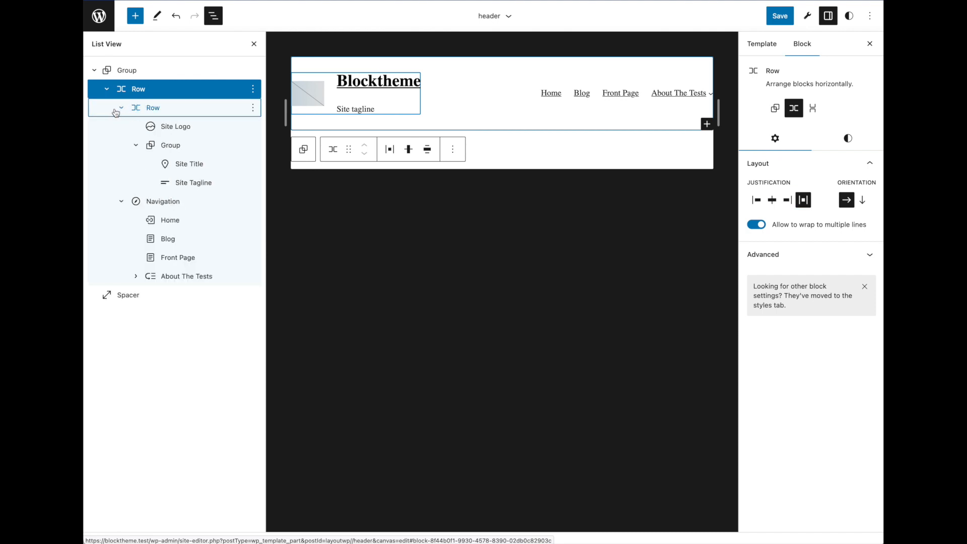
mouse_move(163, 115)
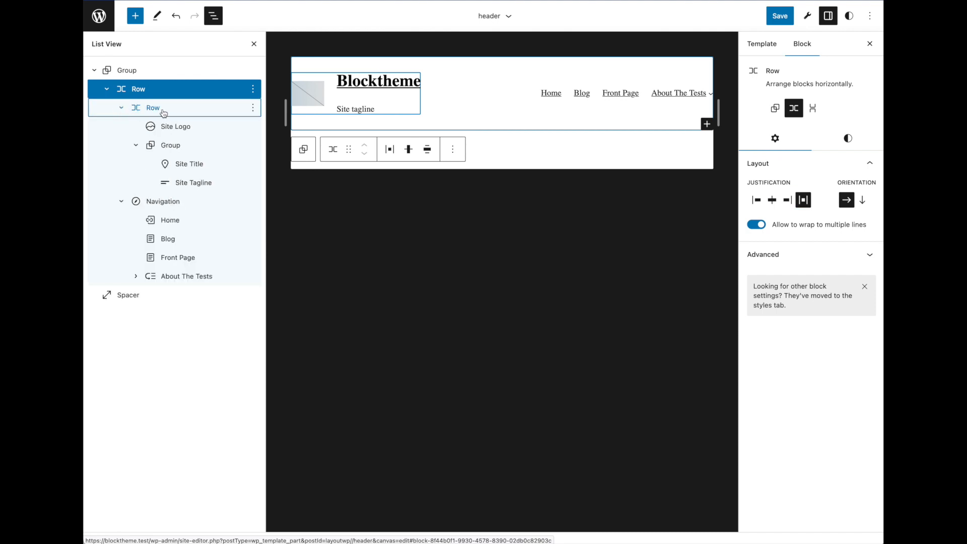
left_click(171, 145)
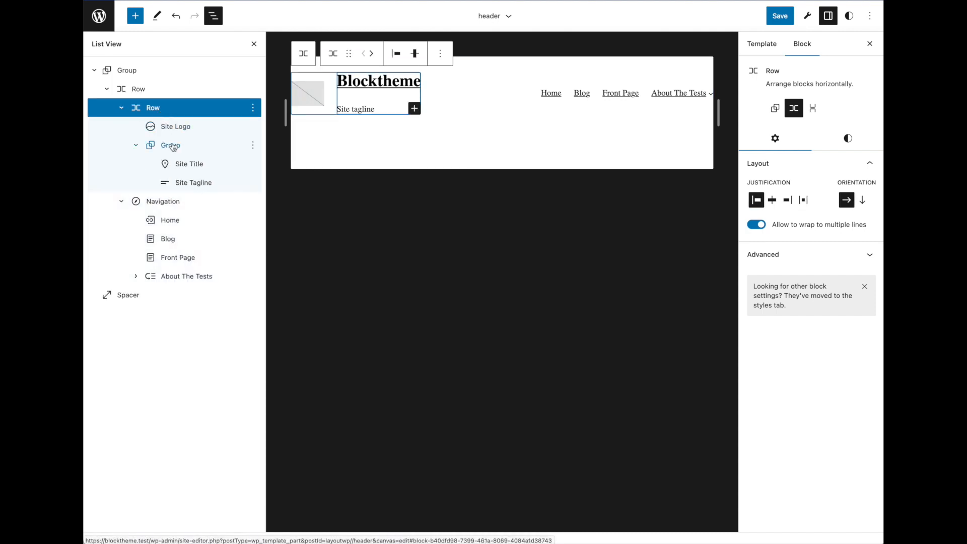
left_click(171, 145)
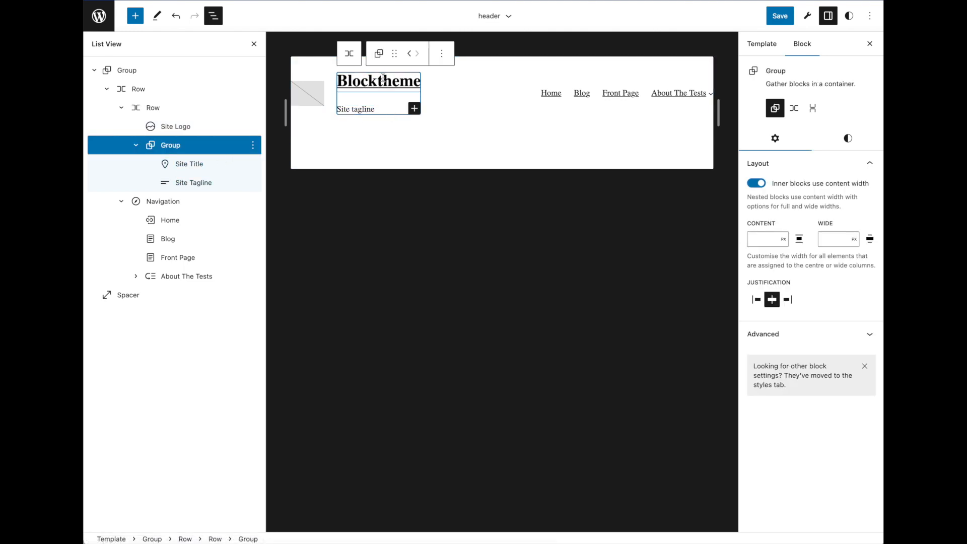
left_click(414, 108)
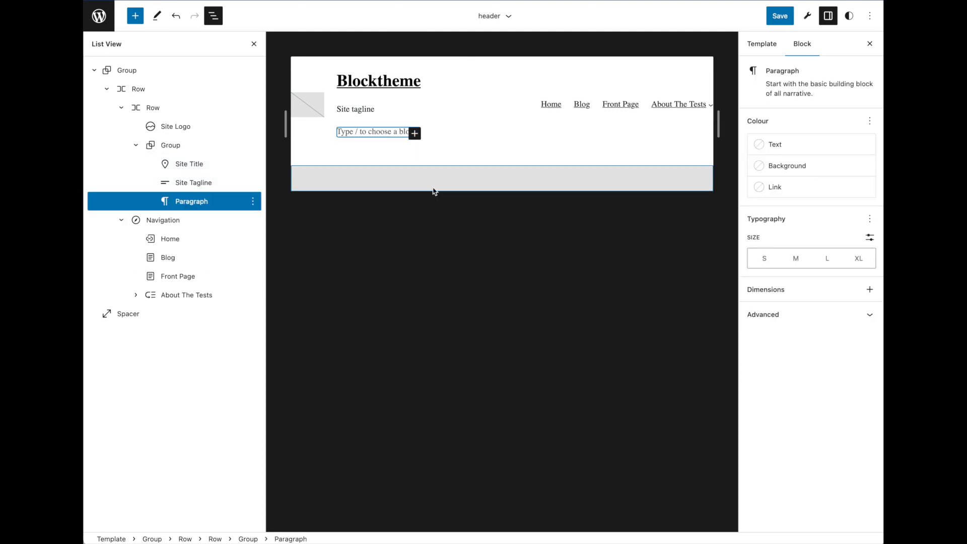
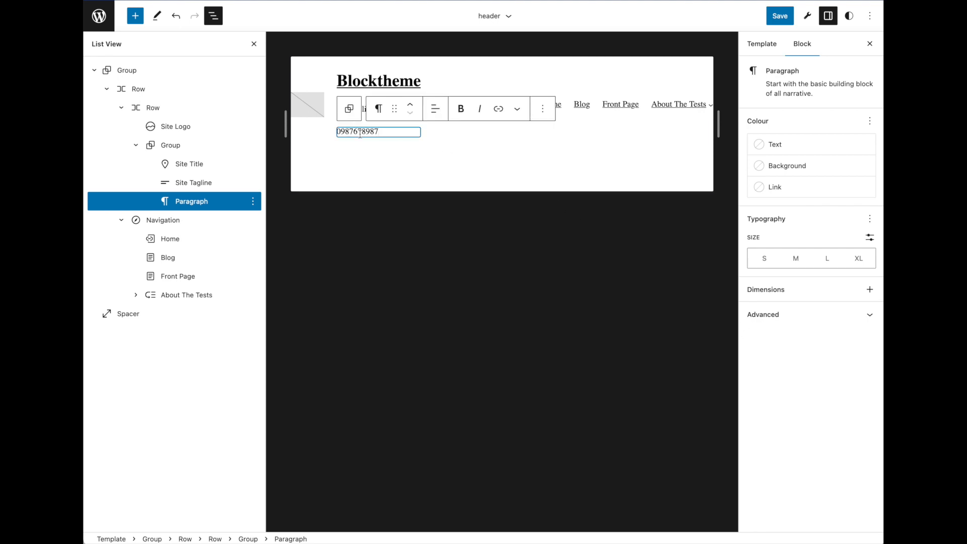
left_click(870, 292)
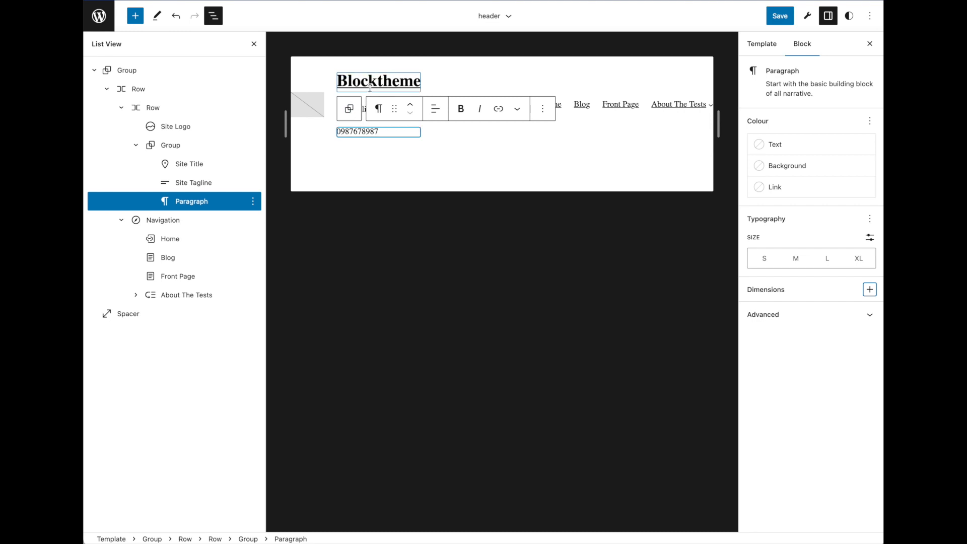
left_click(253, 204)
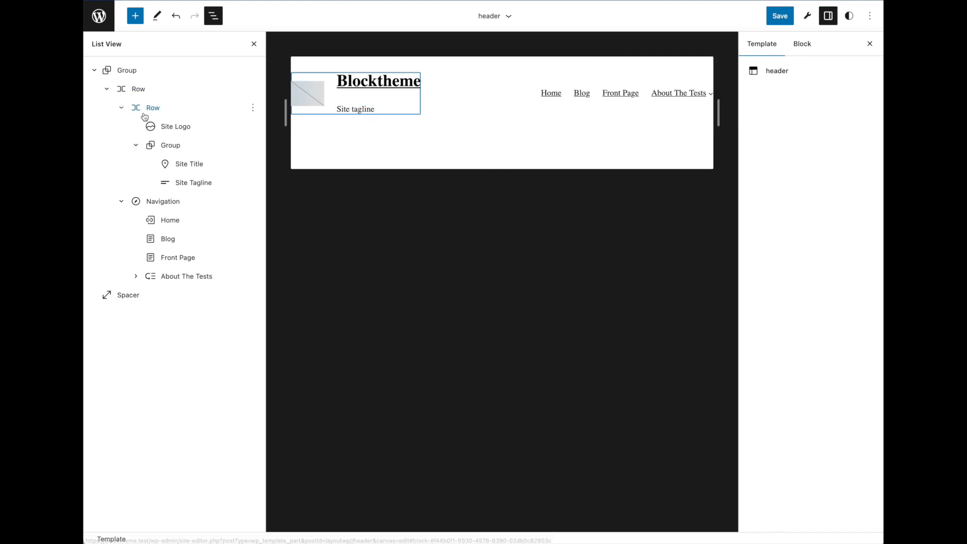
Collapse the logo-and-title Row and the Navigation items in the List View outline
left_click(171, 145)
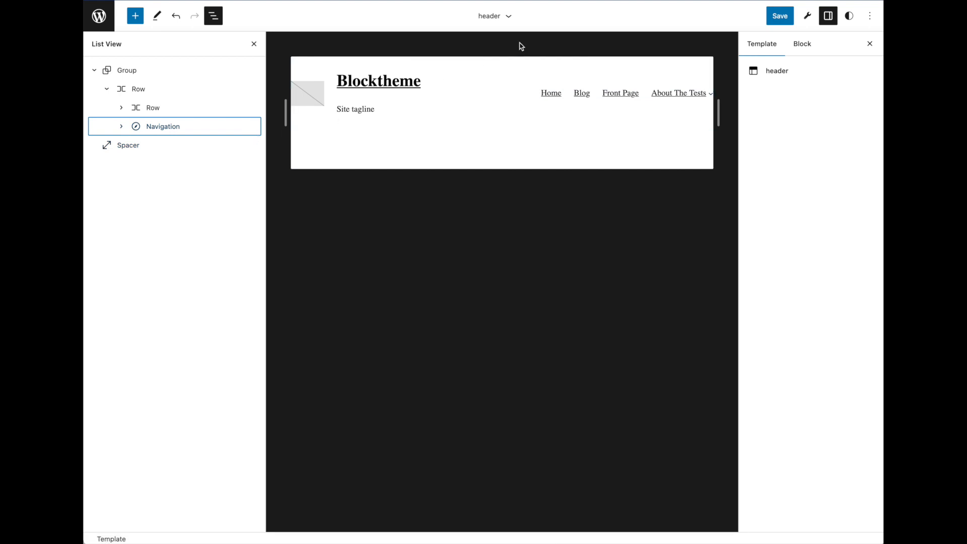
mouse_move(506, 48)
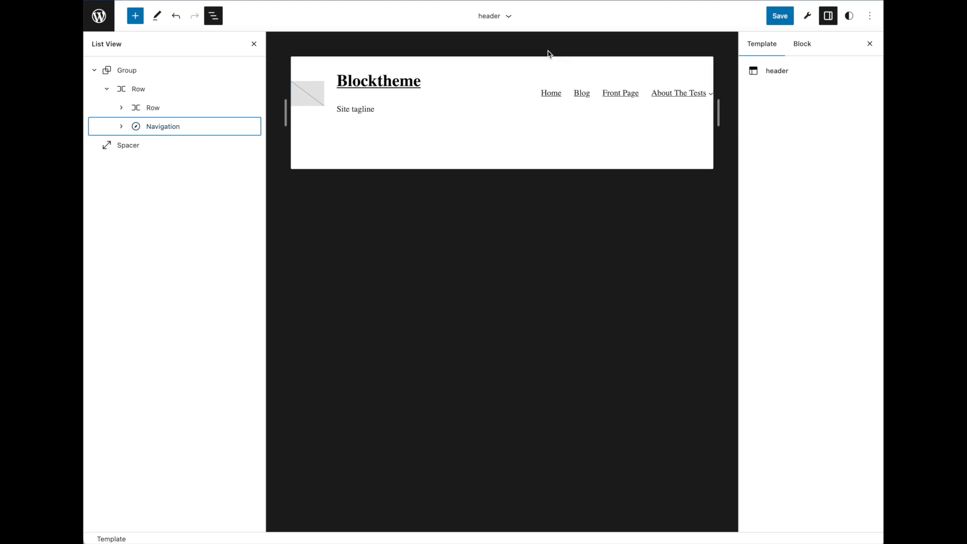
mouse_move(548, 50)
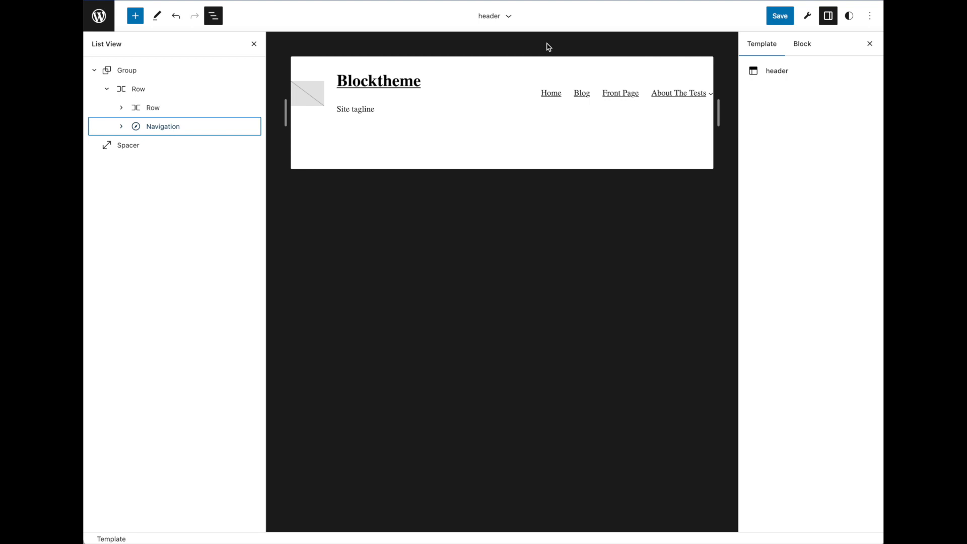
left_click(431, 80)
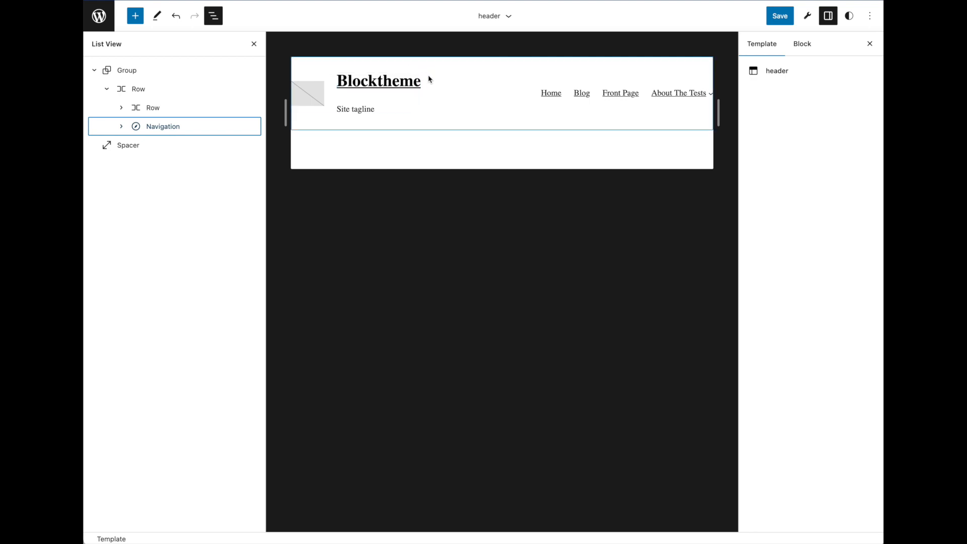